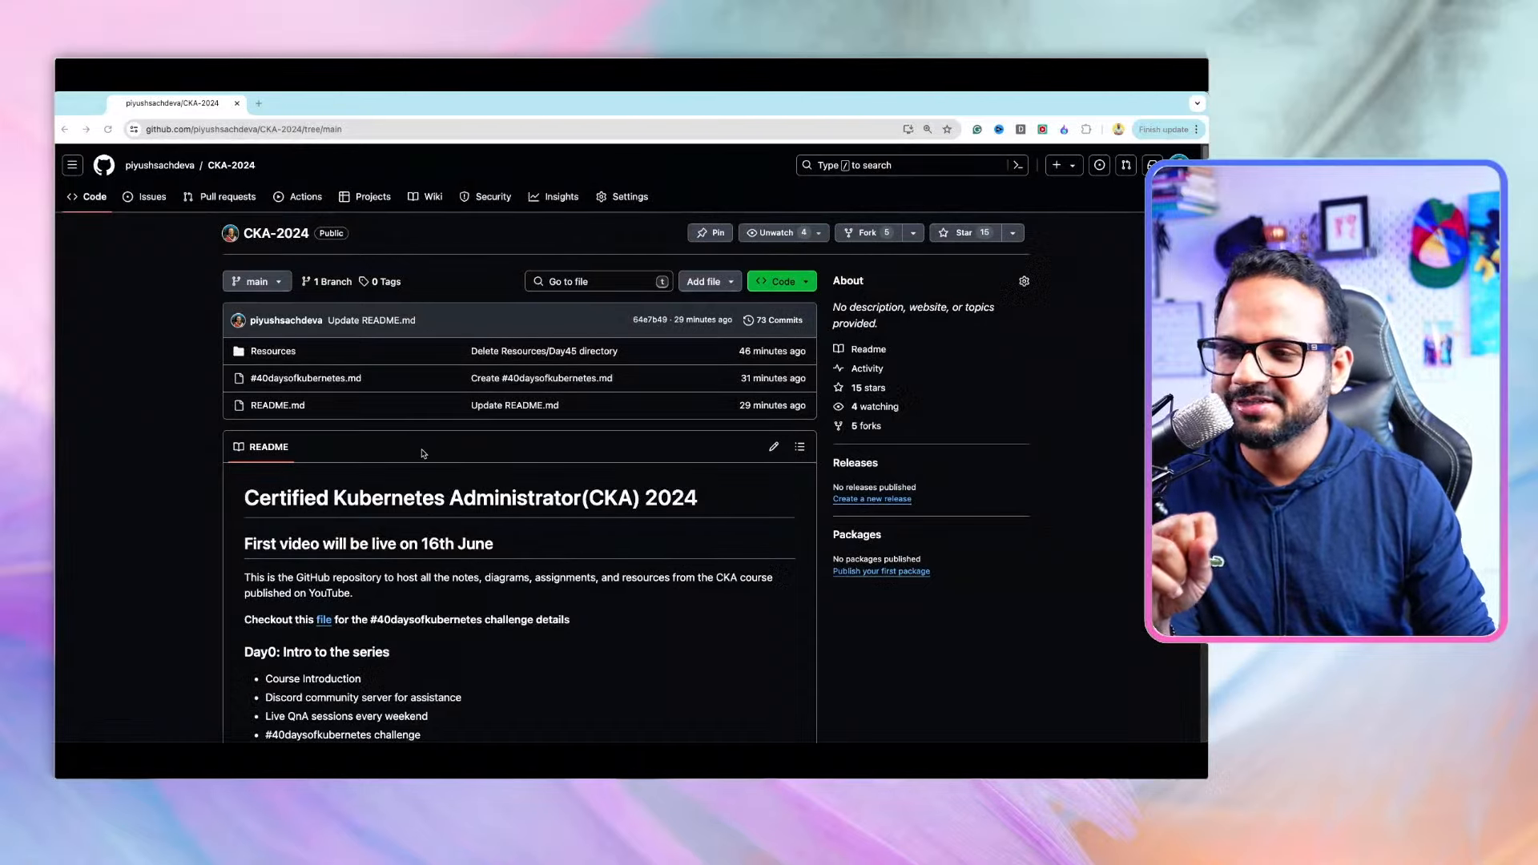
# Scroll through the repository page and go into its Resources folder
pyautogui.scroll(-3)
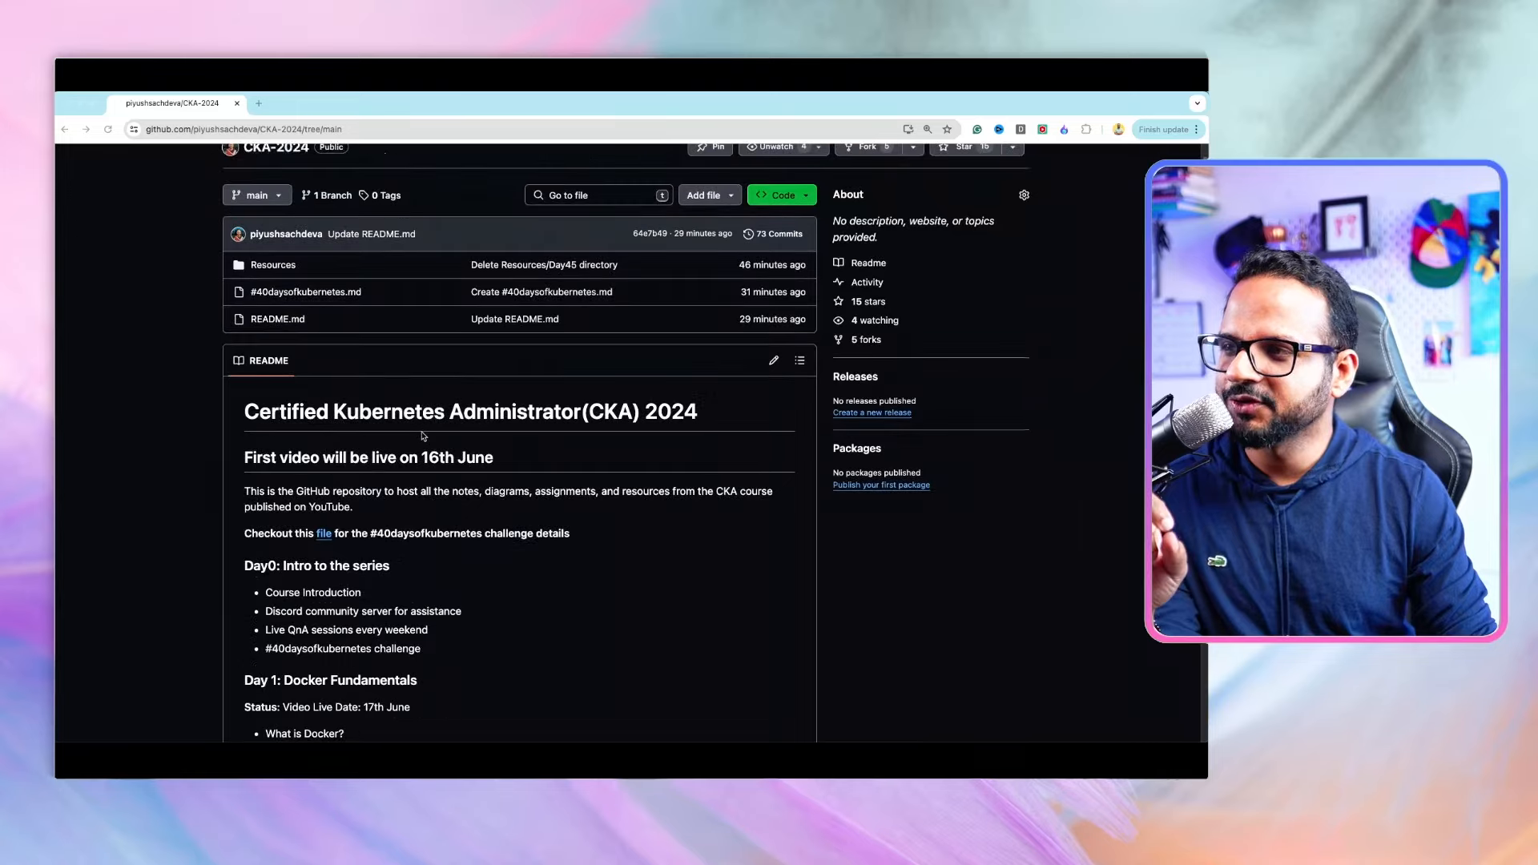
pyautogui.scroll(-3)
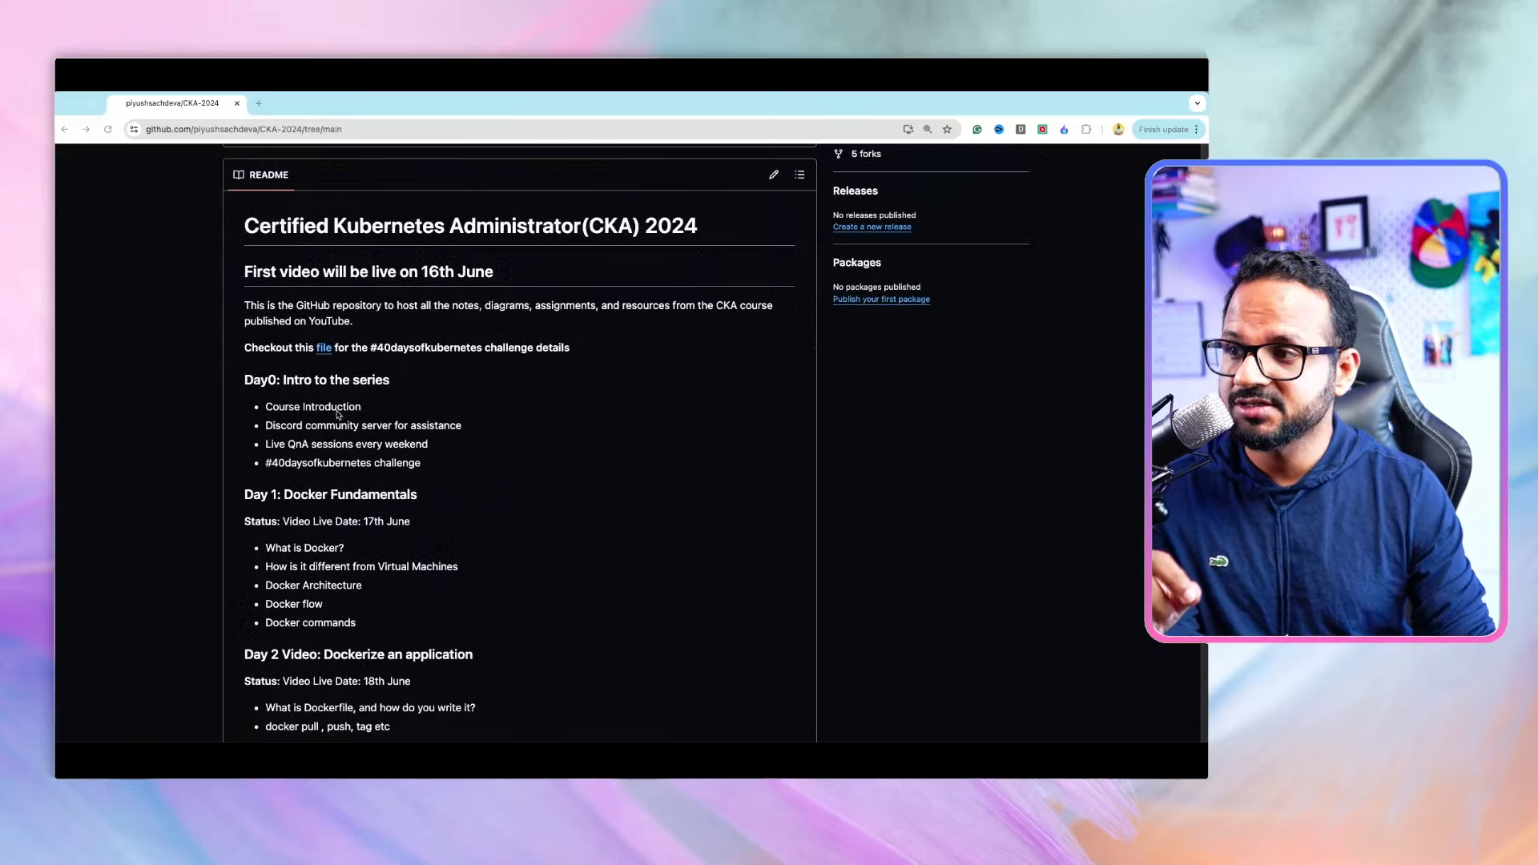
pyautogui.scroll(-3)
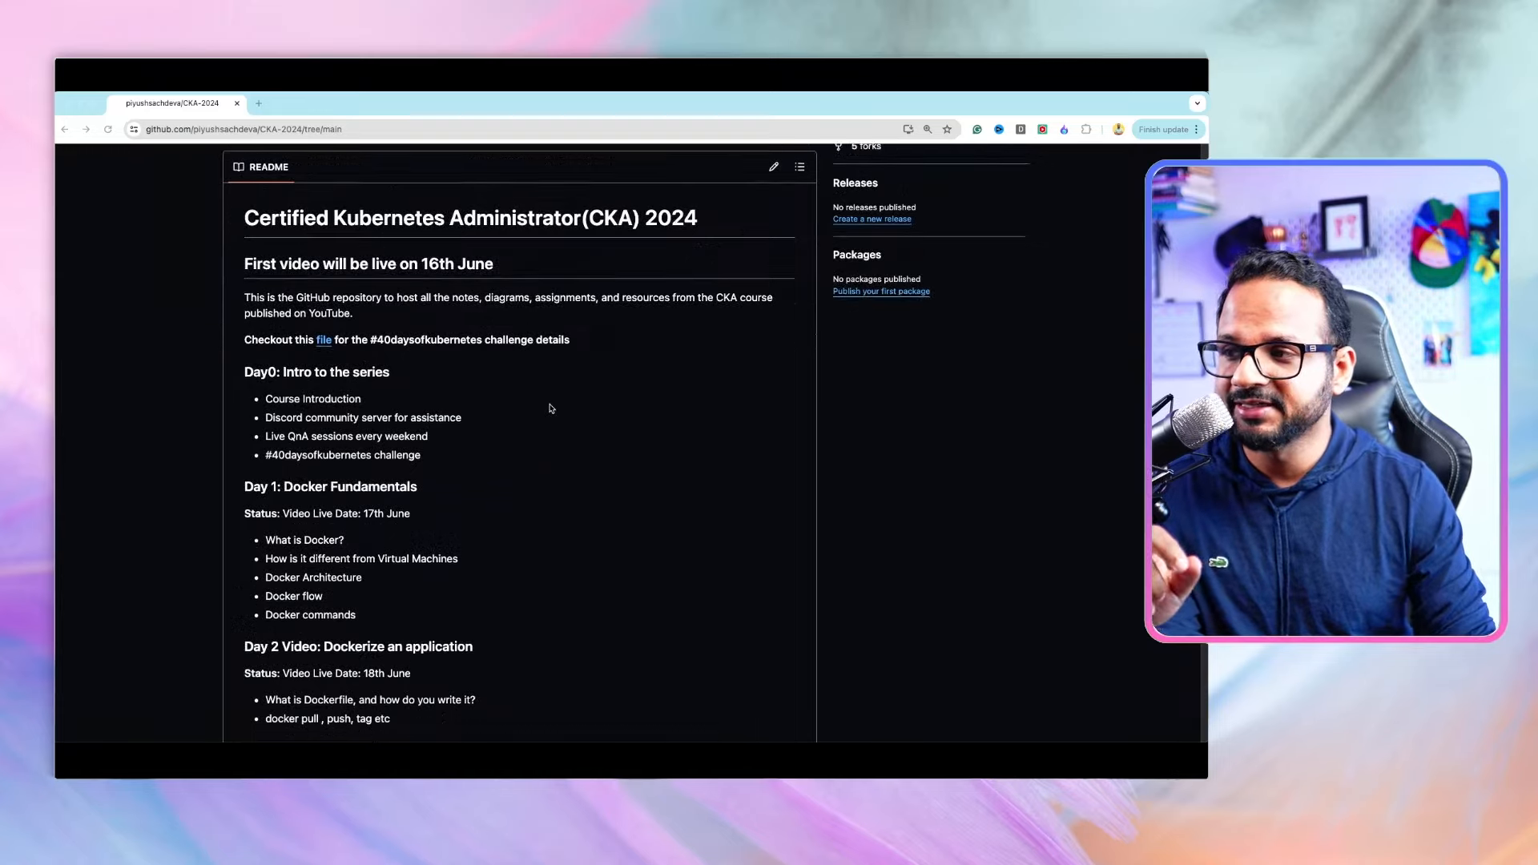
pyautogui.scroll(-3)
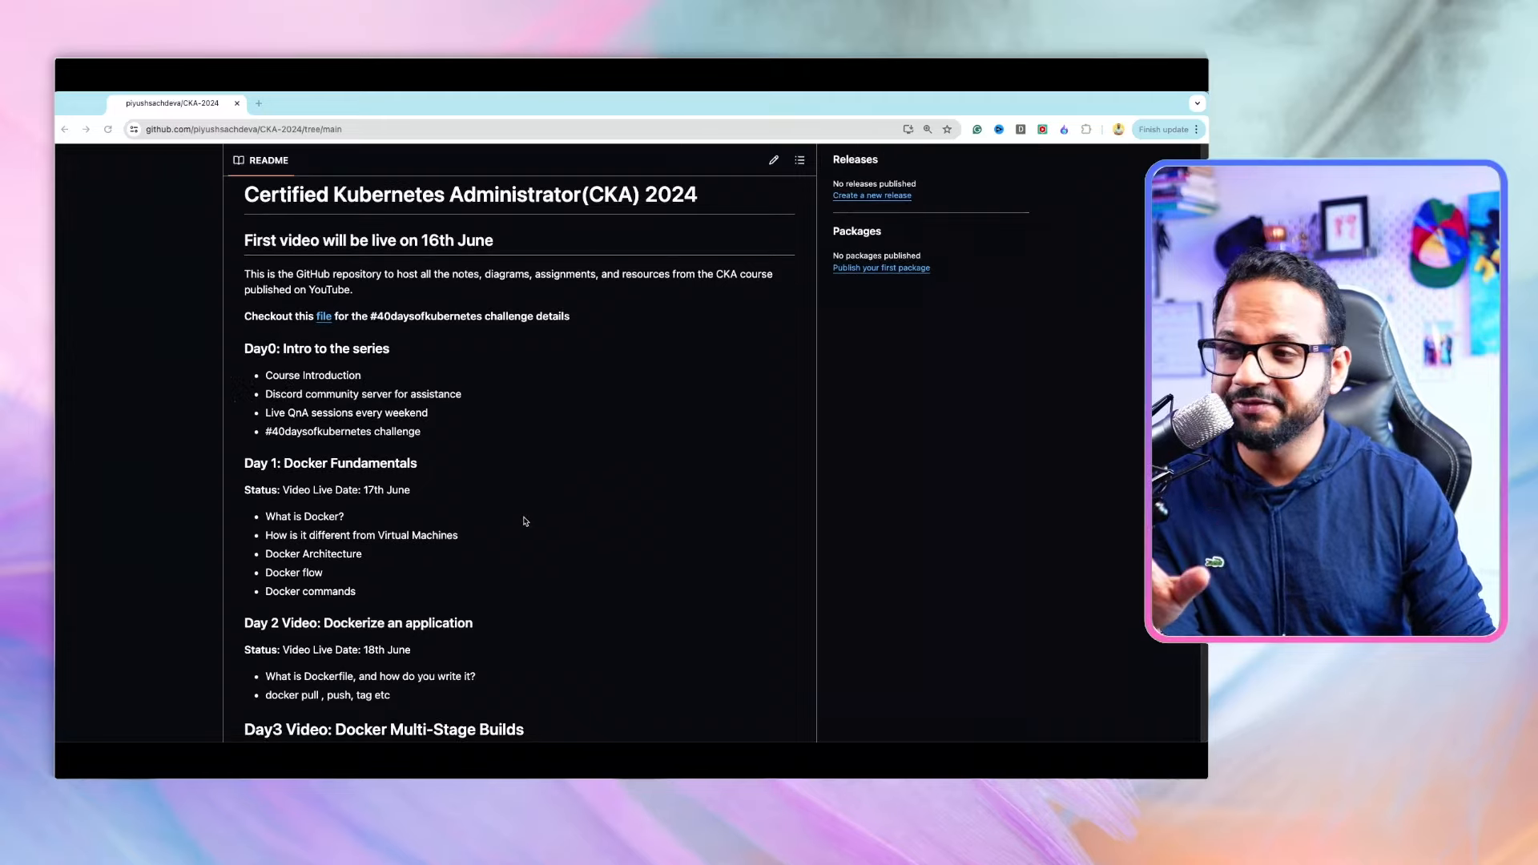
pyautogui.scroll(-3)
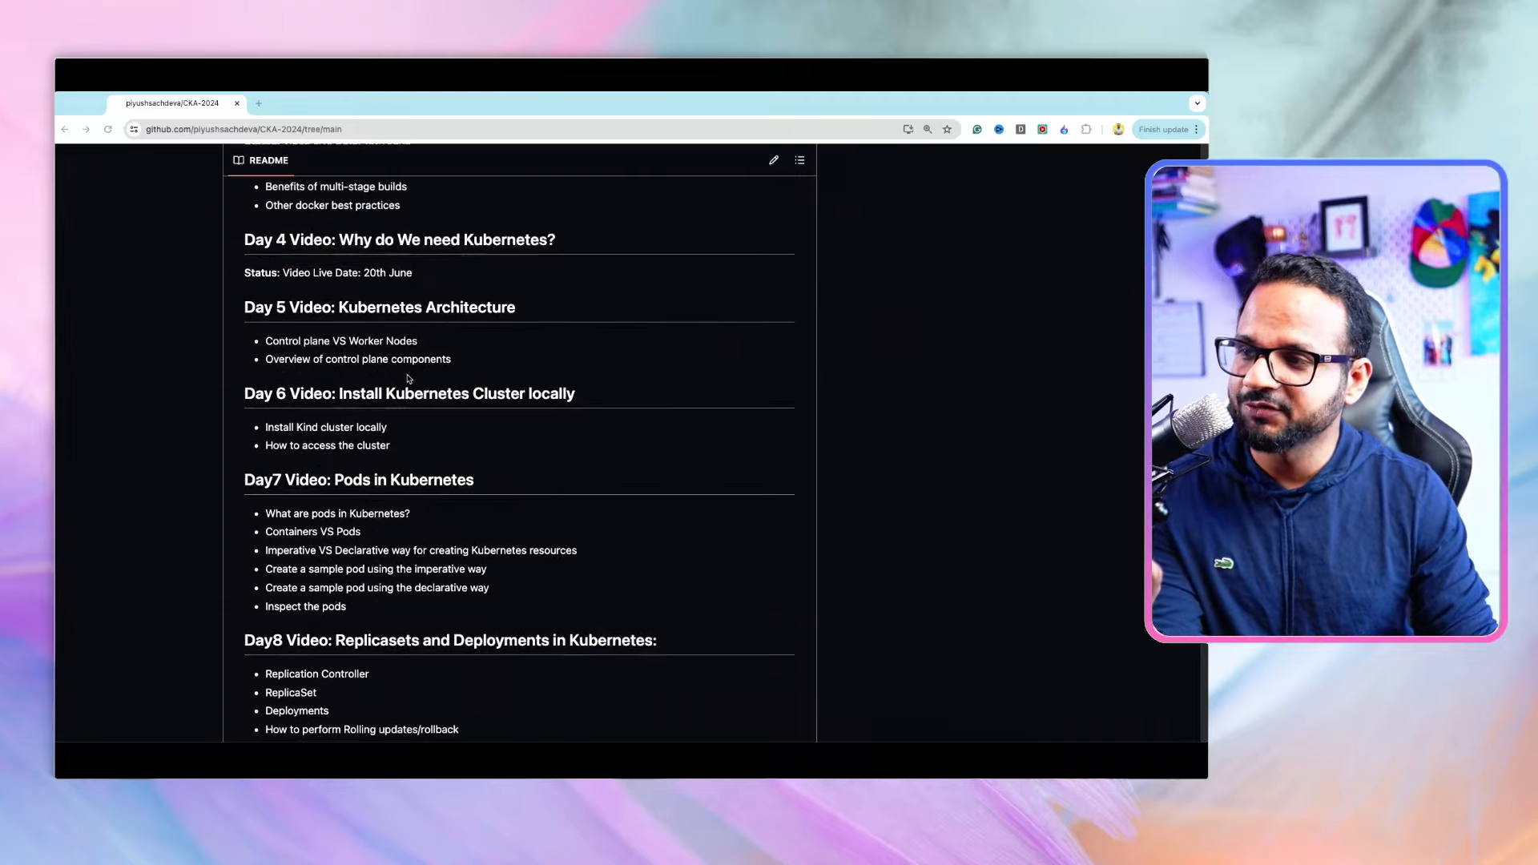
pyautogui.scroll(-3)
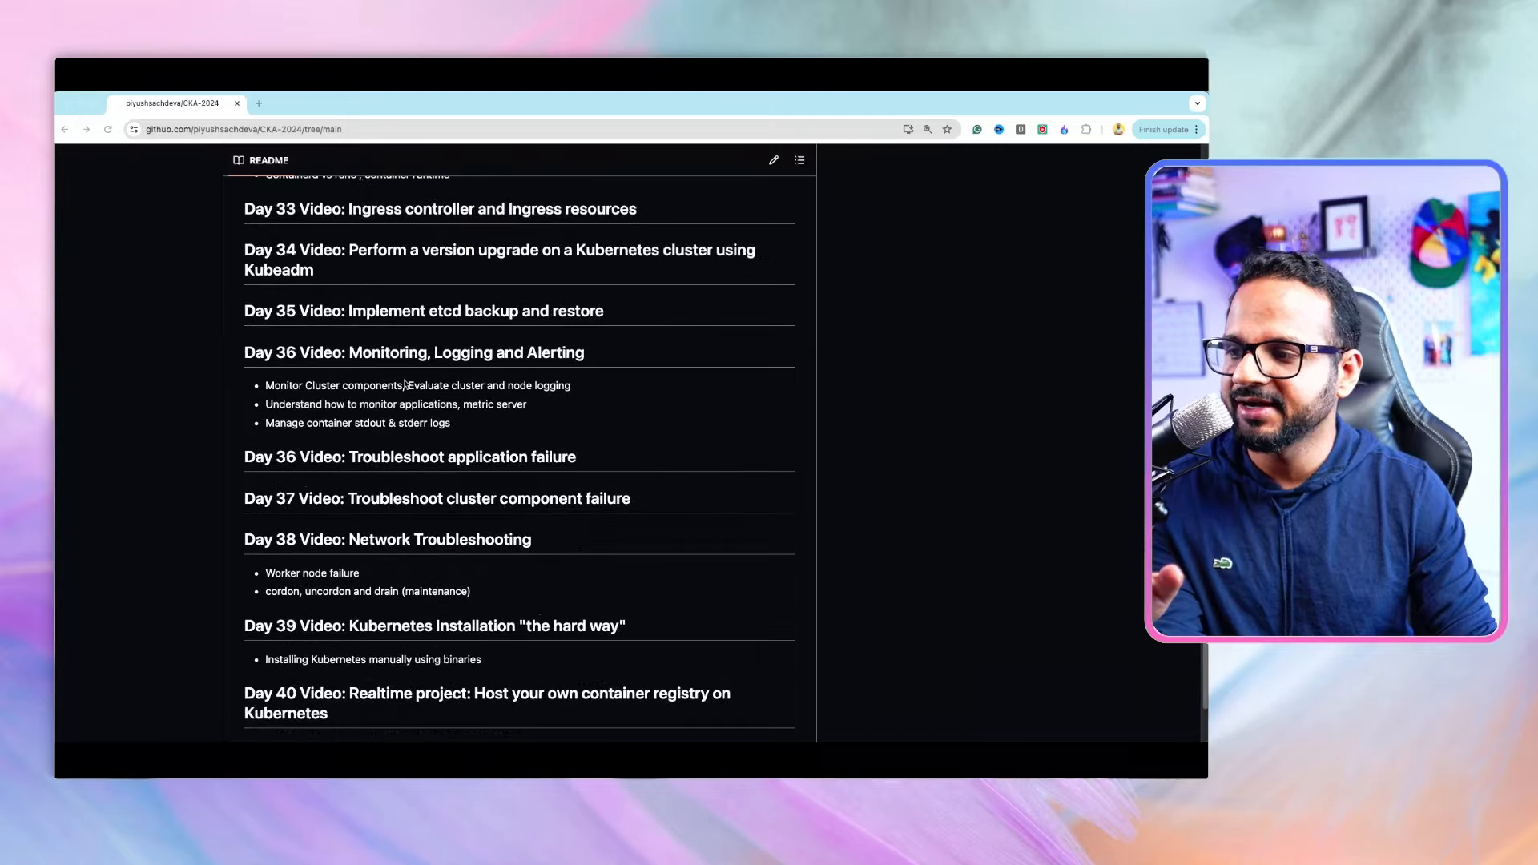
pyautogui.scroll(-3)
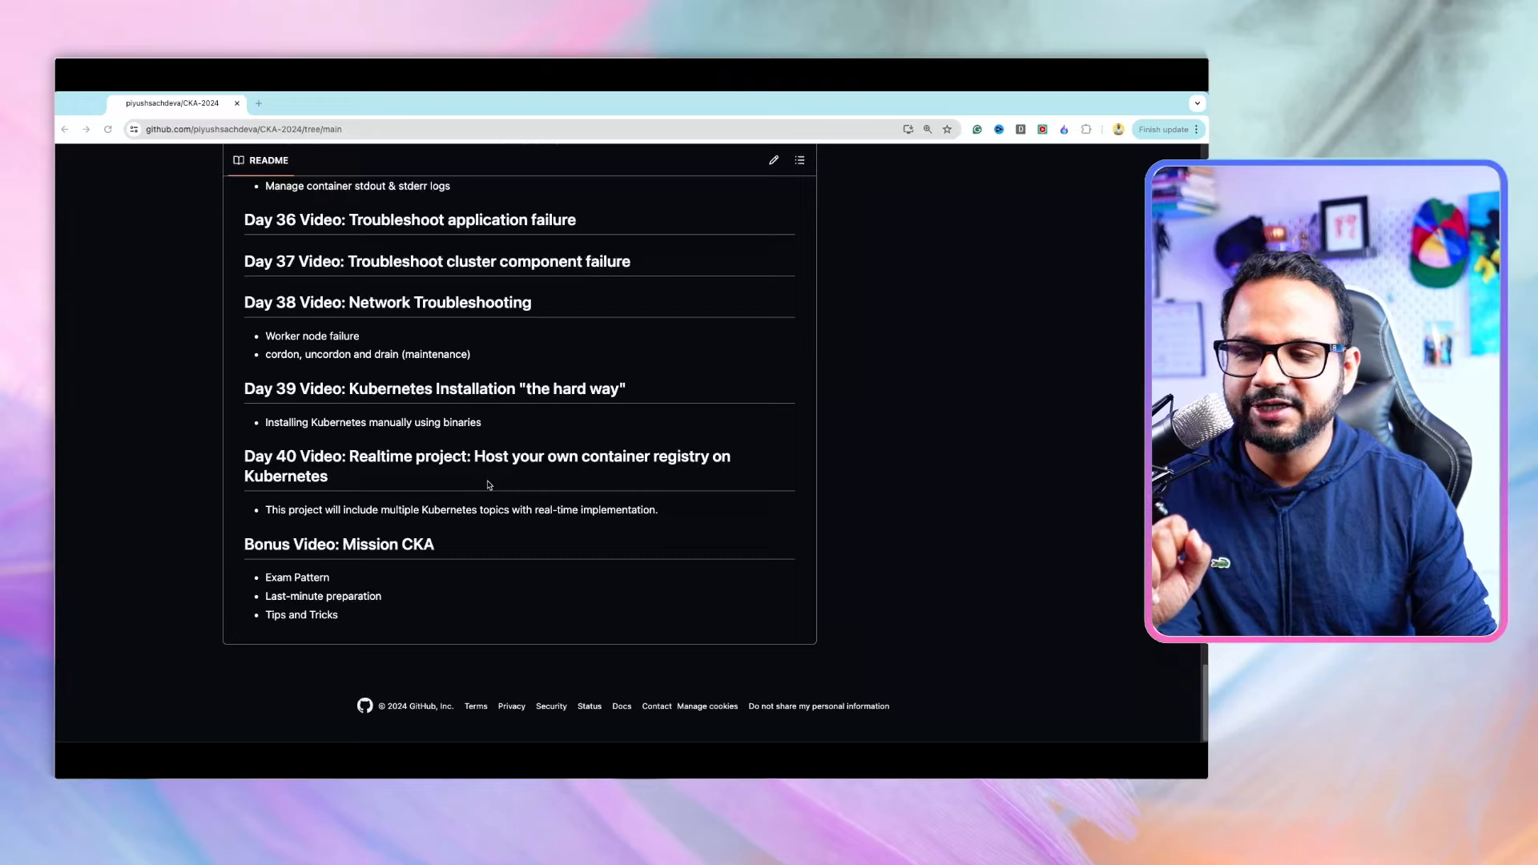
pyautogui.moveTo(359, 465)
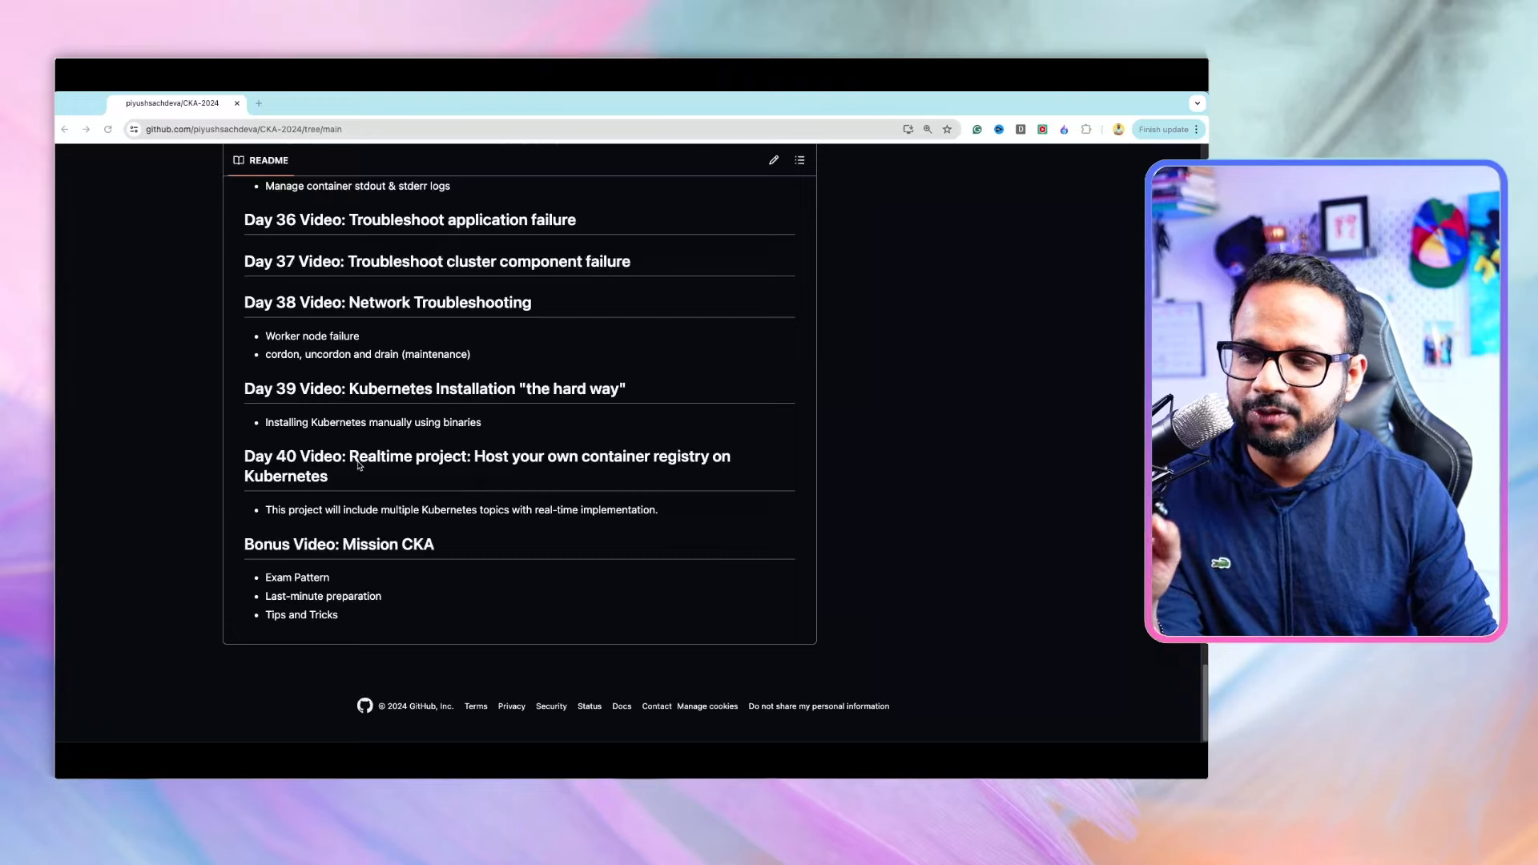
pyautogui.moveTo(330, 559)
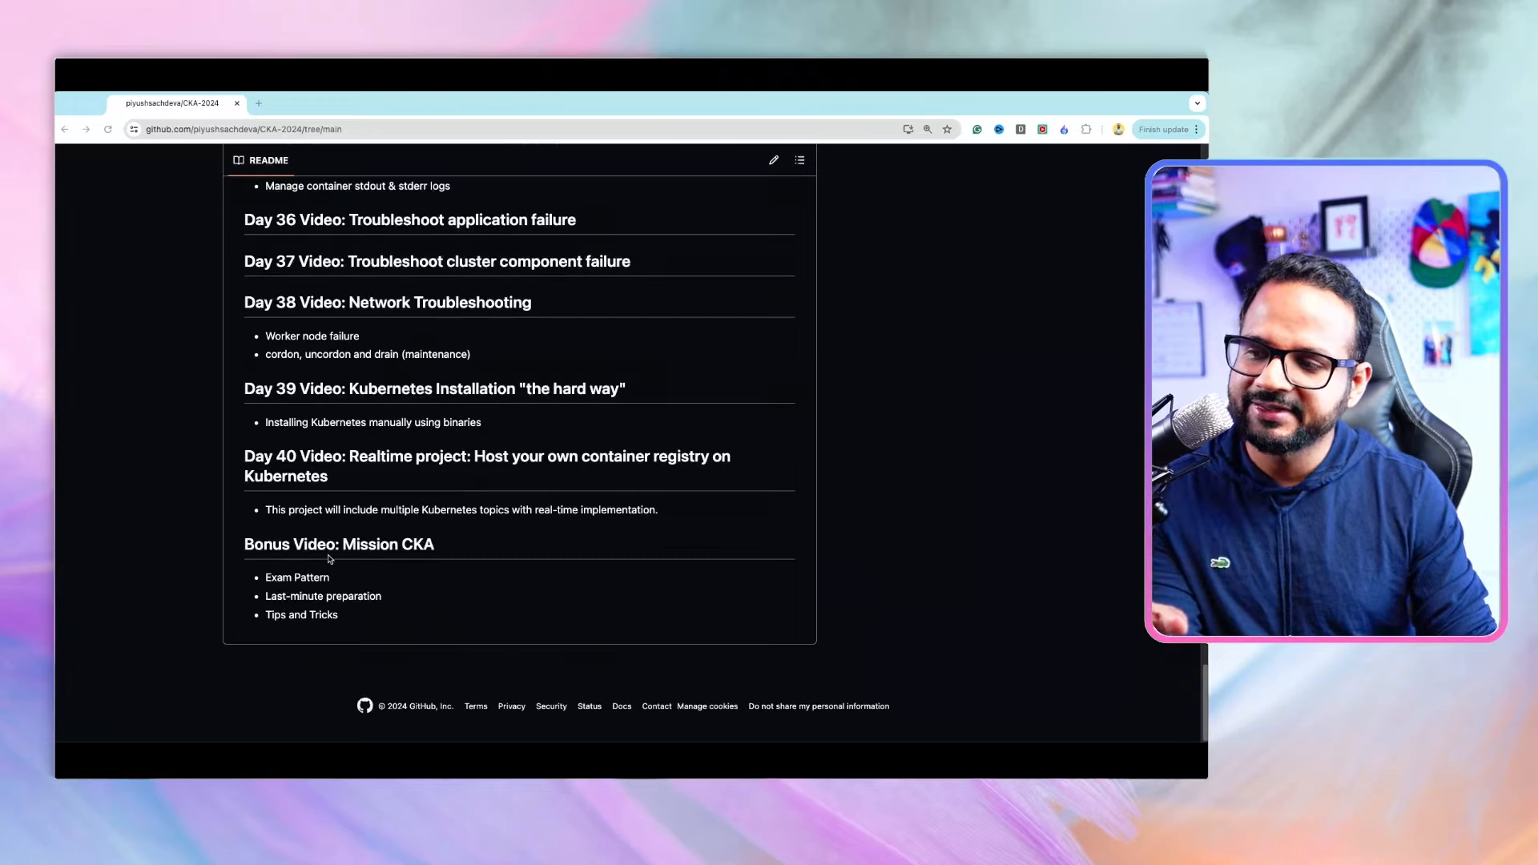
pyautogui.moveTo(421, 628)
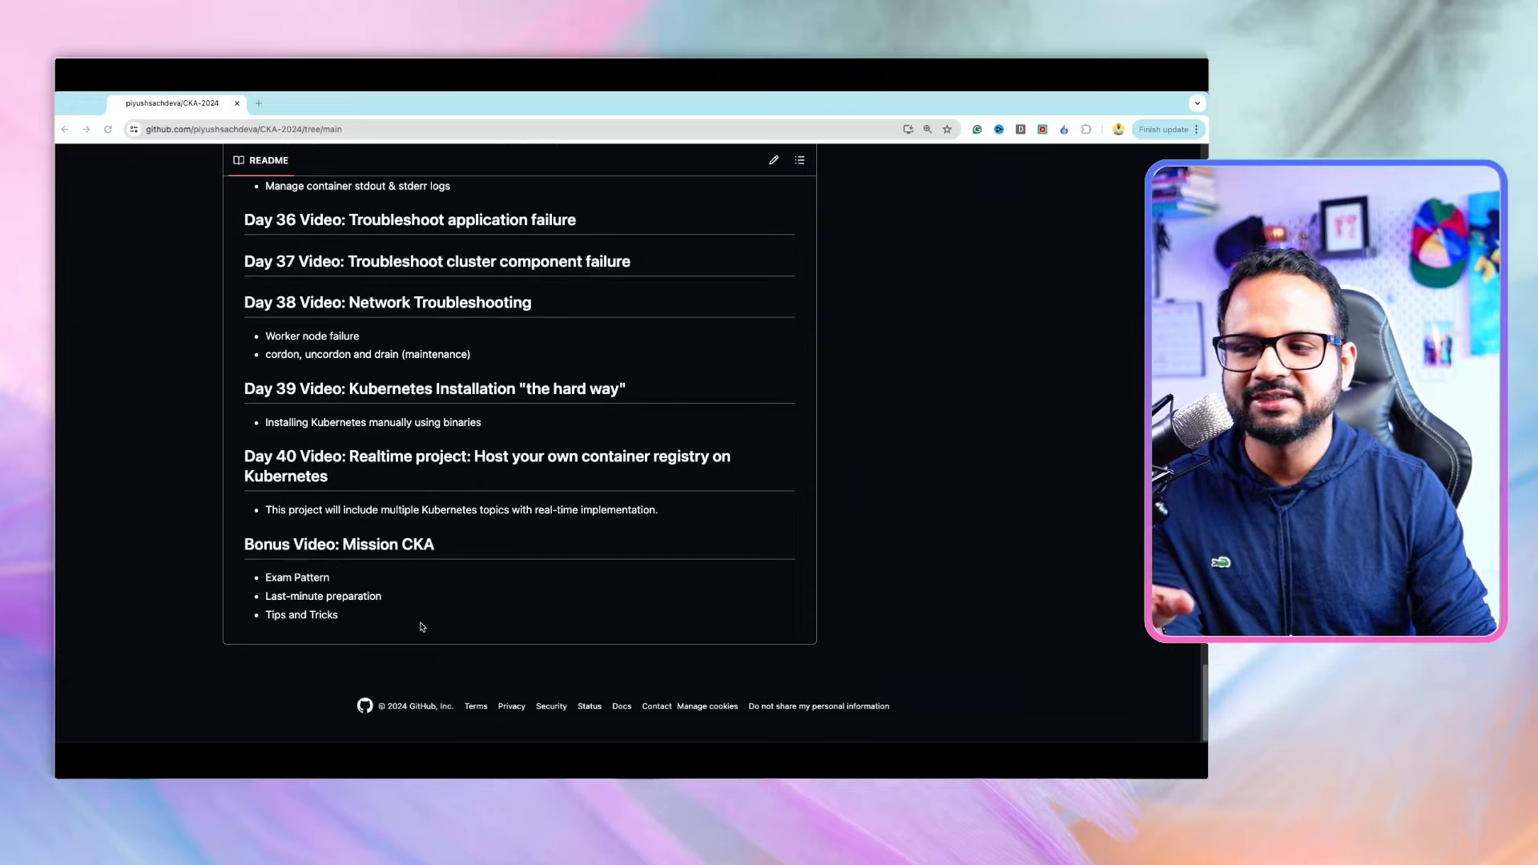
pyautogui.scroll(-3)
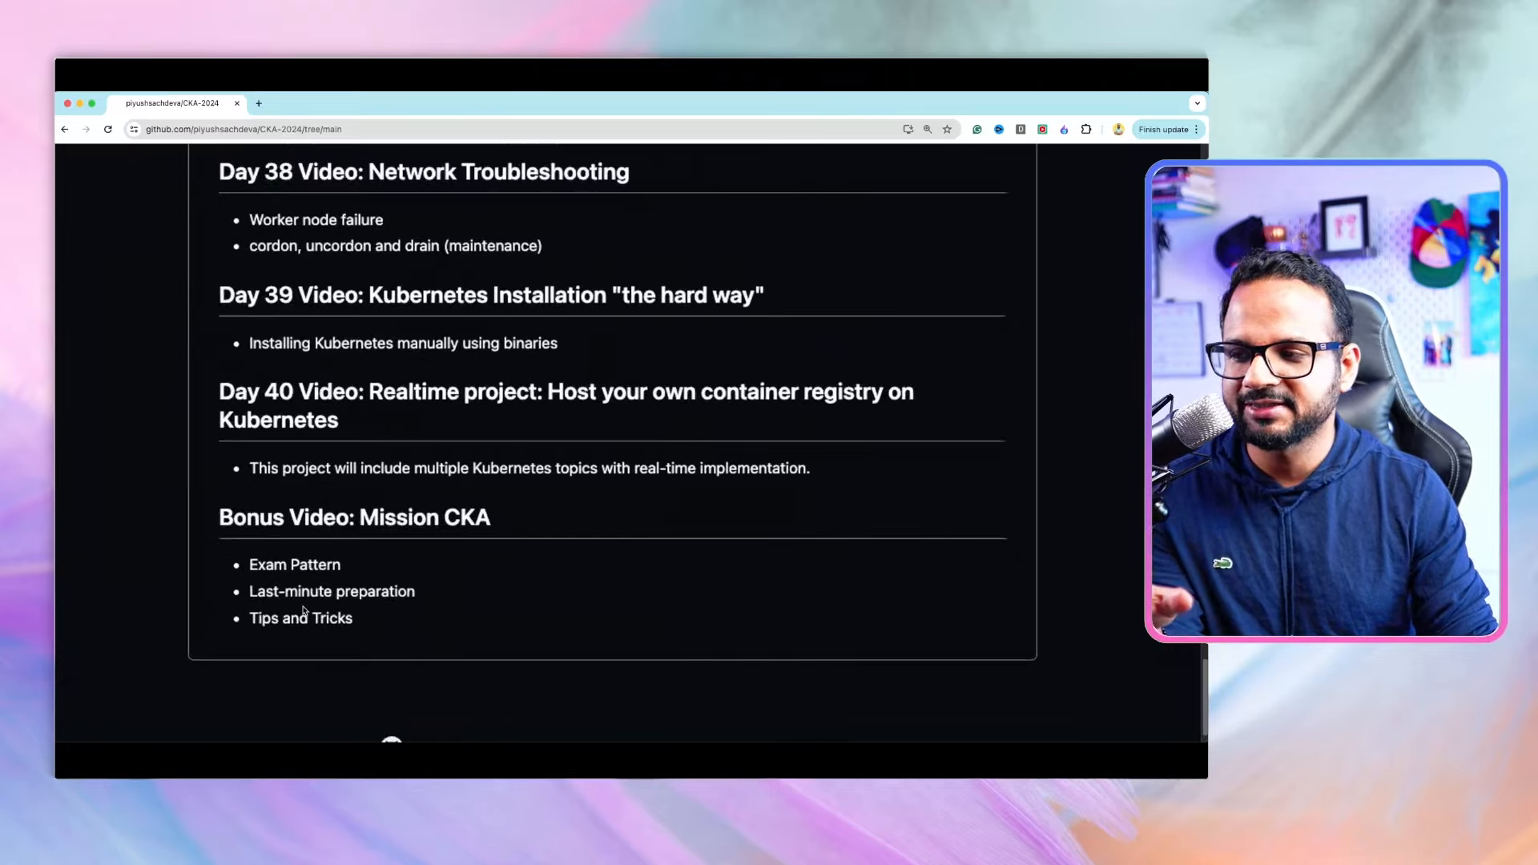
pyautogui.scroll(-3)
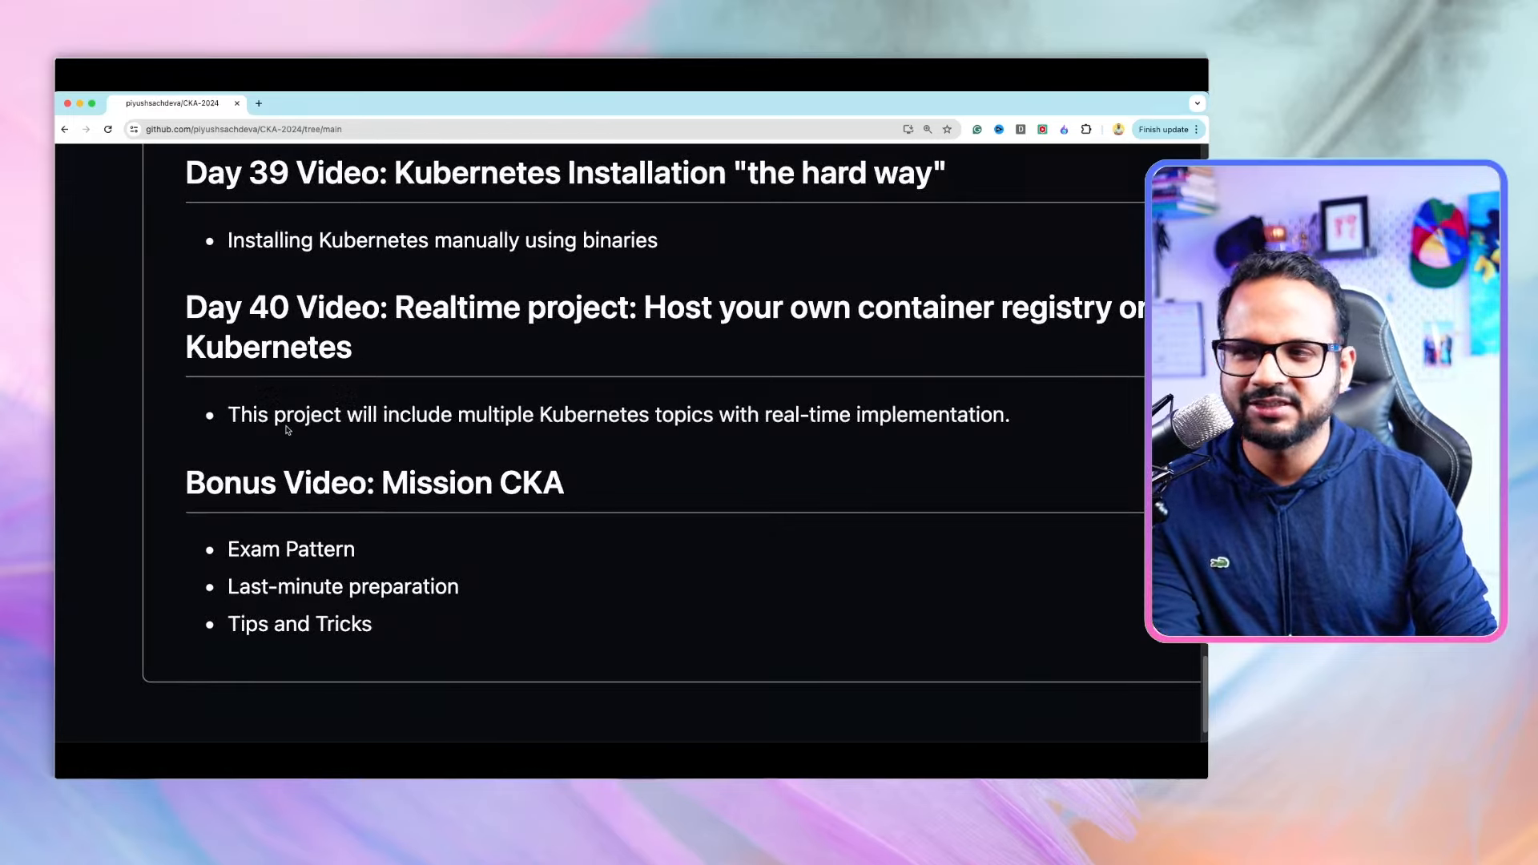
pyautogui.moveTo(349, 496)
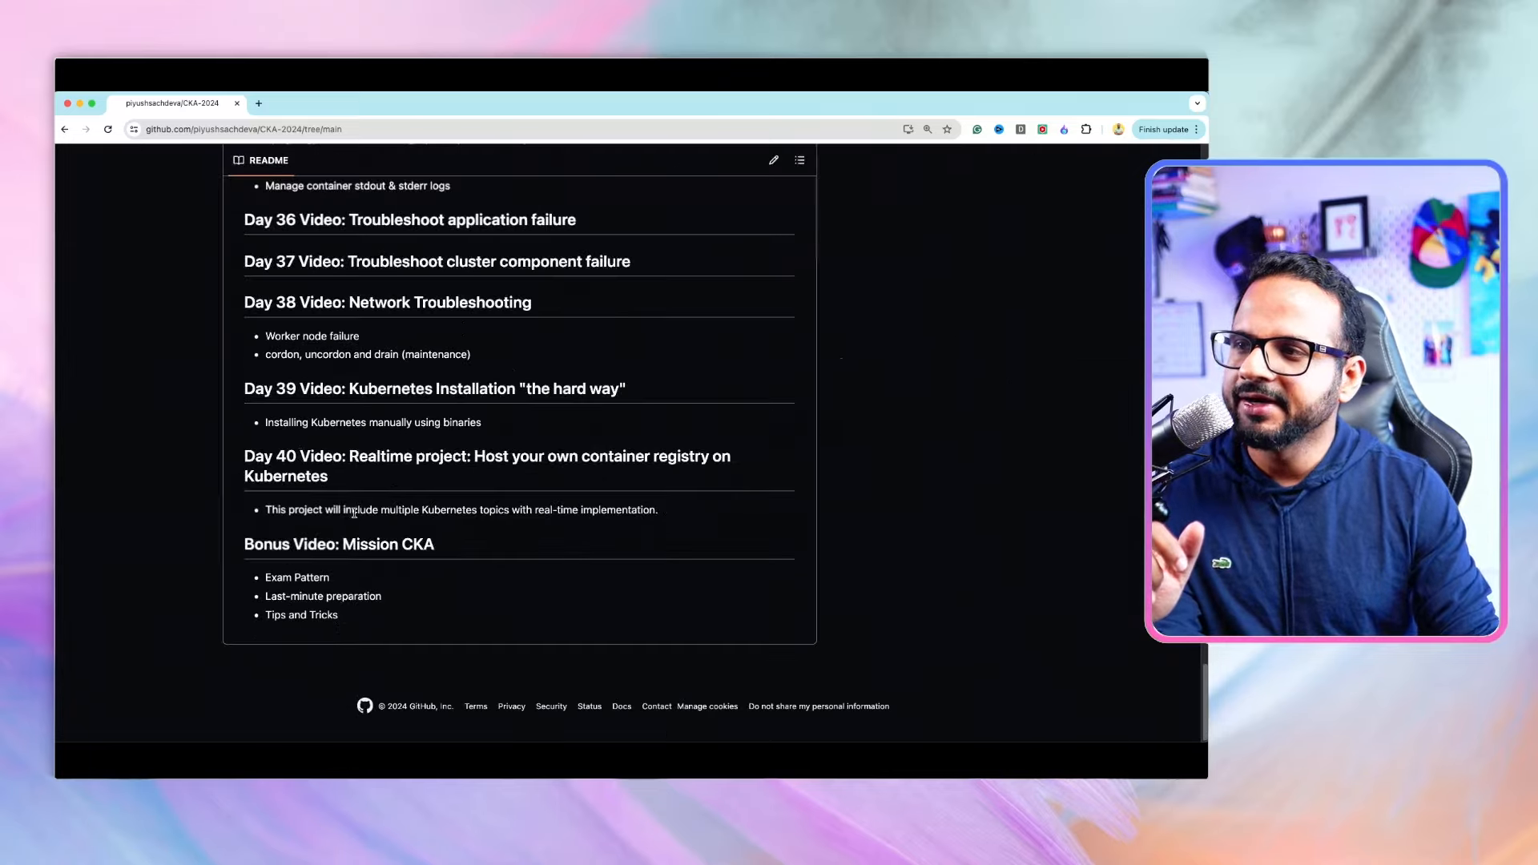
pyautogui.scroll(3)
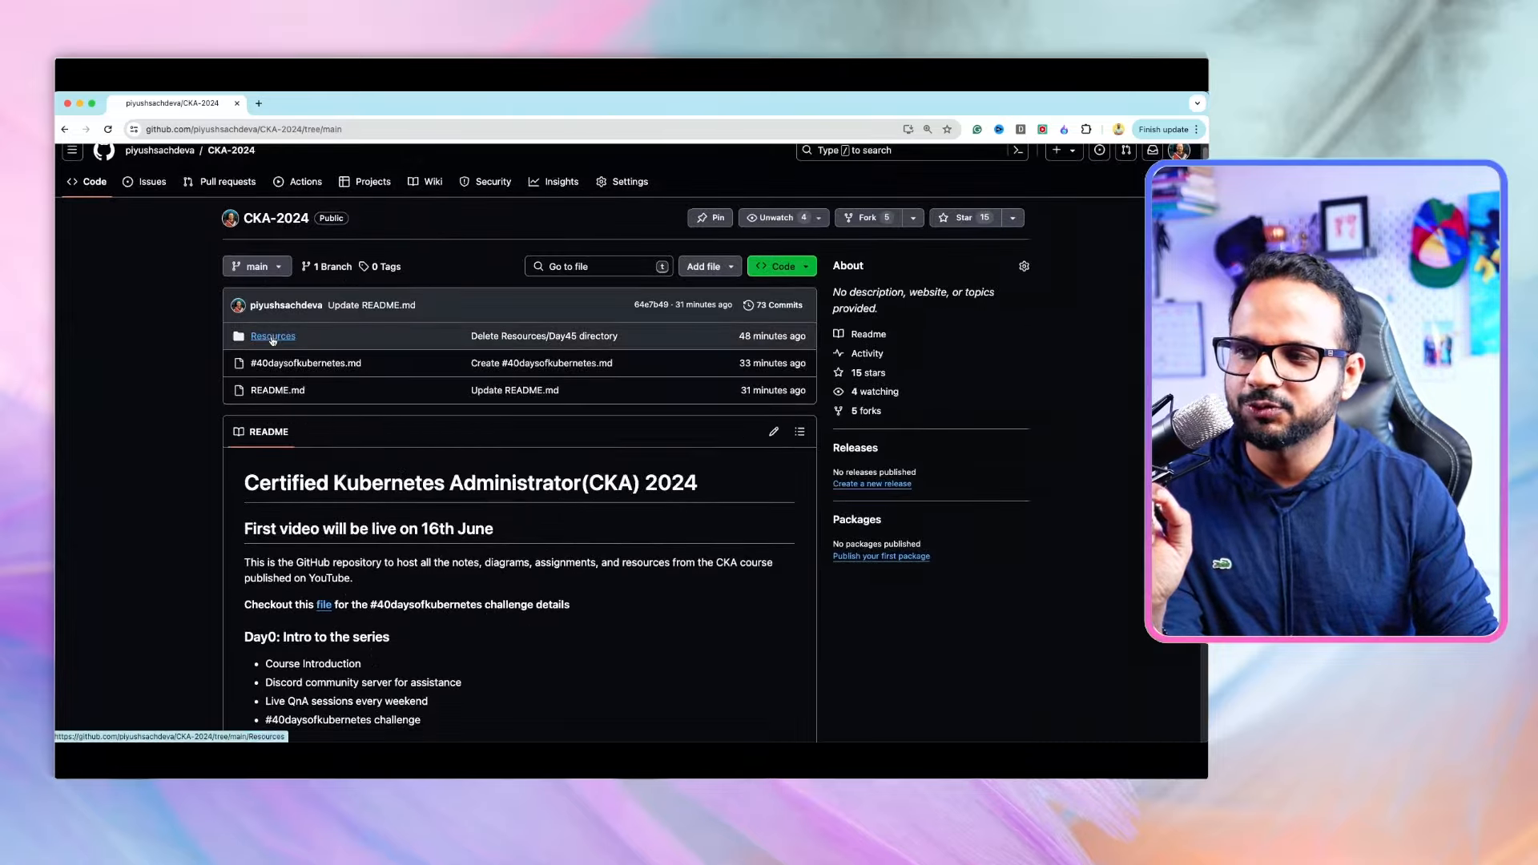
pyautogui.click(273, 336)
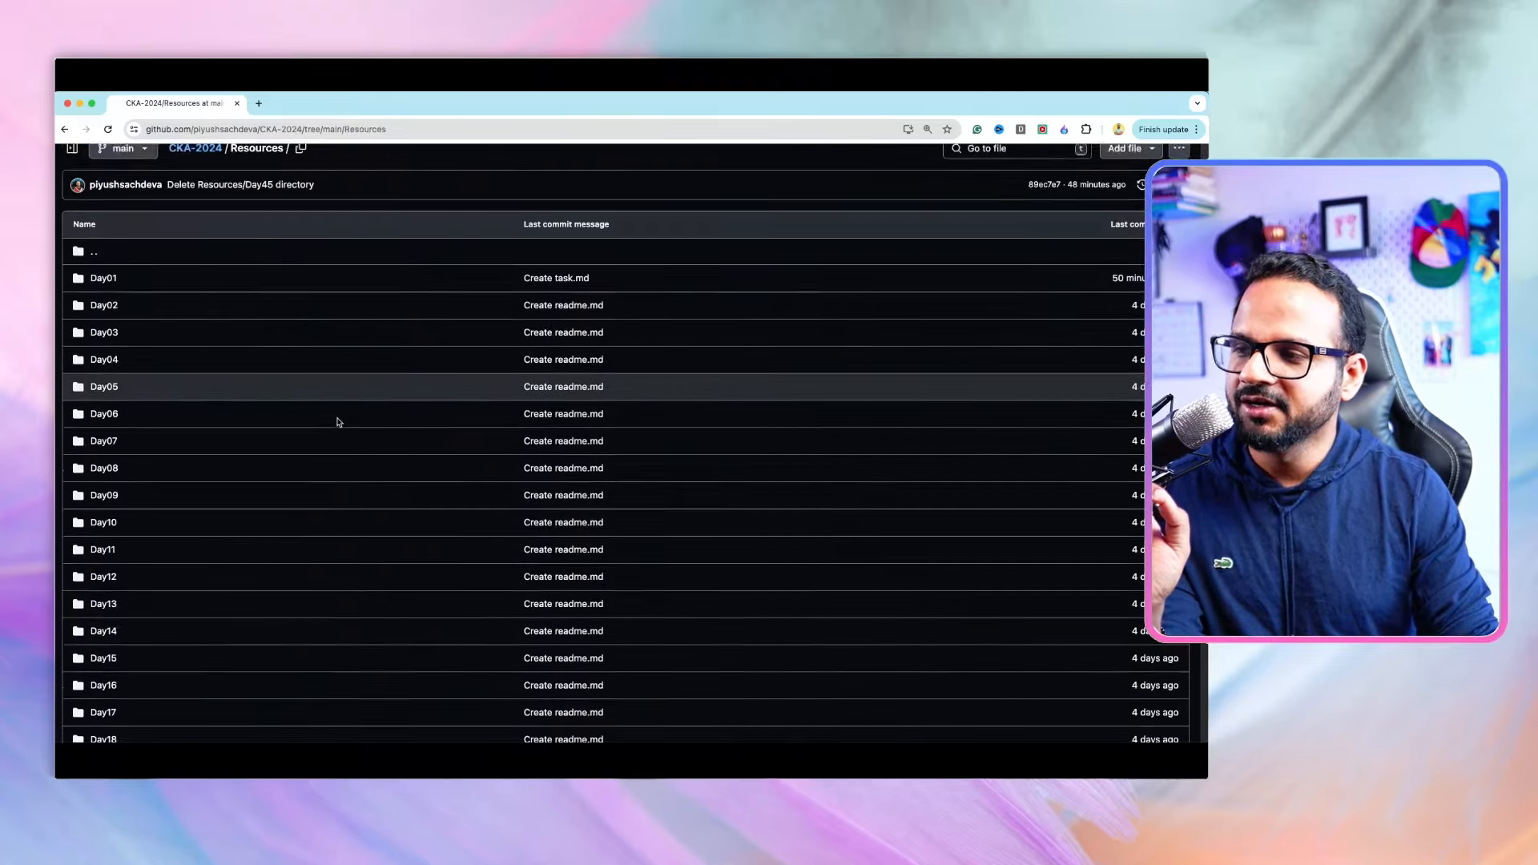
# Enter the Day01 folder and view its placeholder resources.md file
pyautogui.scroll(-3)
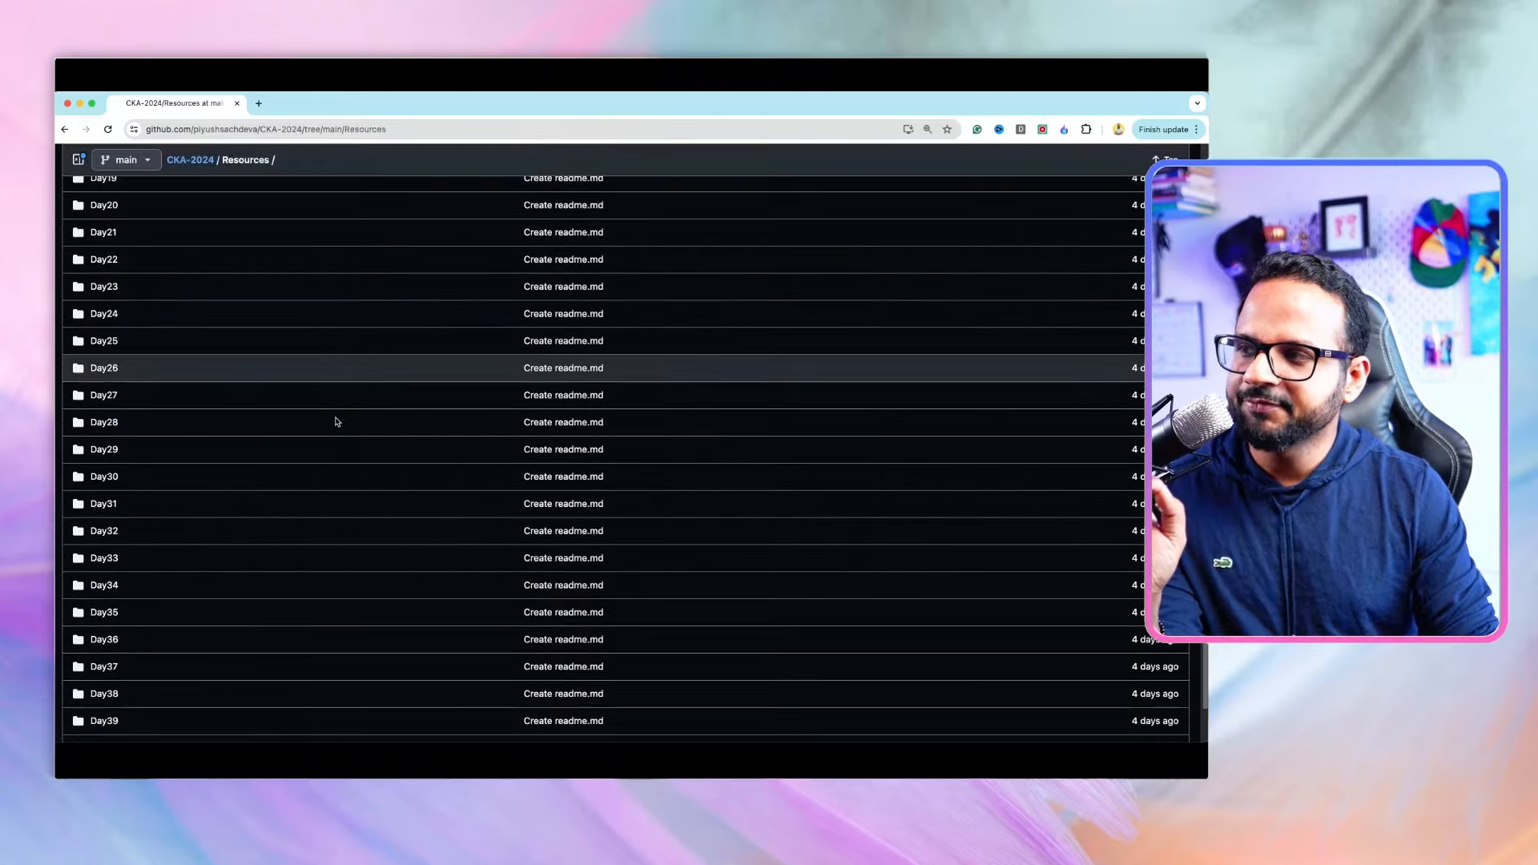
pyautogui.scroll(3)
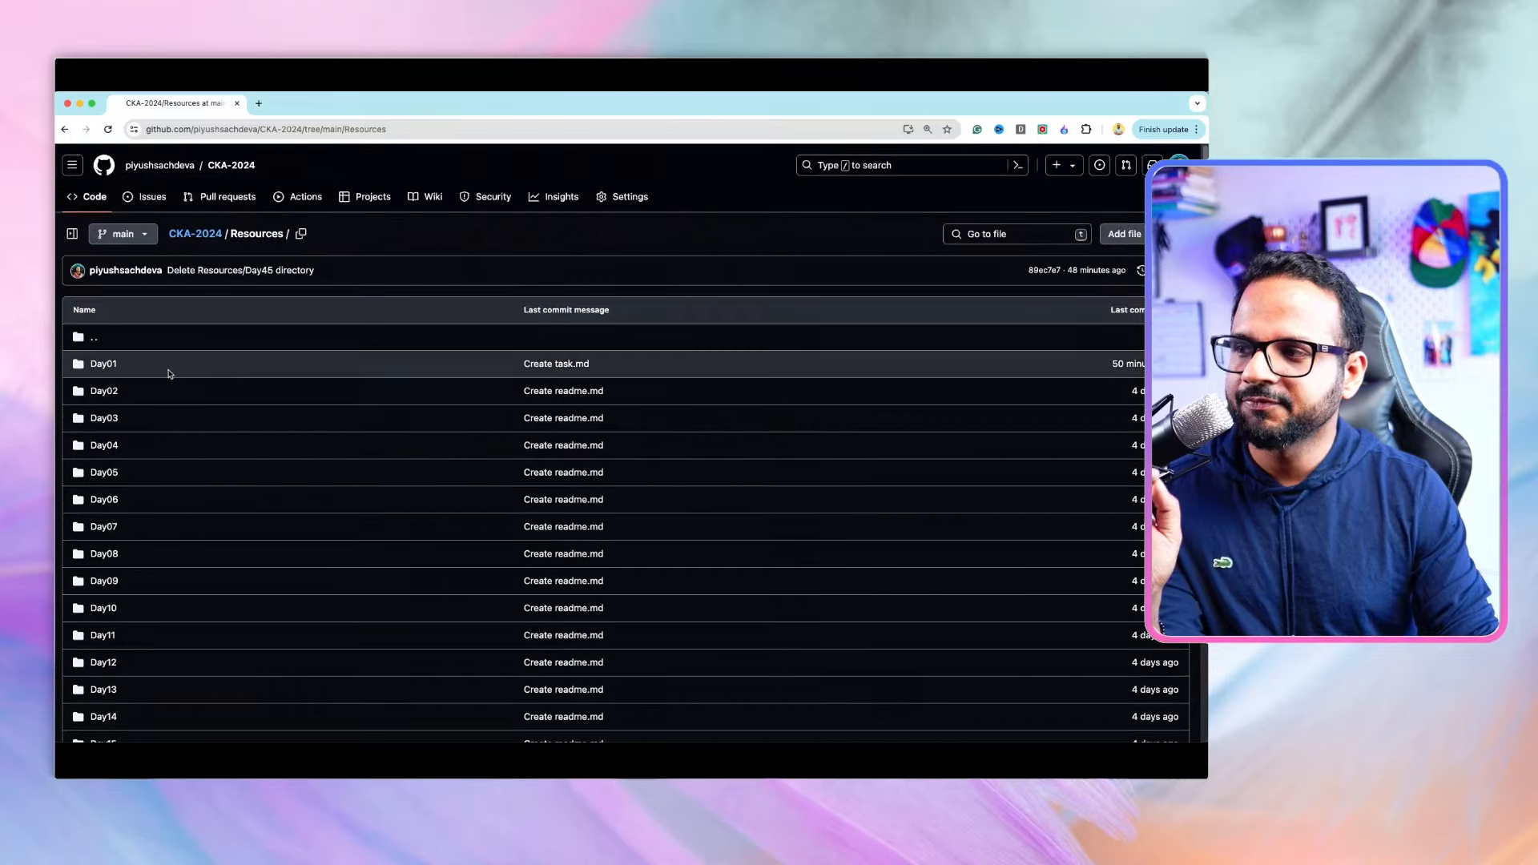
pyautogui.moveTo(103, 364)
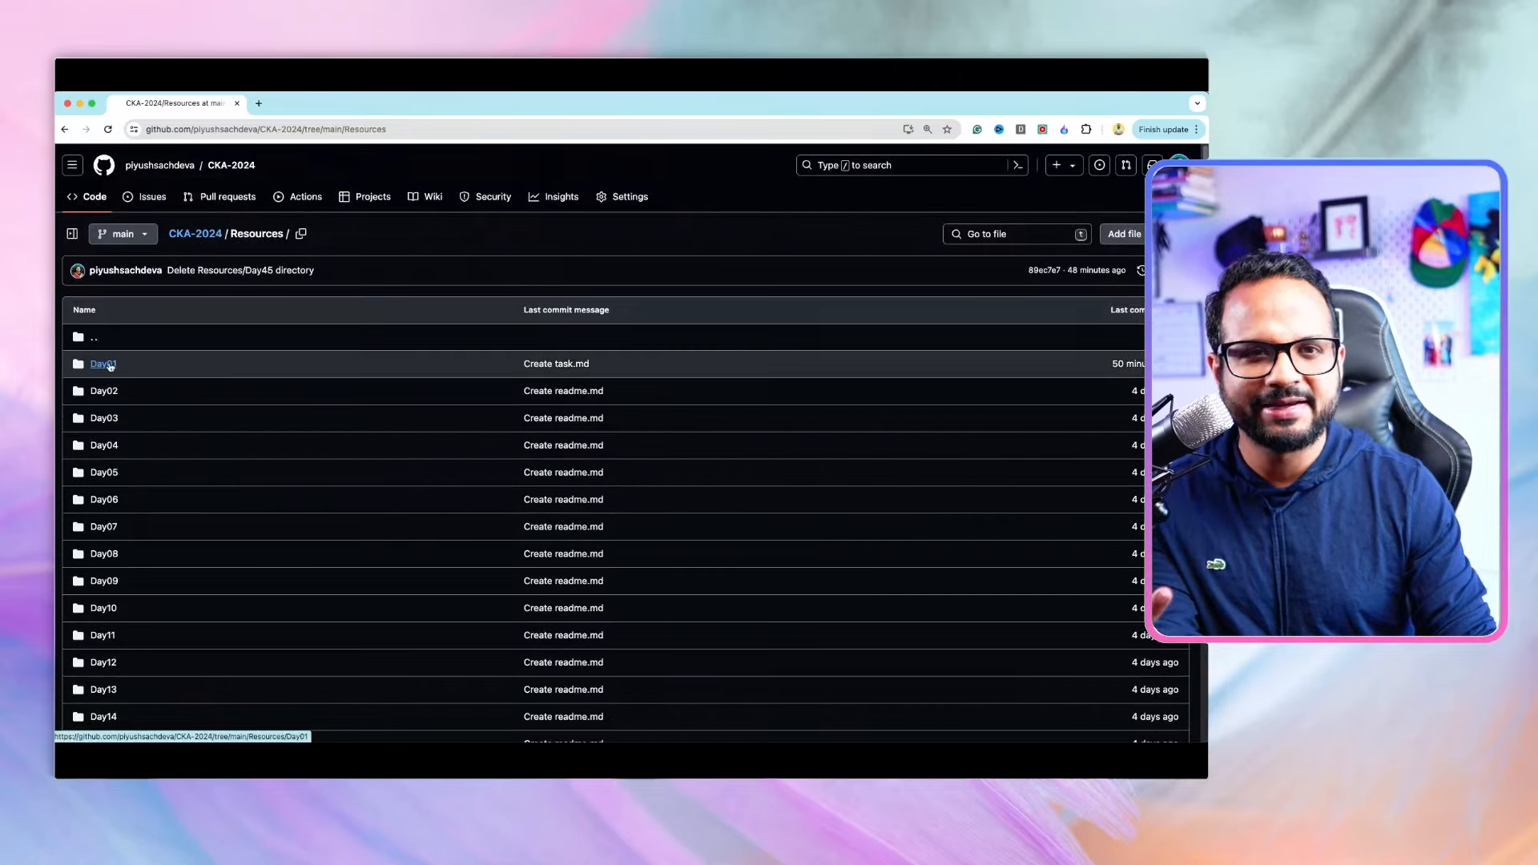
pyautogui.click(102, 364)
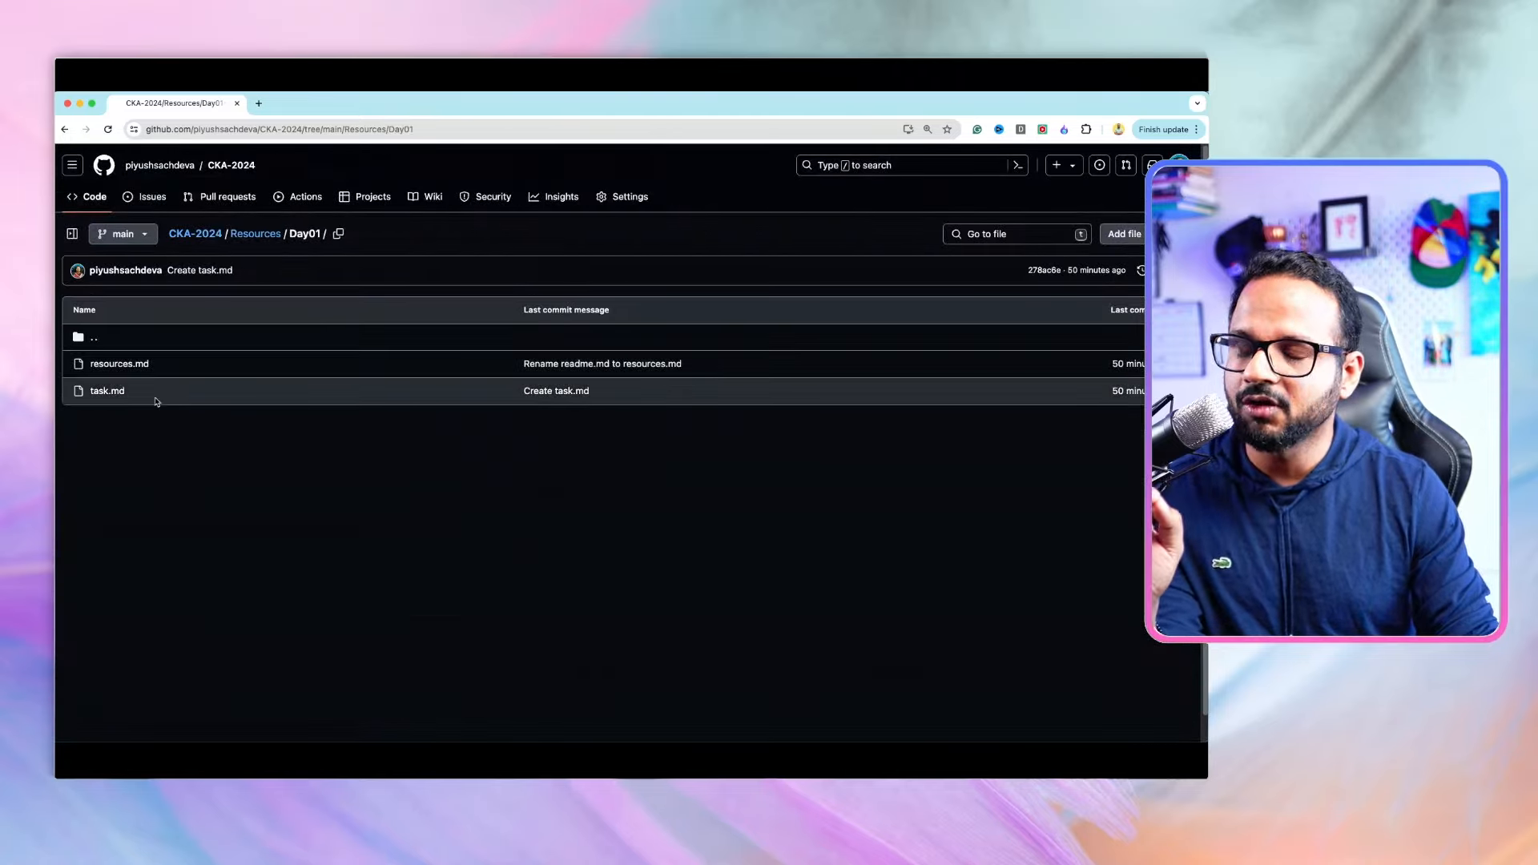
pyautogui.scroll(-3)
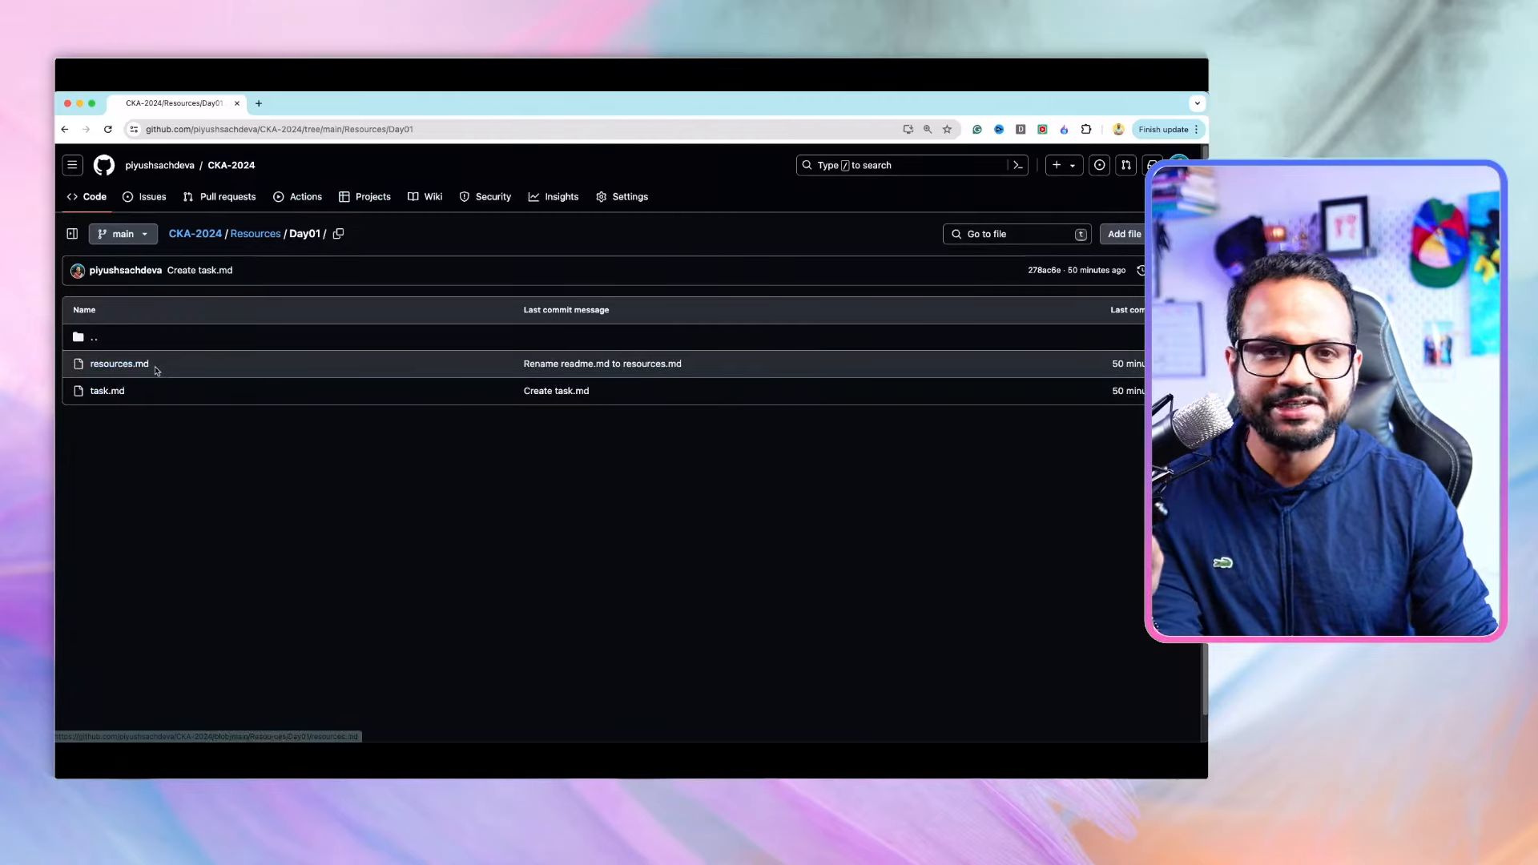
pyautogui.click(119, 364)
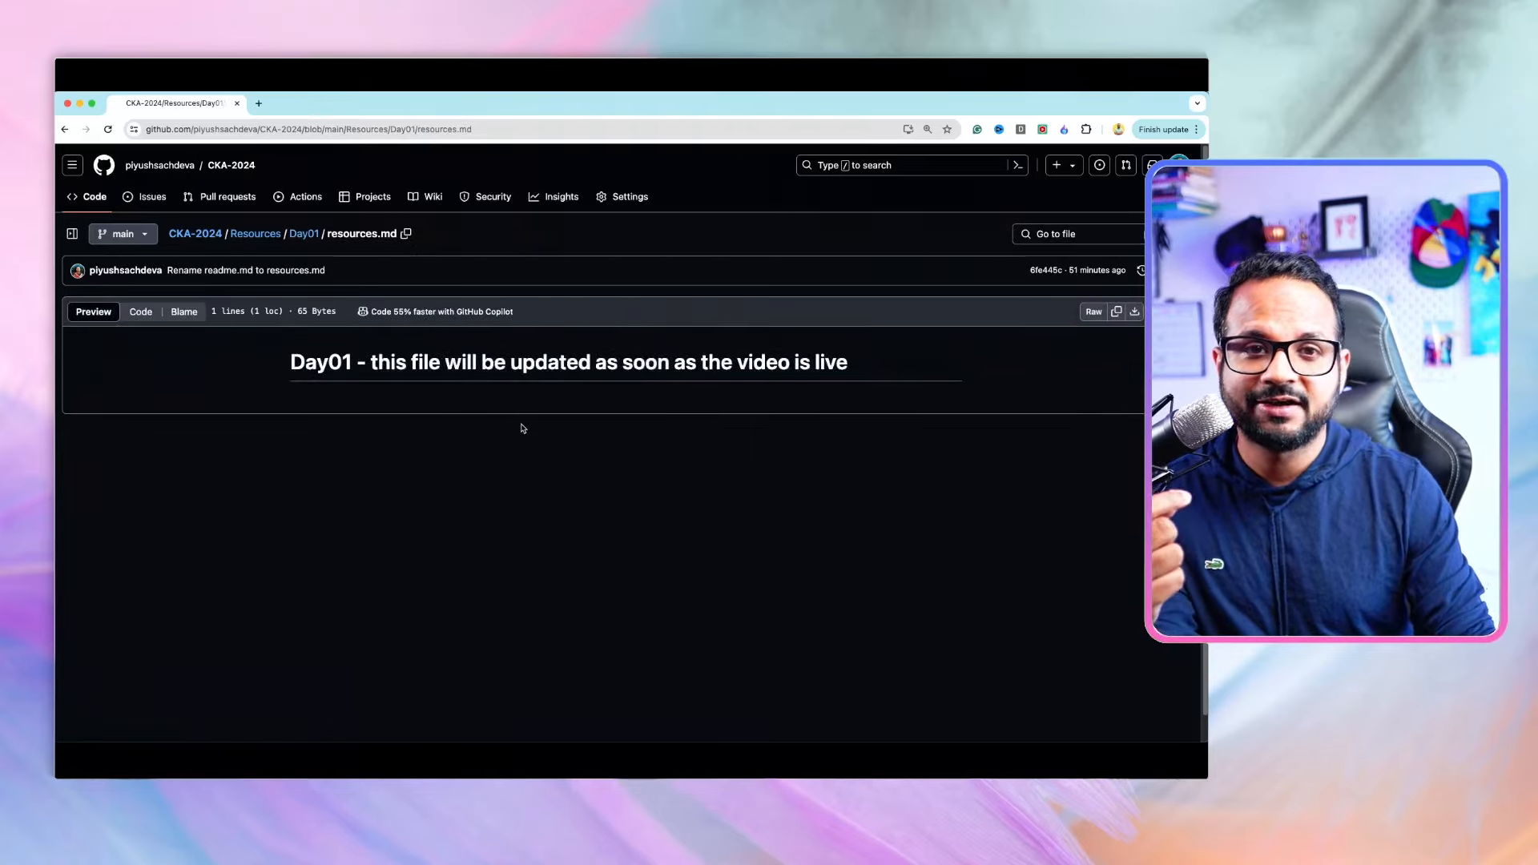
pyautogui.moveTo(463, 420)
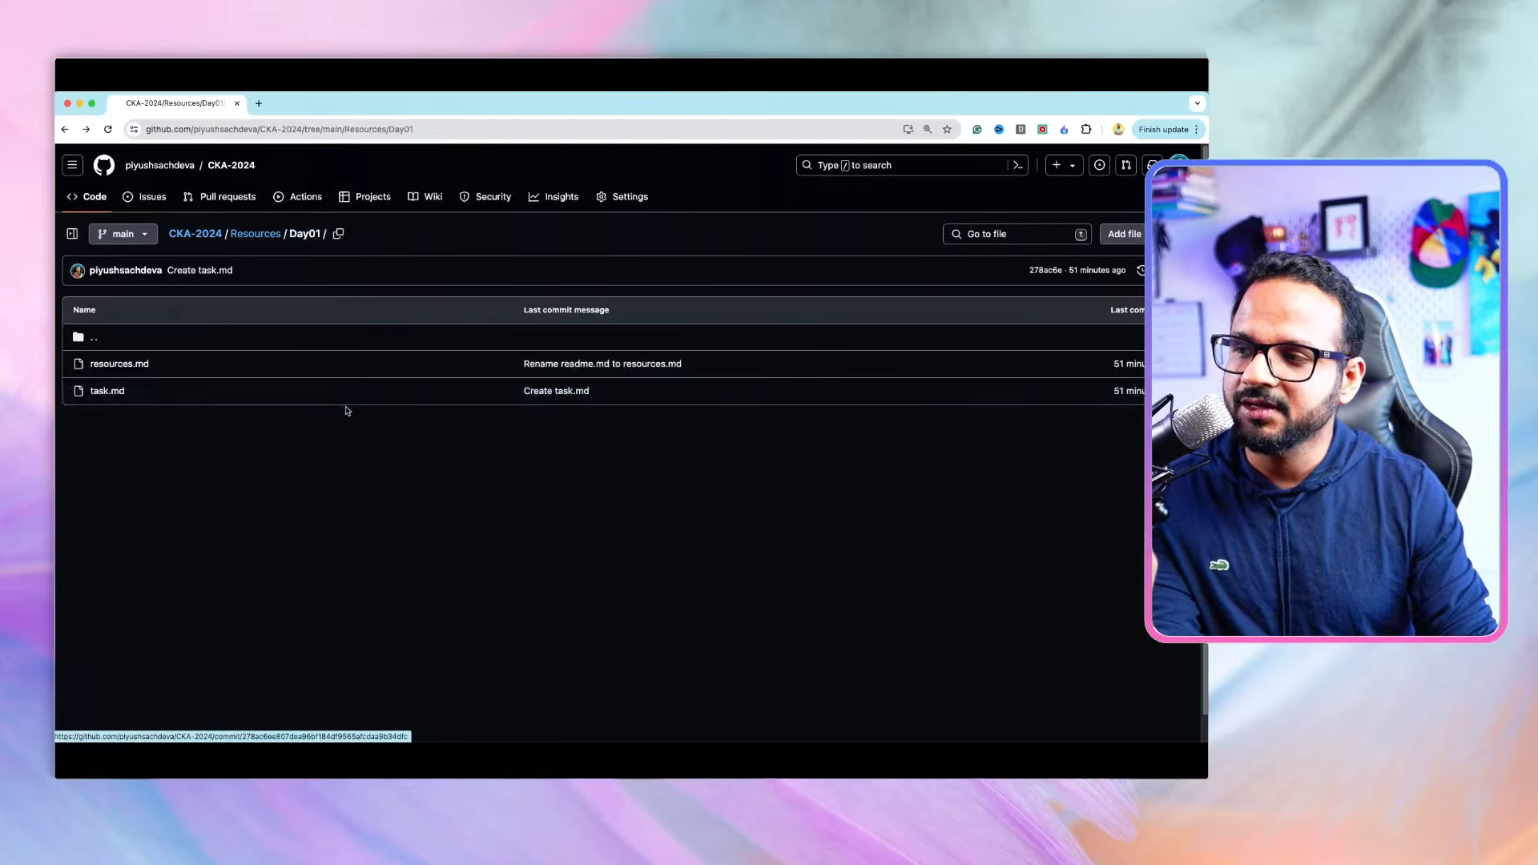
# Check the empty Day01 task.md, then return to the CKA-2024 repository root and its README
pyautogui.click(107, 391)
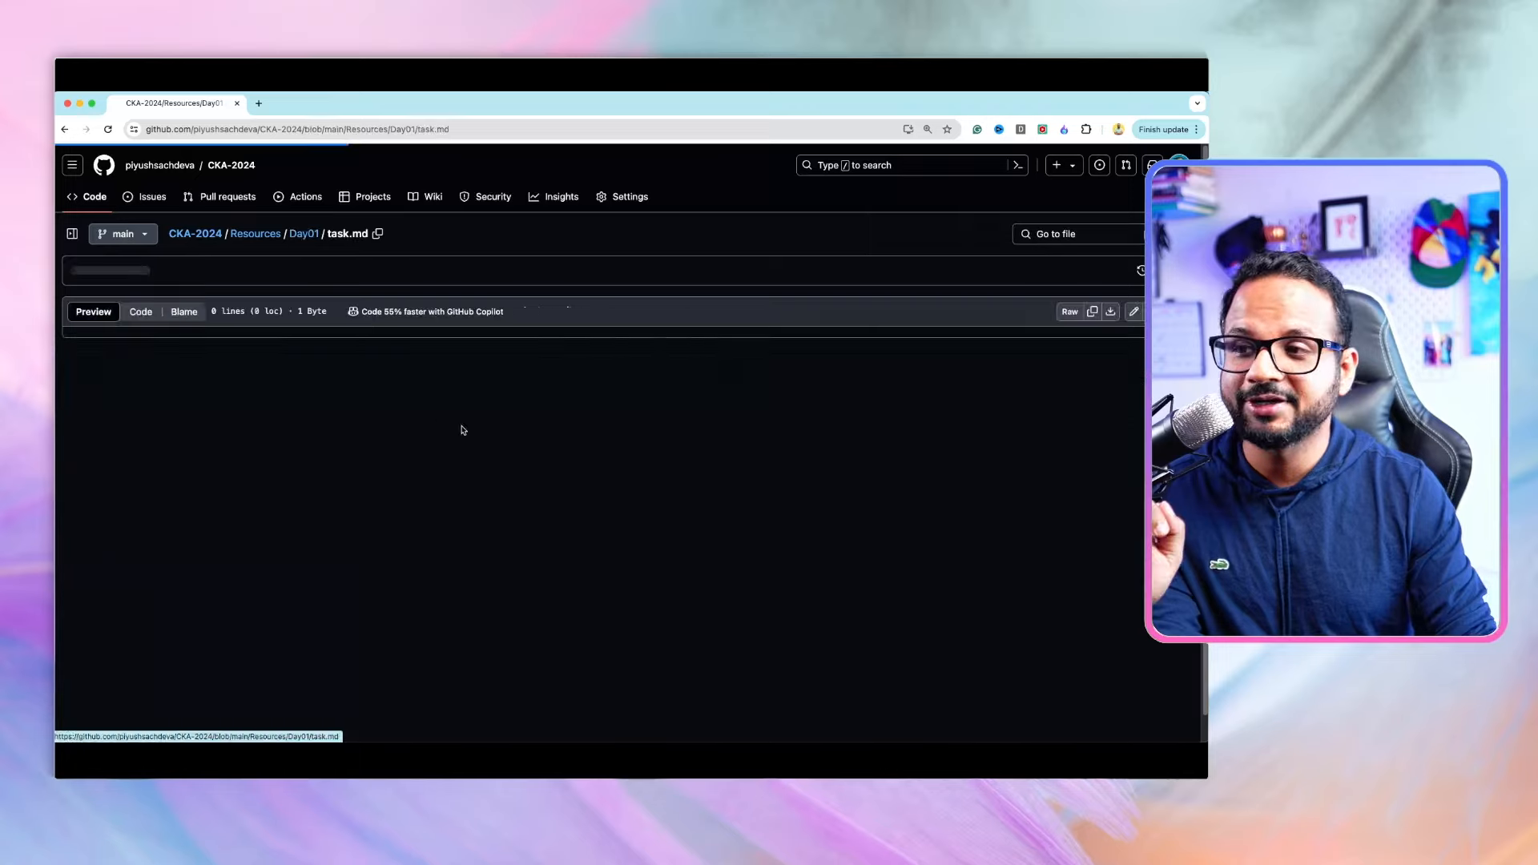
pyautogui.click(305, 234)
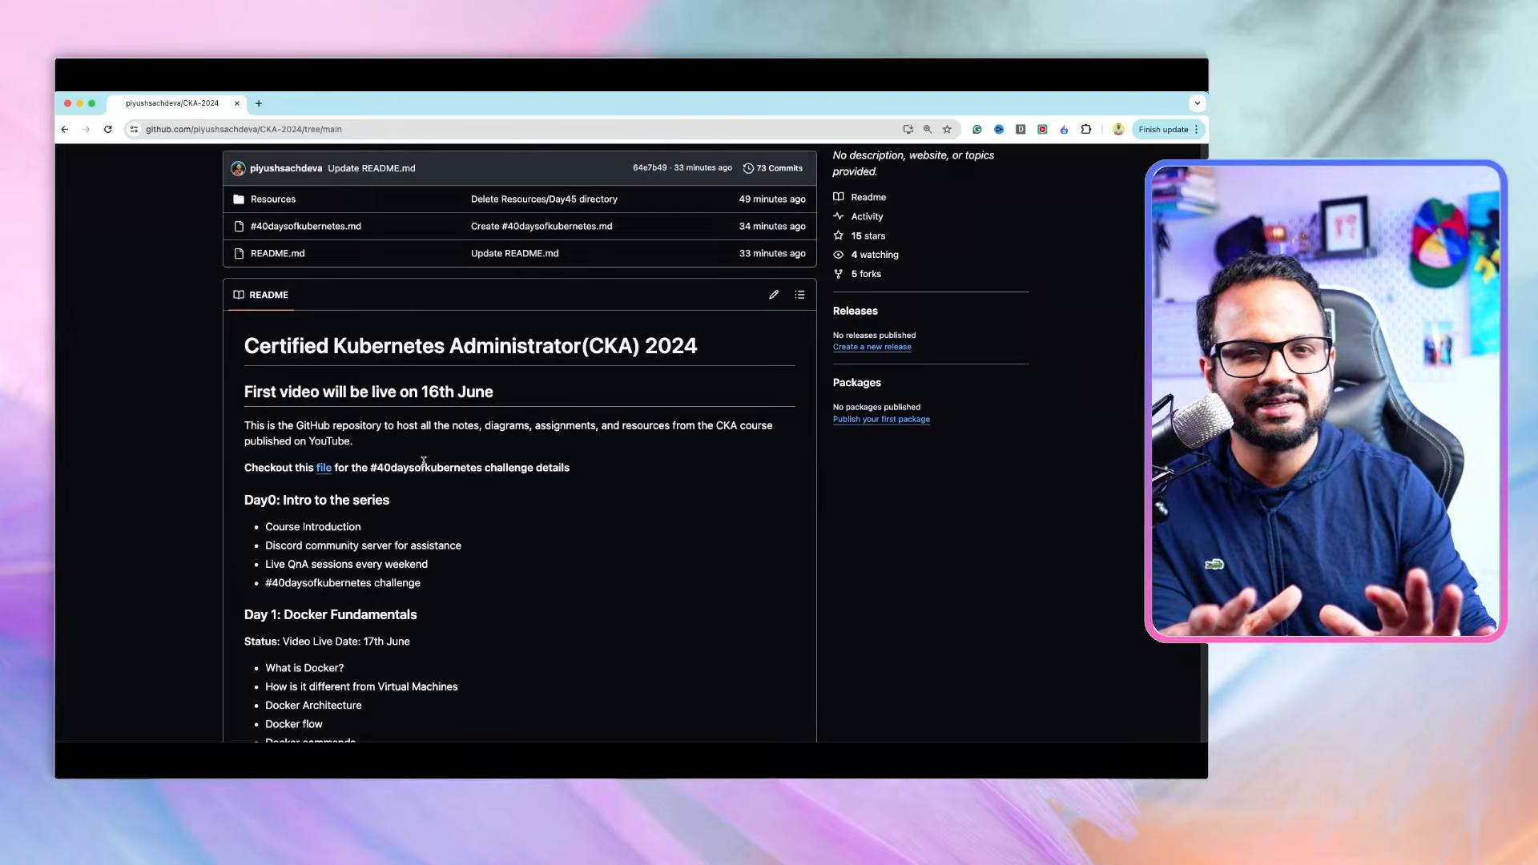
pyautogui.scroll(-3)
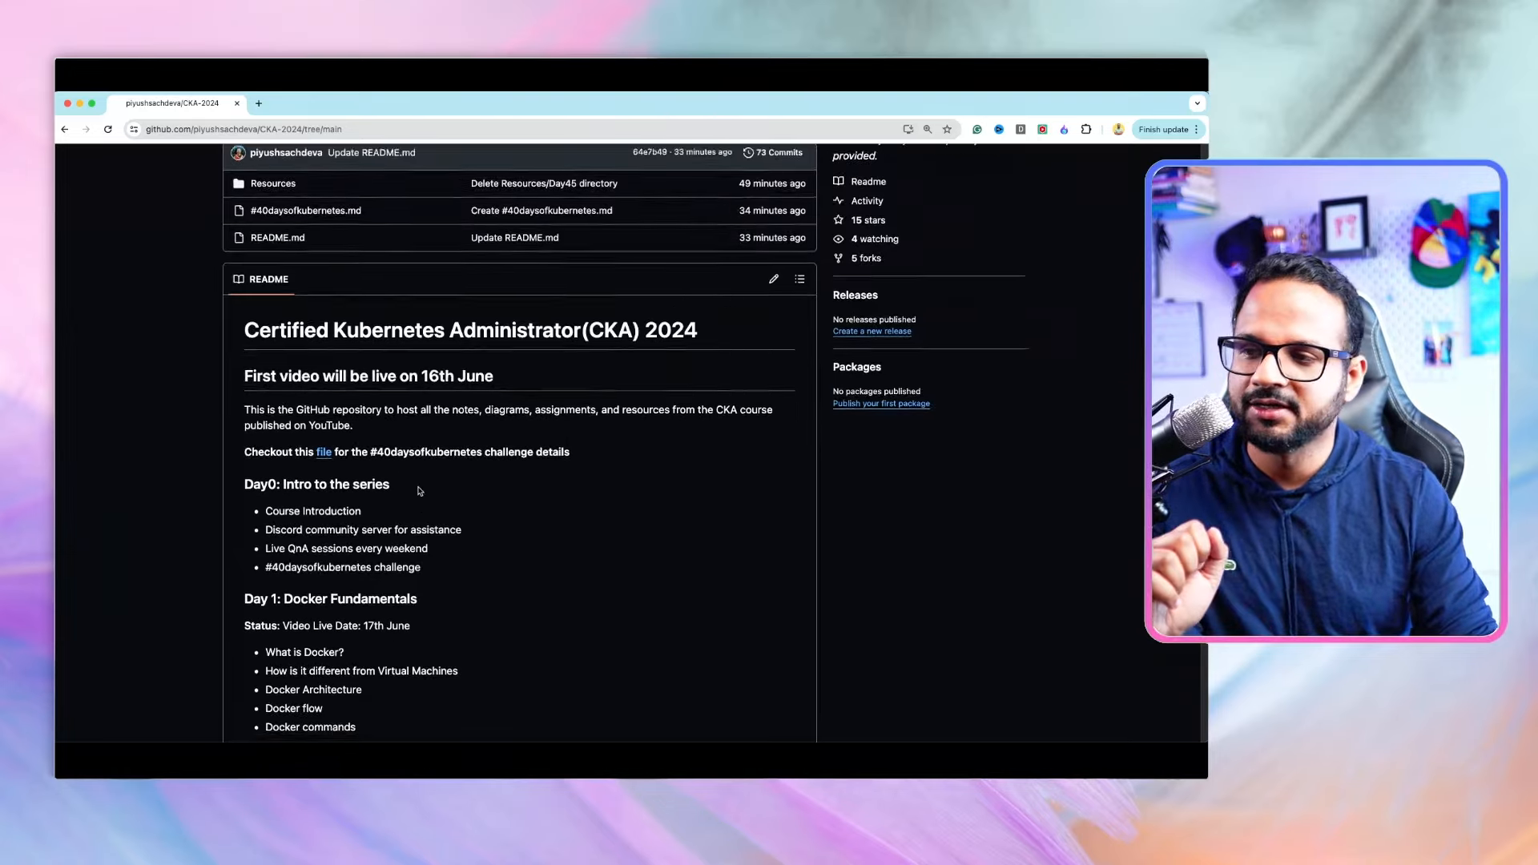
pyautogui.scroll(-3)
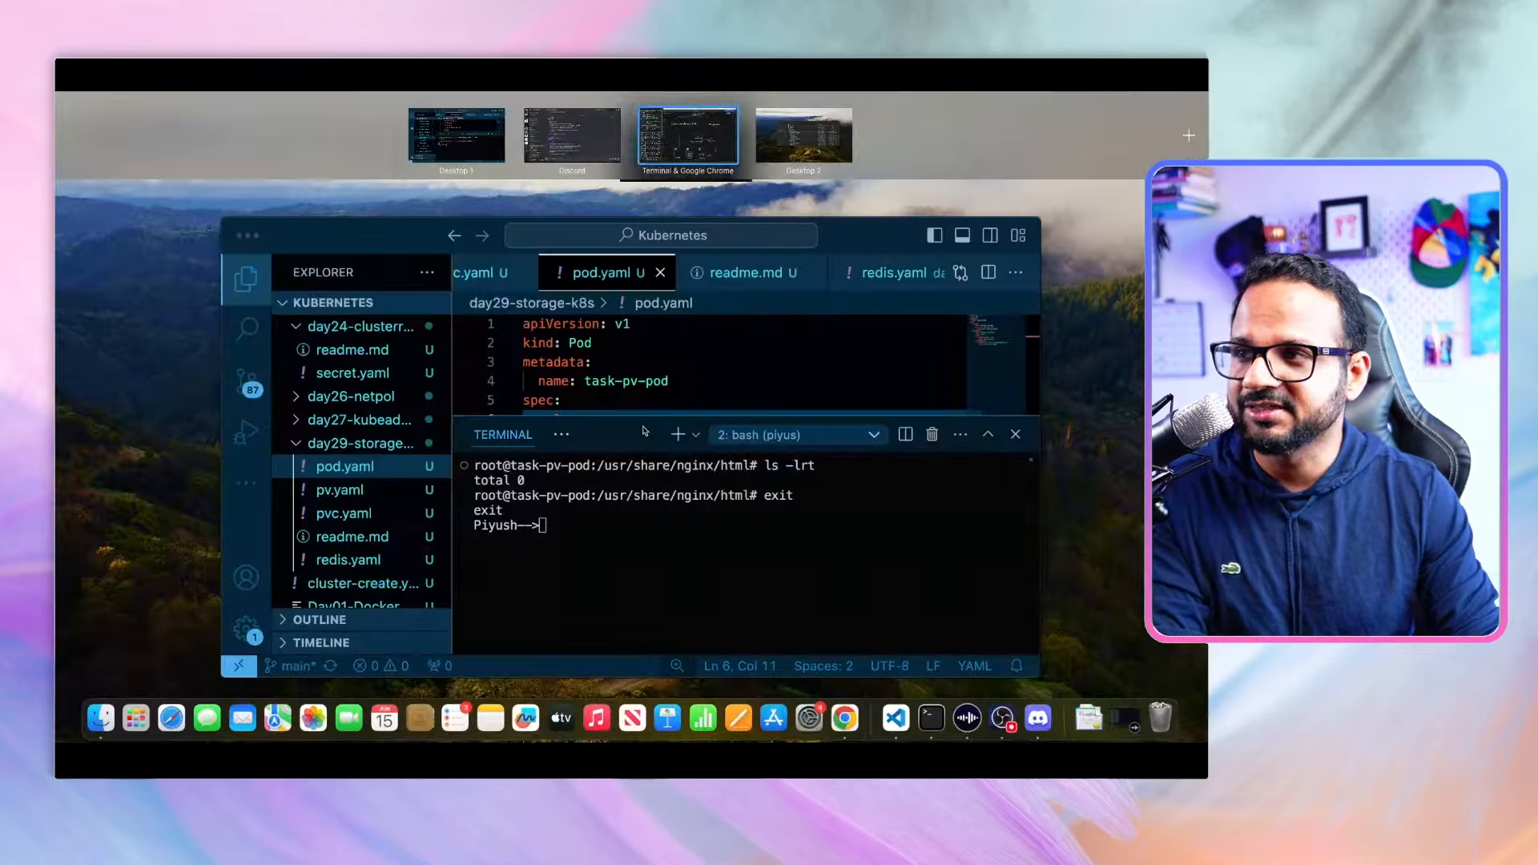
# Switch to The CloudOps Community Discord server and move to its #general channel
pyautogui.click(572, 136)
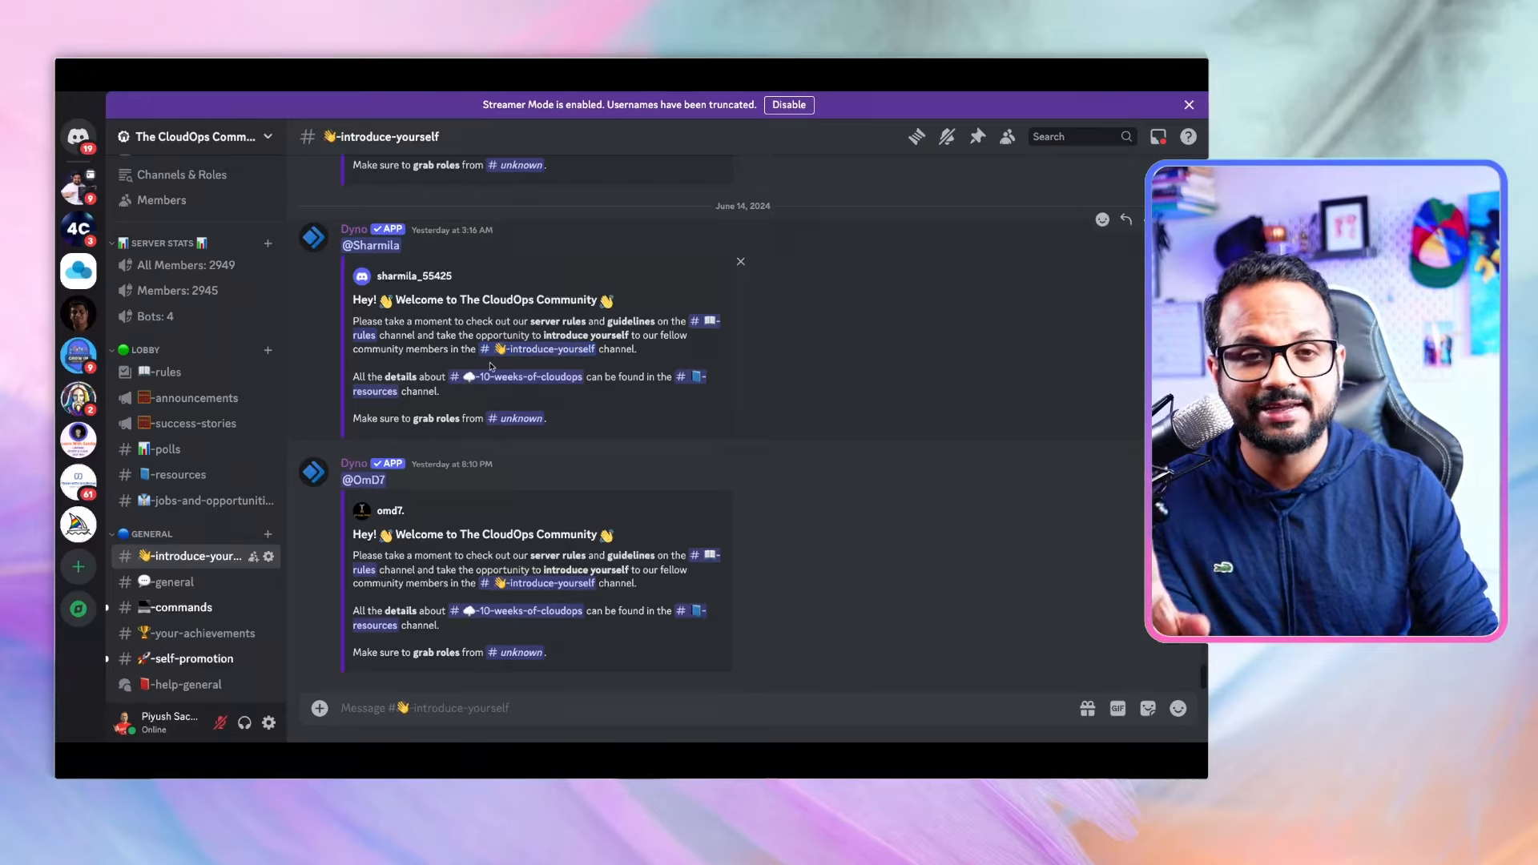
pyautogui.moveTo(252, 448)
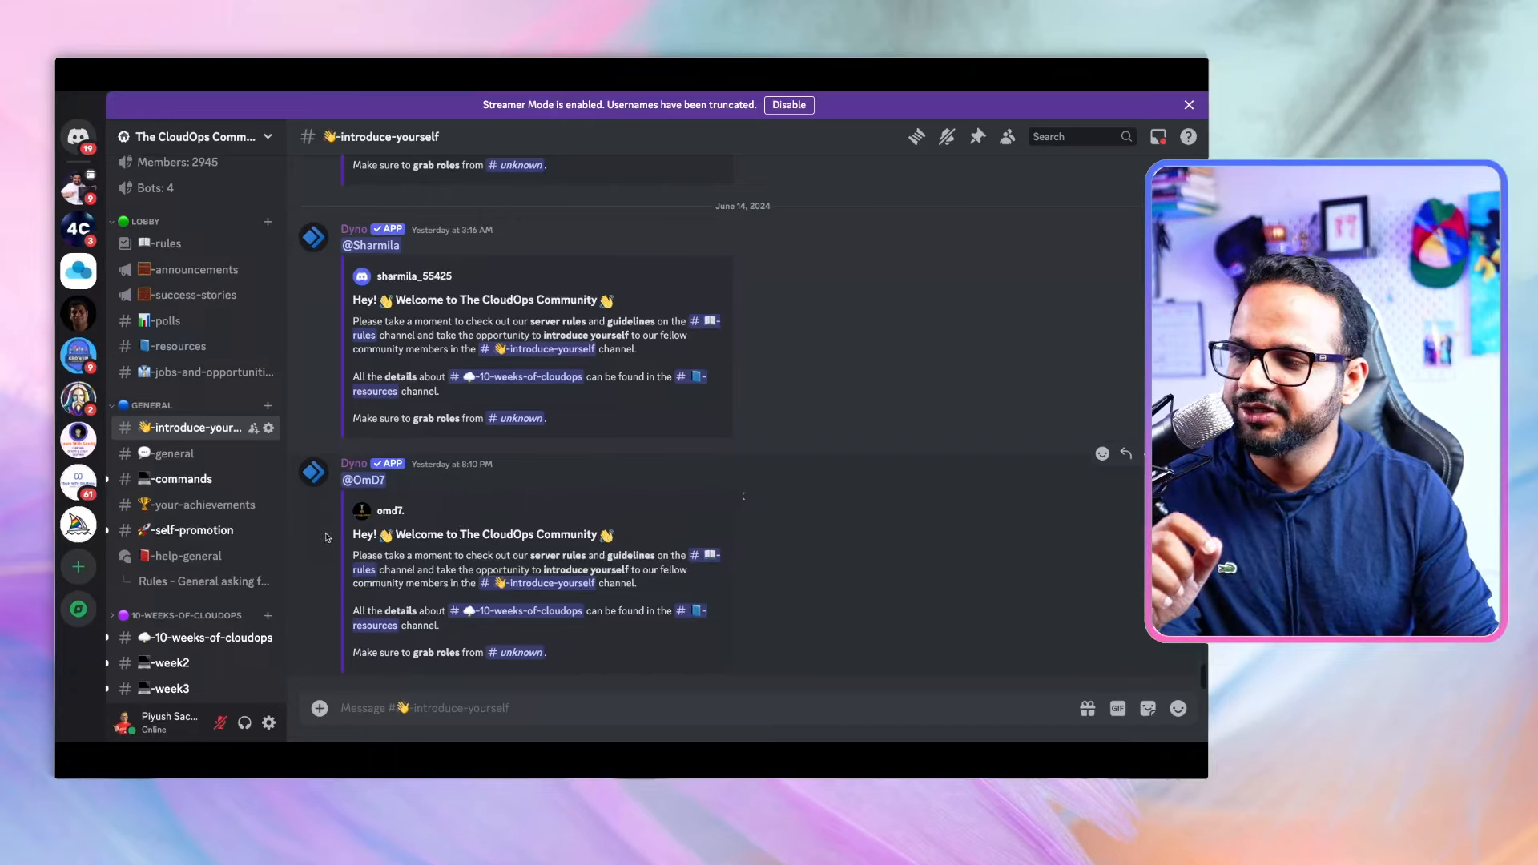
pyautogui.click(170, 454)
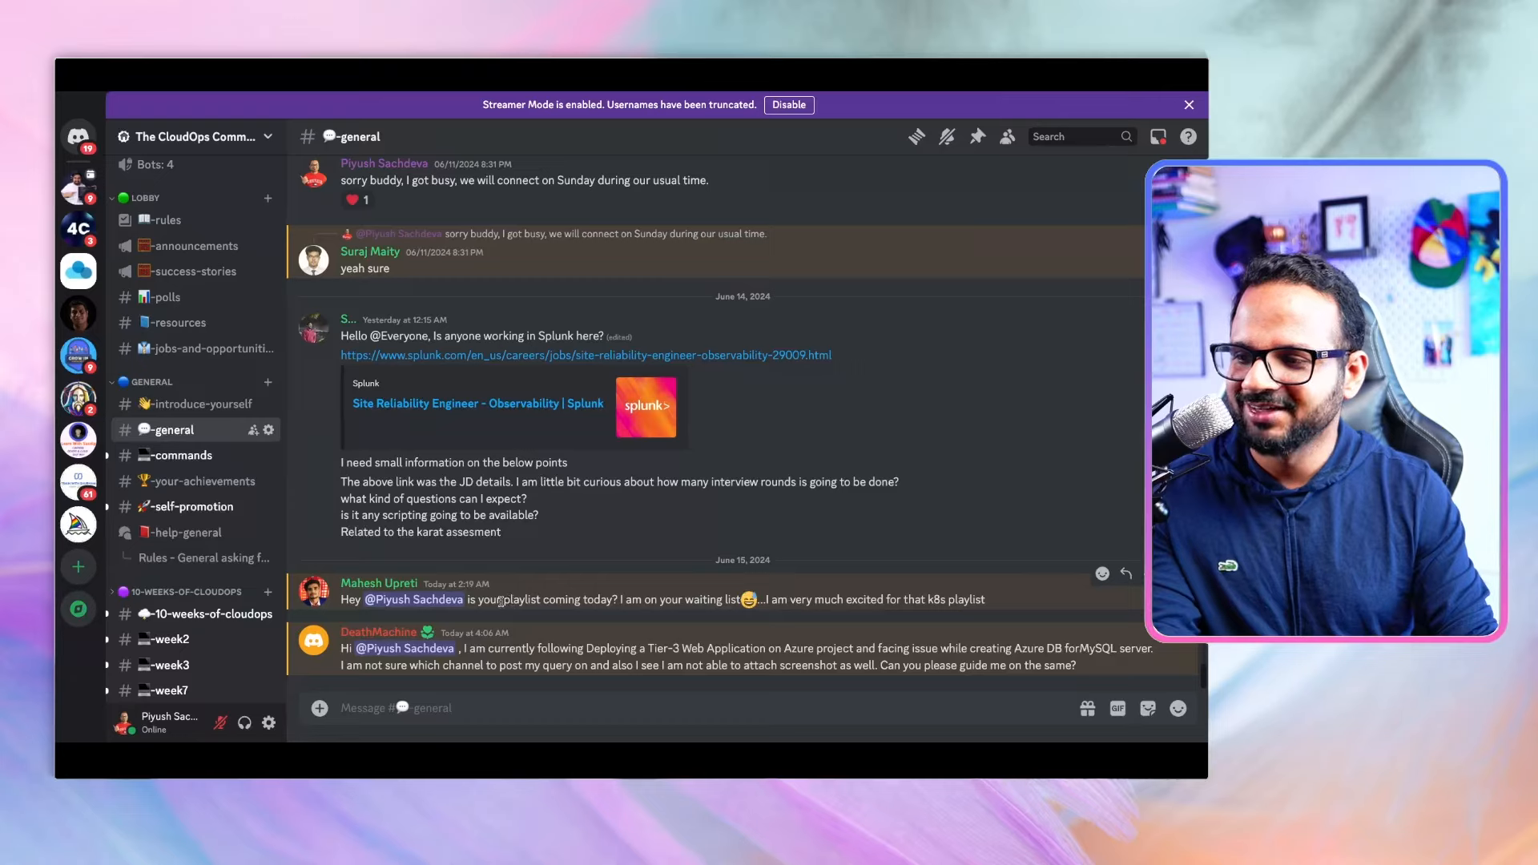
# Find the #40DAYSOFKUBERNETES category in the sidebar and enter the help-cka-kubernetes forum channel
pyautogui.moveTo(471, 599); pyautogui.dragTo(665, 599)
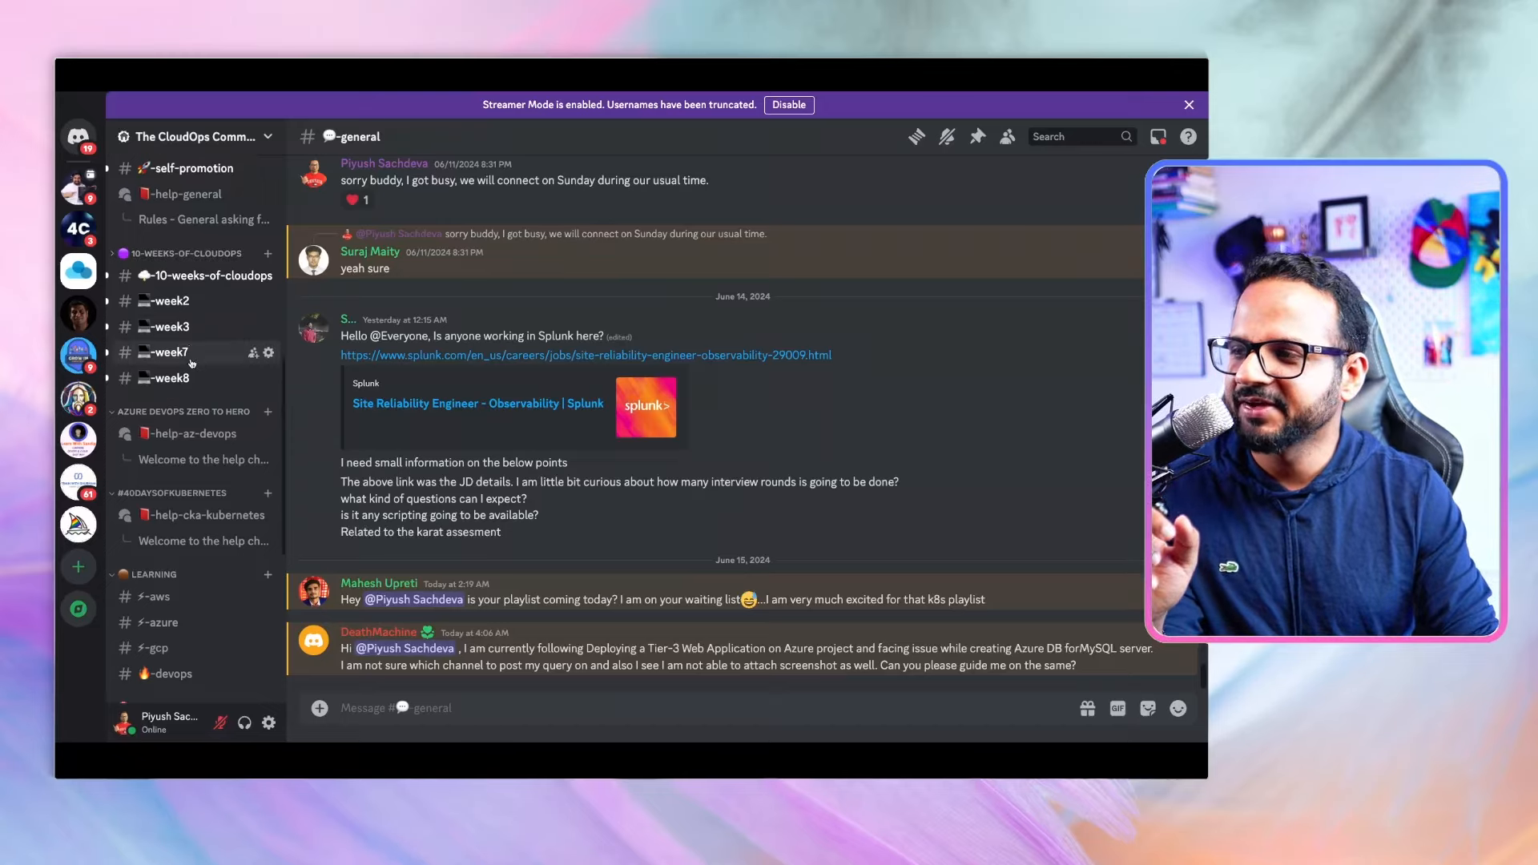
pyautogui.scroll(-3)
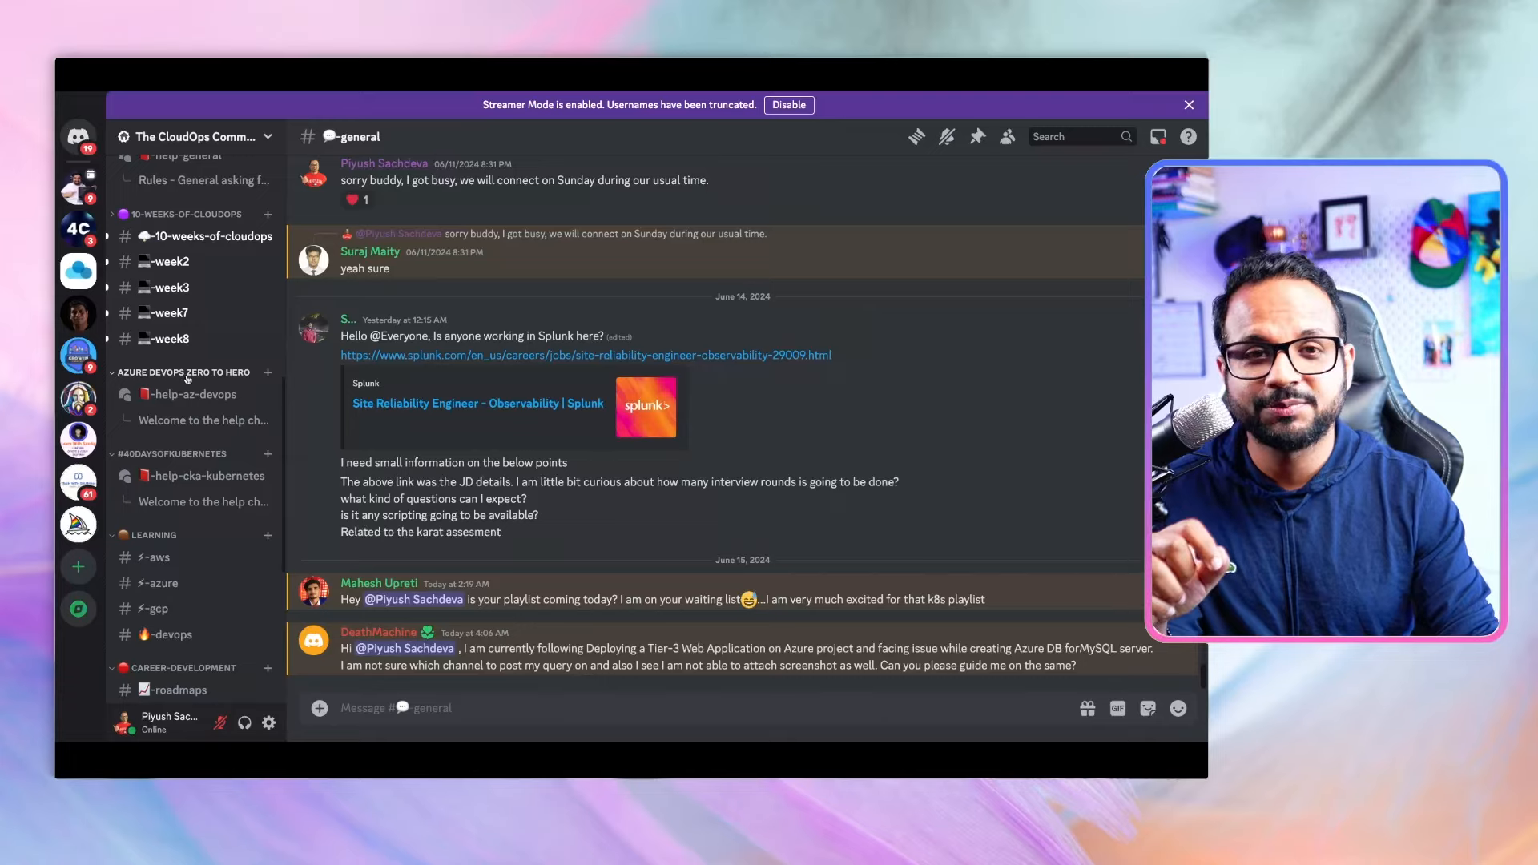
pyautogui.scroll(-3)
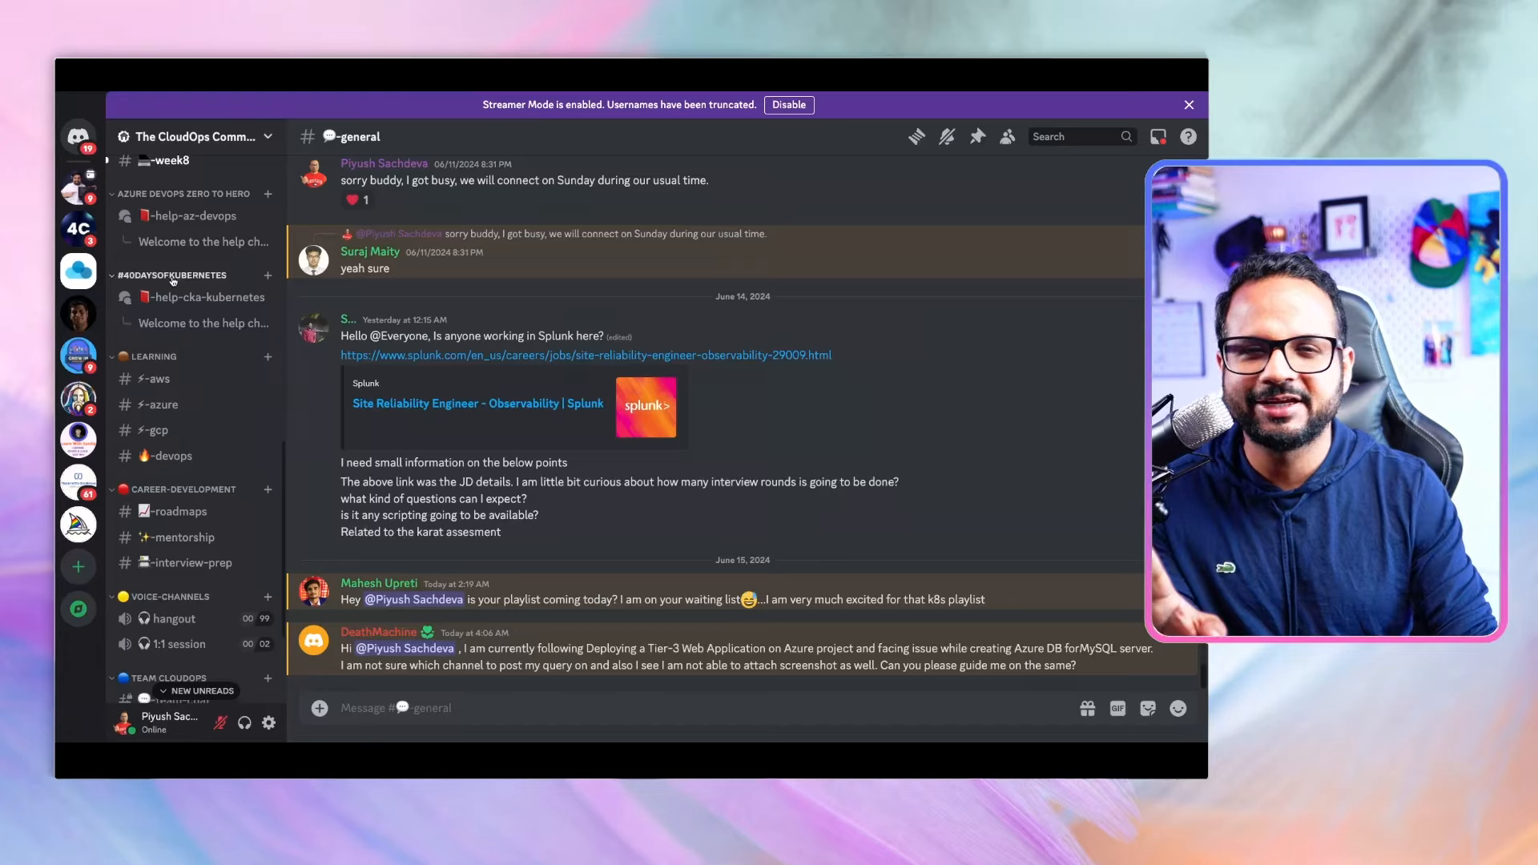
pyautogui.moveTo(186, 298)
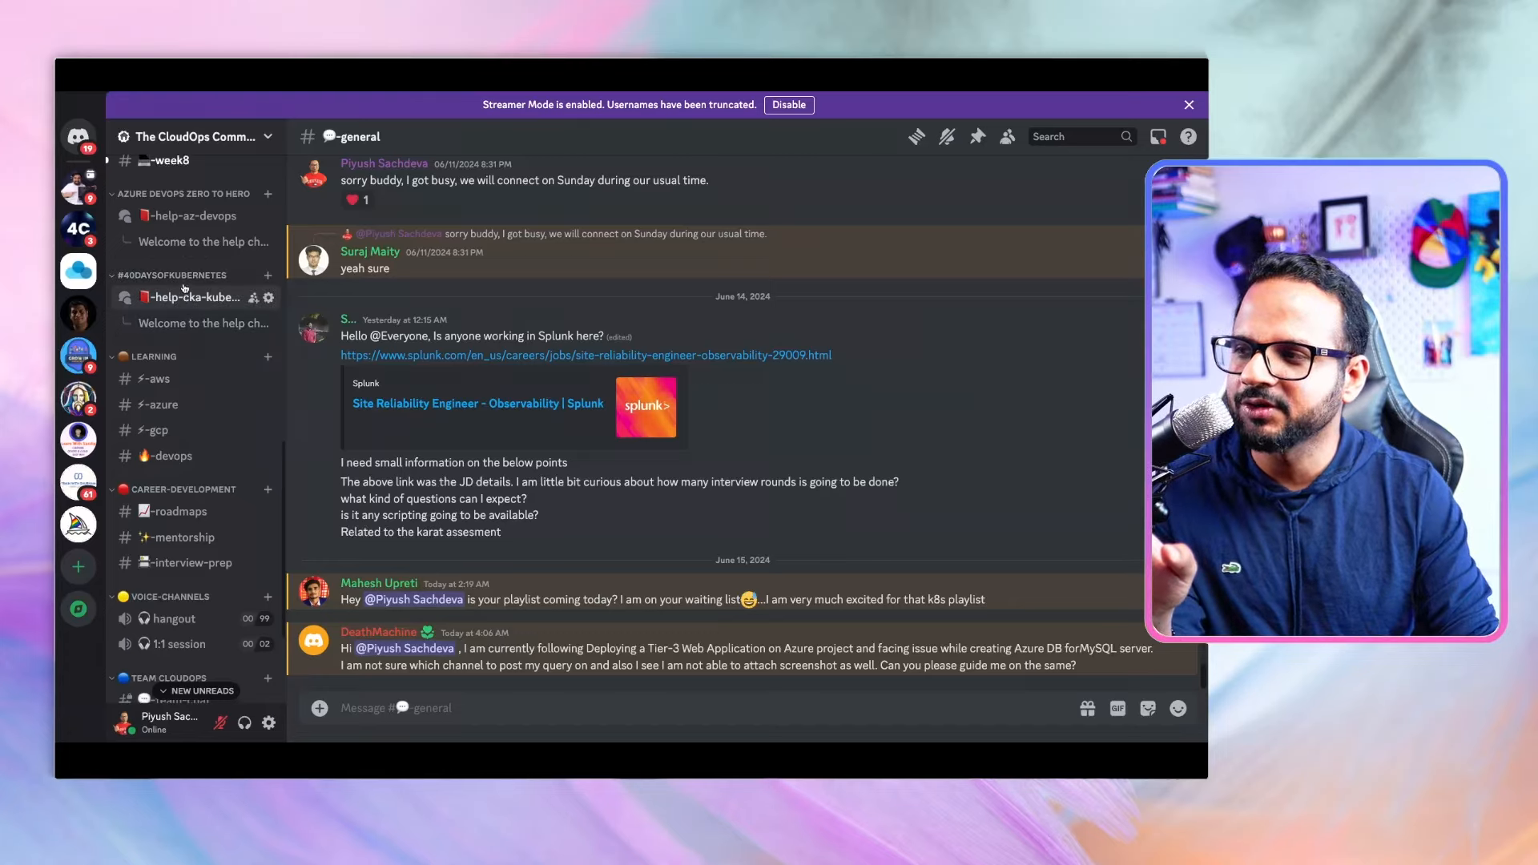
pyautogui.click(192, 298)
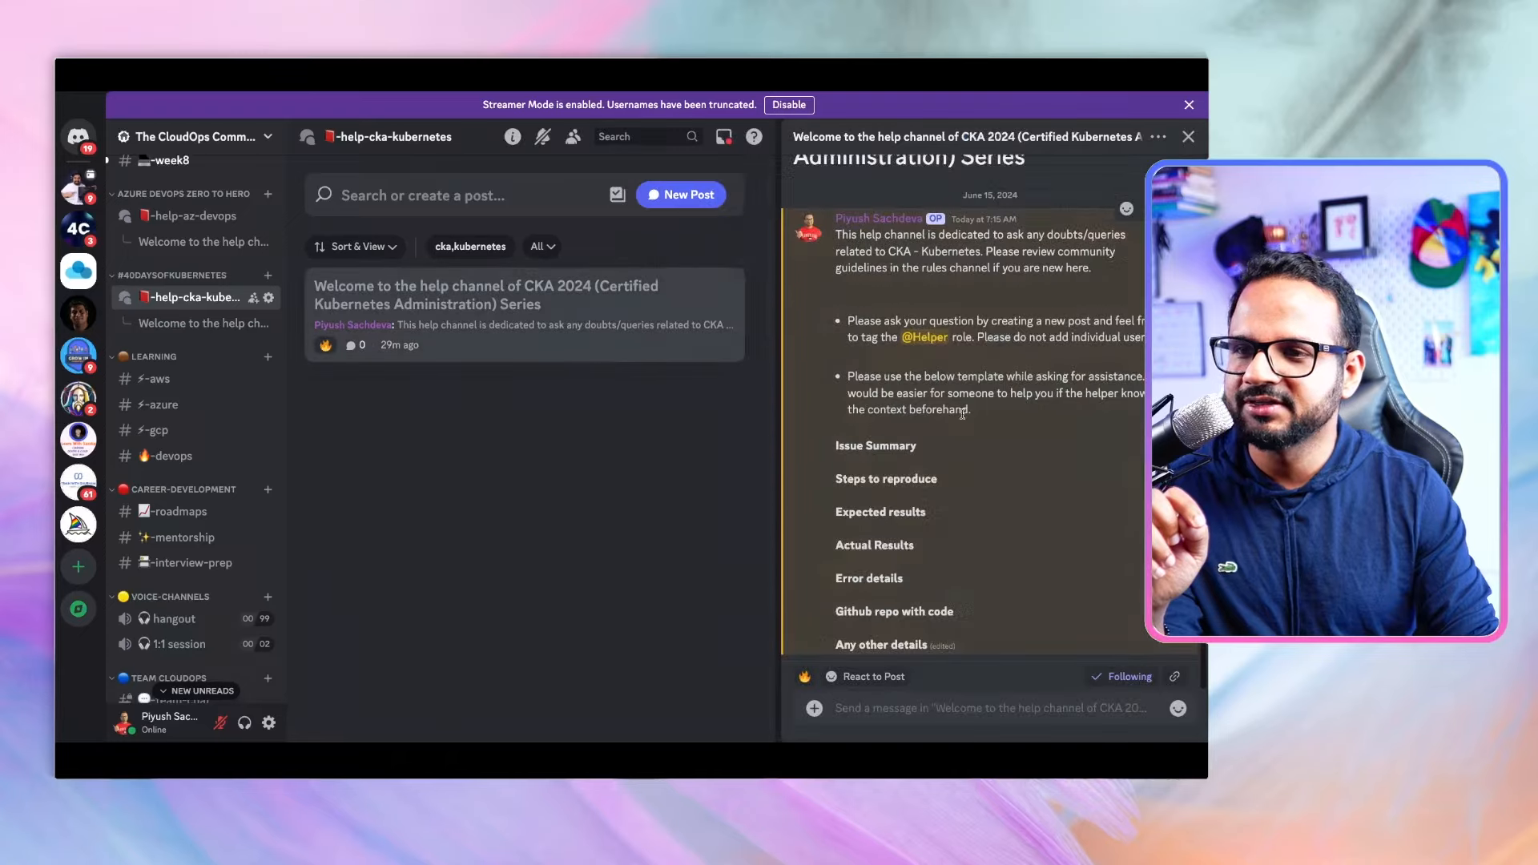
pyautogui.moveTo(1001, 426)
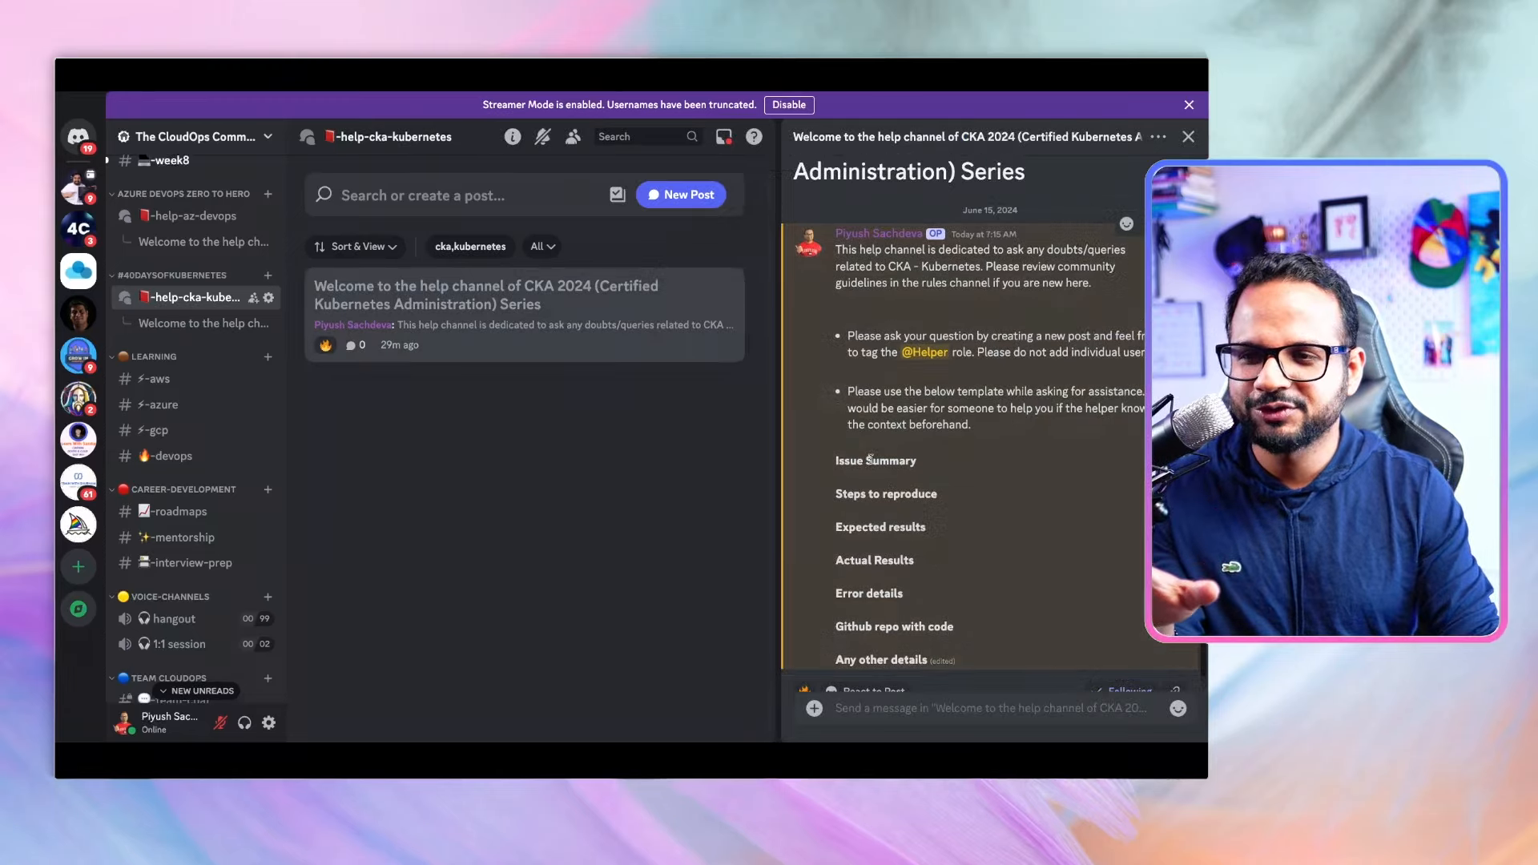
pyautogui.scroll(-3)
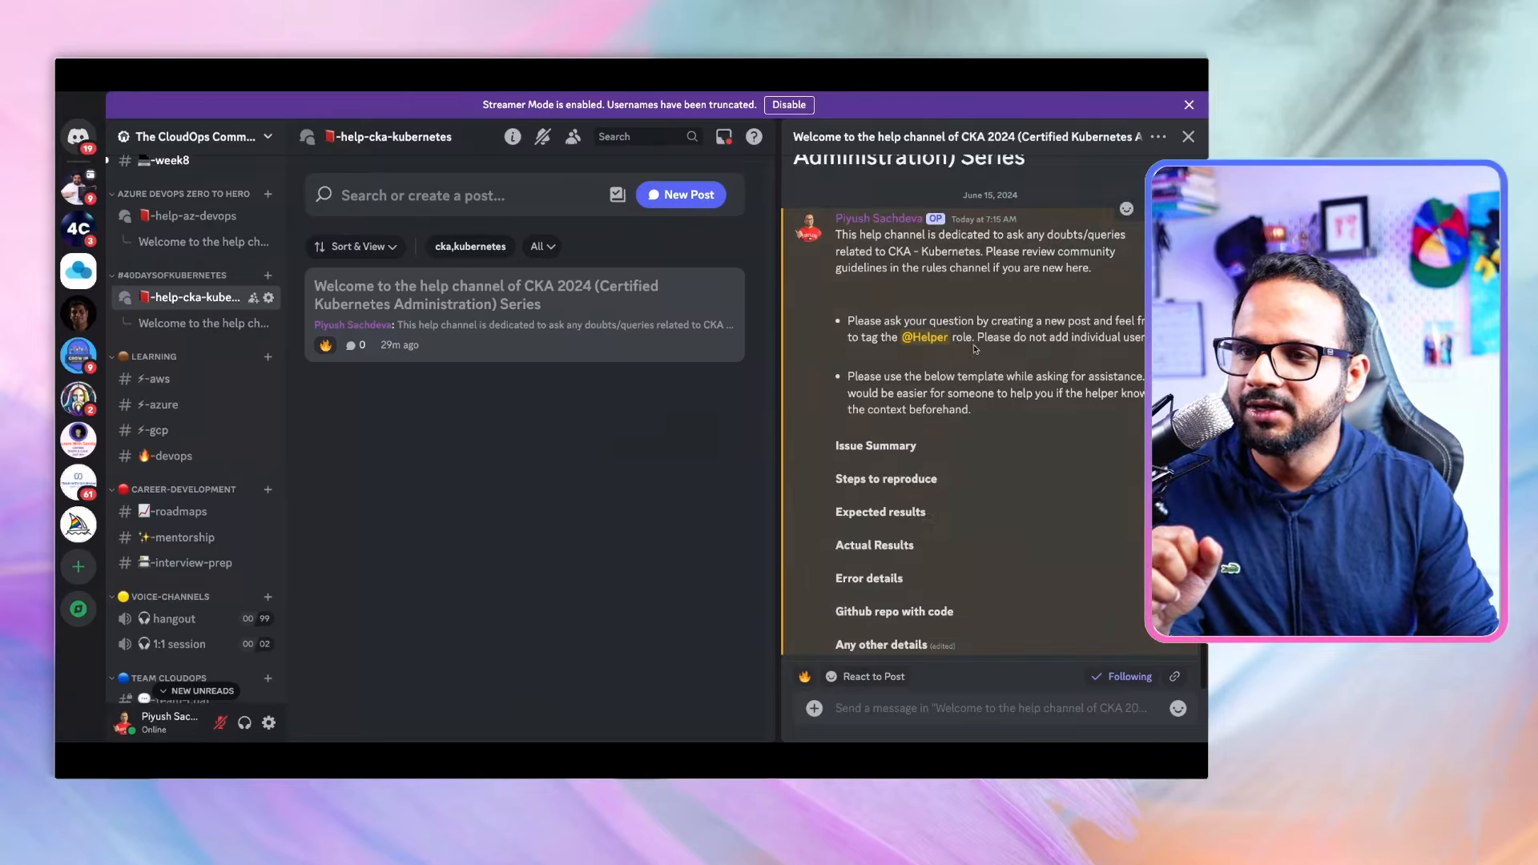
pyautogui.moveTo(935, 368)
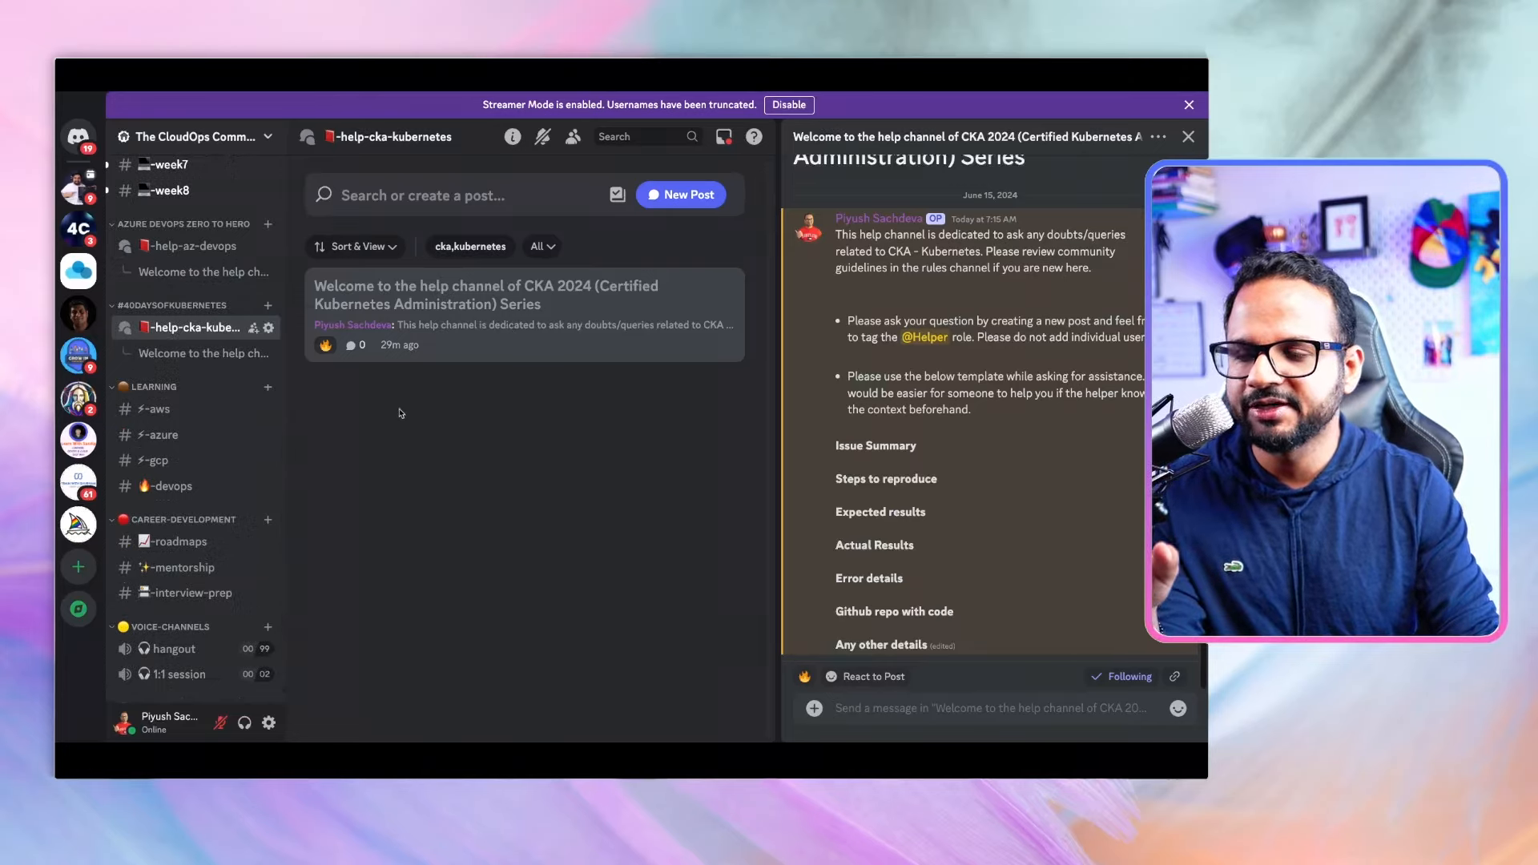
# Scroll the help channel's welcome post before returning to the CKA-2024 repository README
pyautogui.scroll(-3)
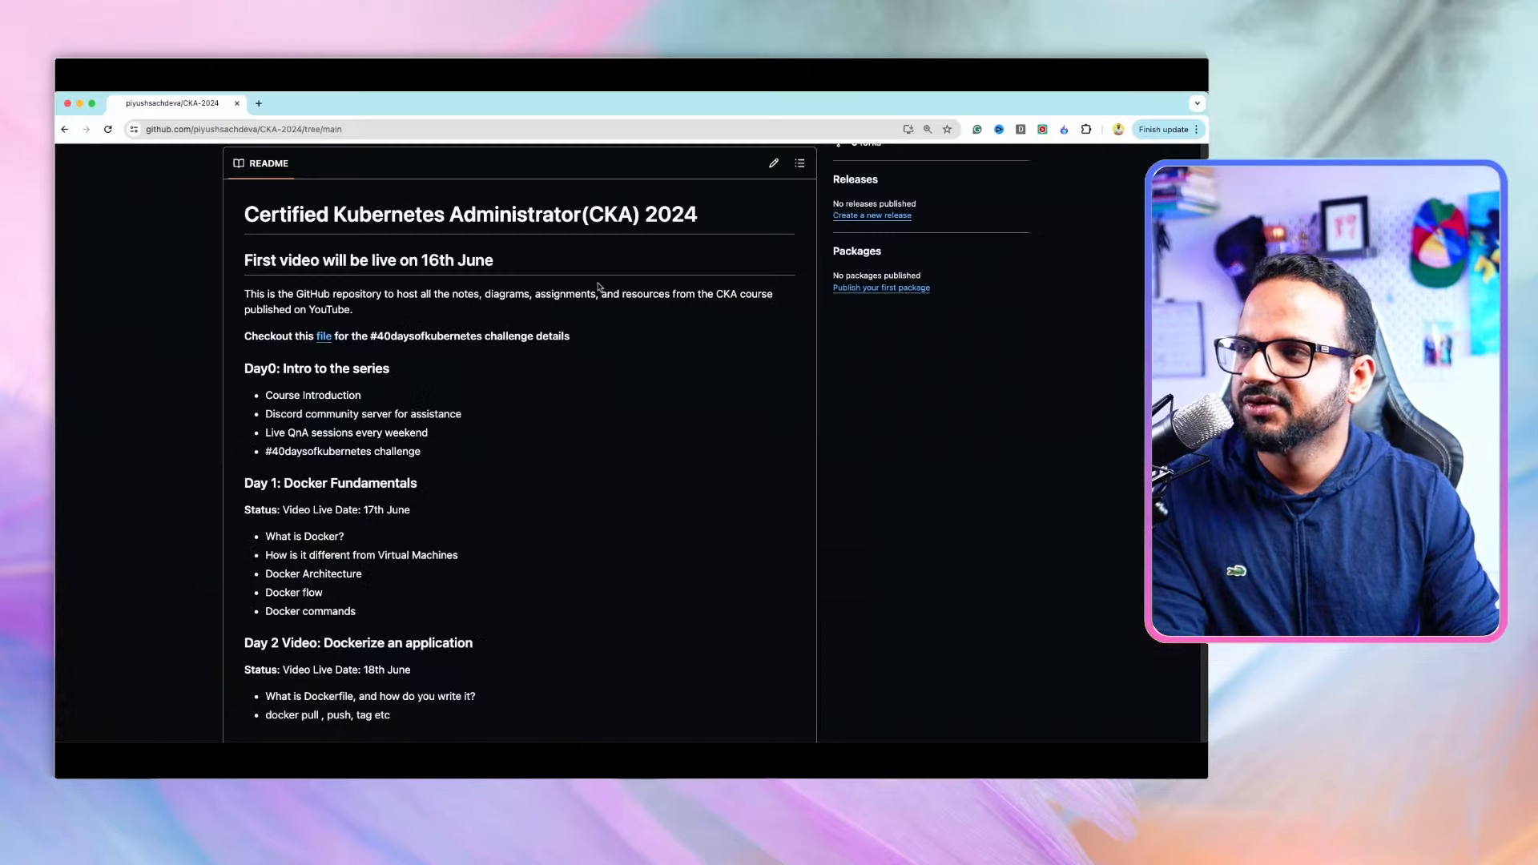
# Reach the repository file list and view the #40daysofkubernetes.md challenge file
pyautogui.scroll(-3)
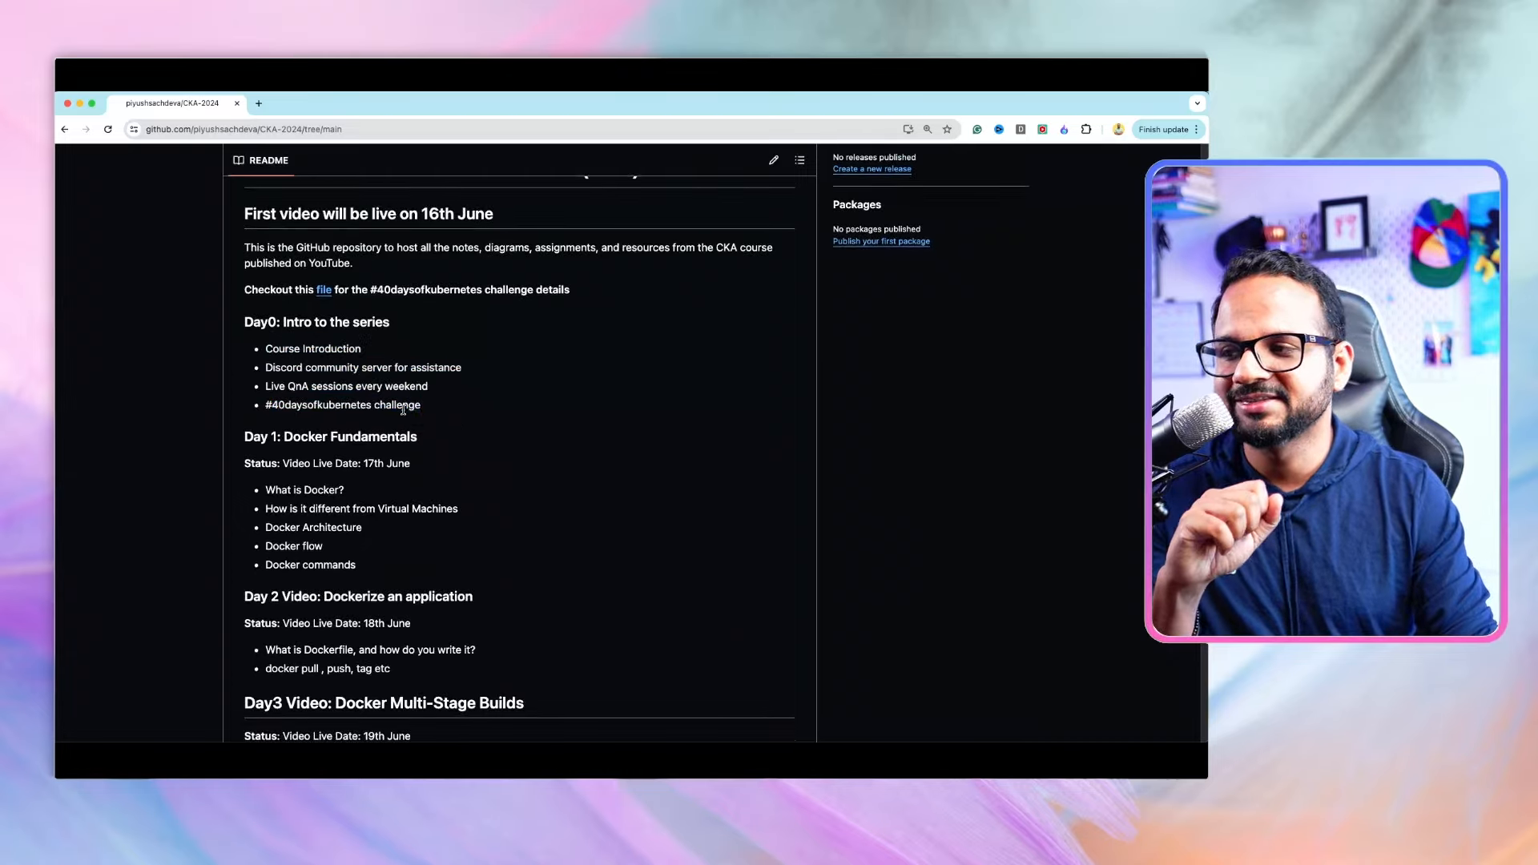
pyautogui.moveTo(439, 442)
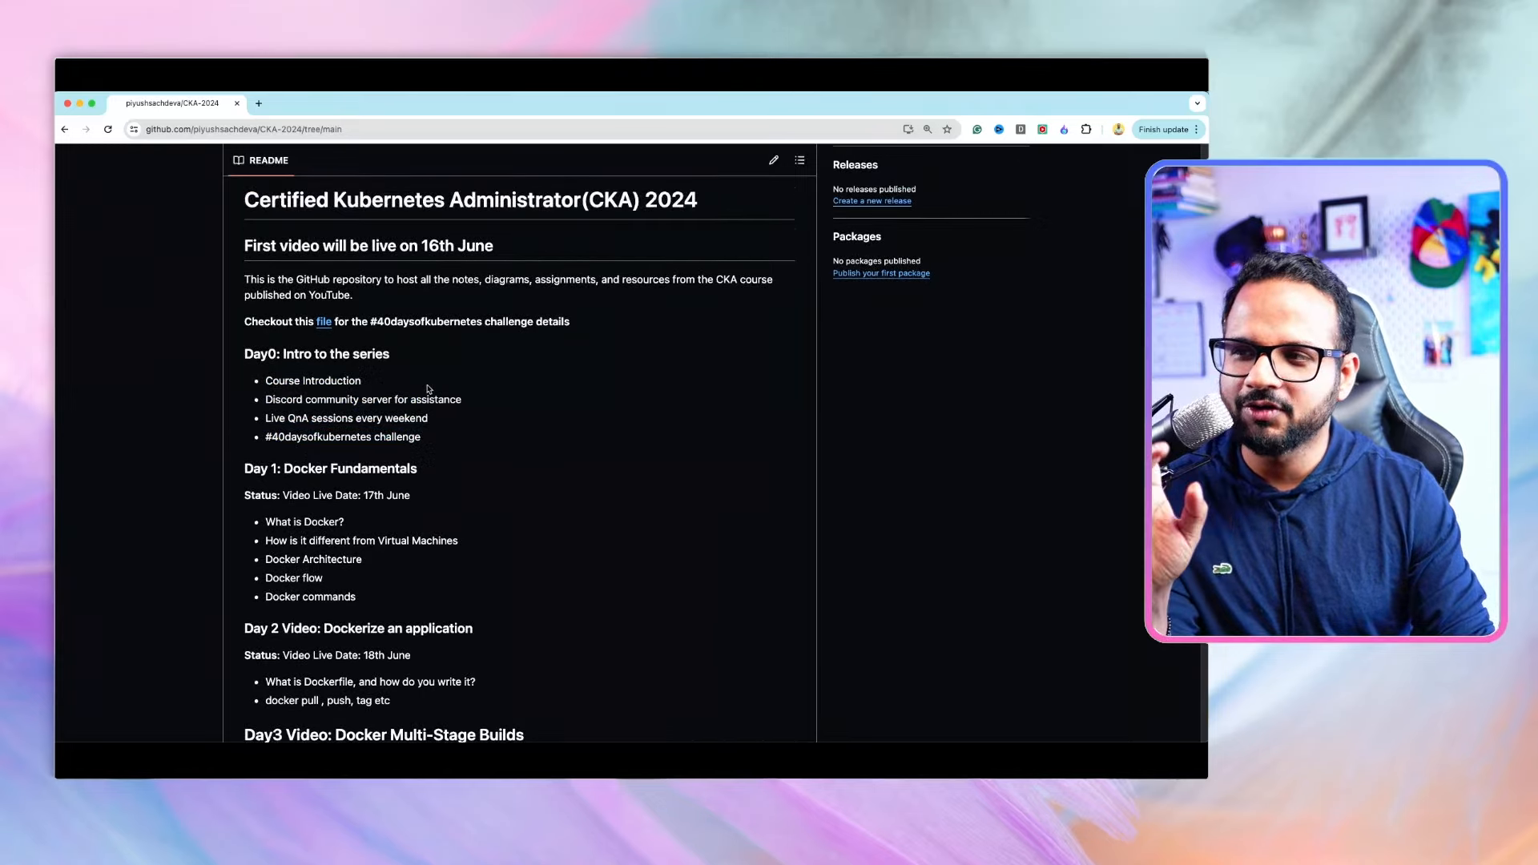
pyautogui.moveTo(292, 320)
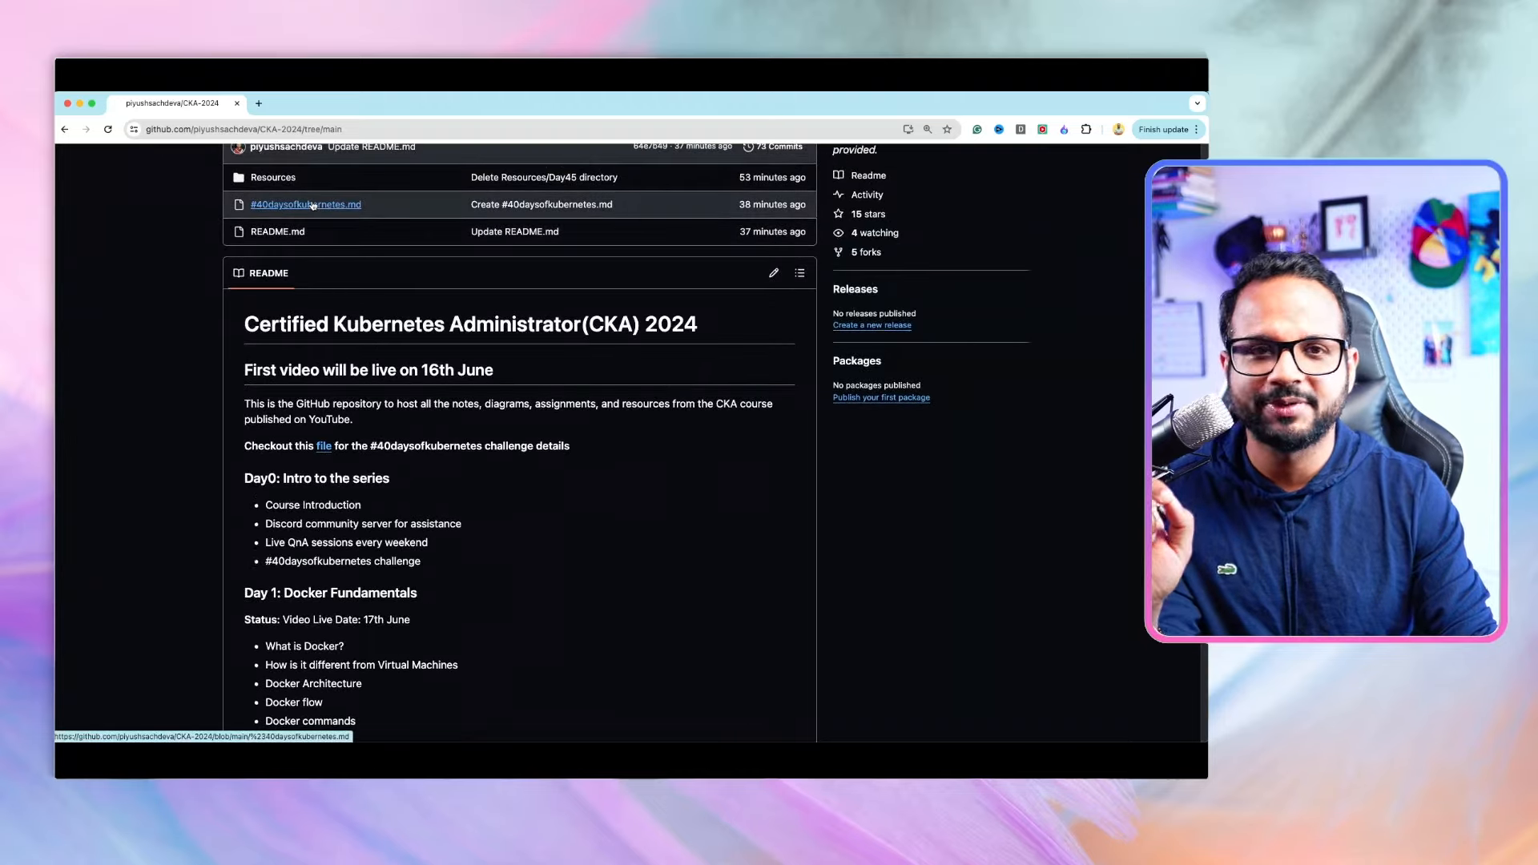
pyautogui.click(305, 205)
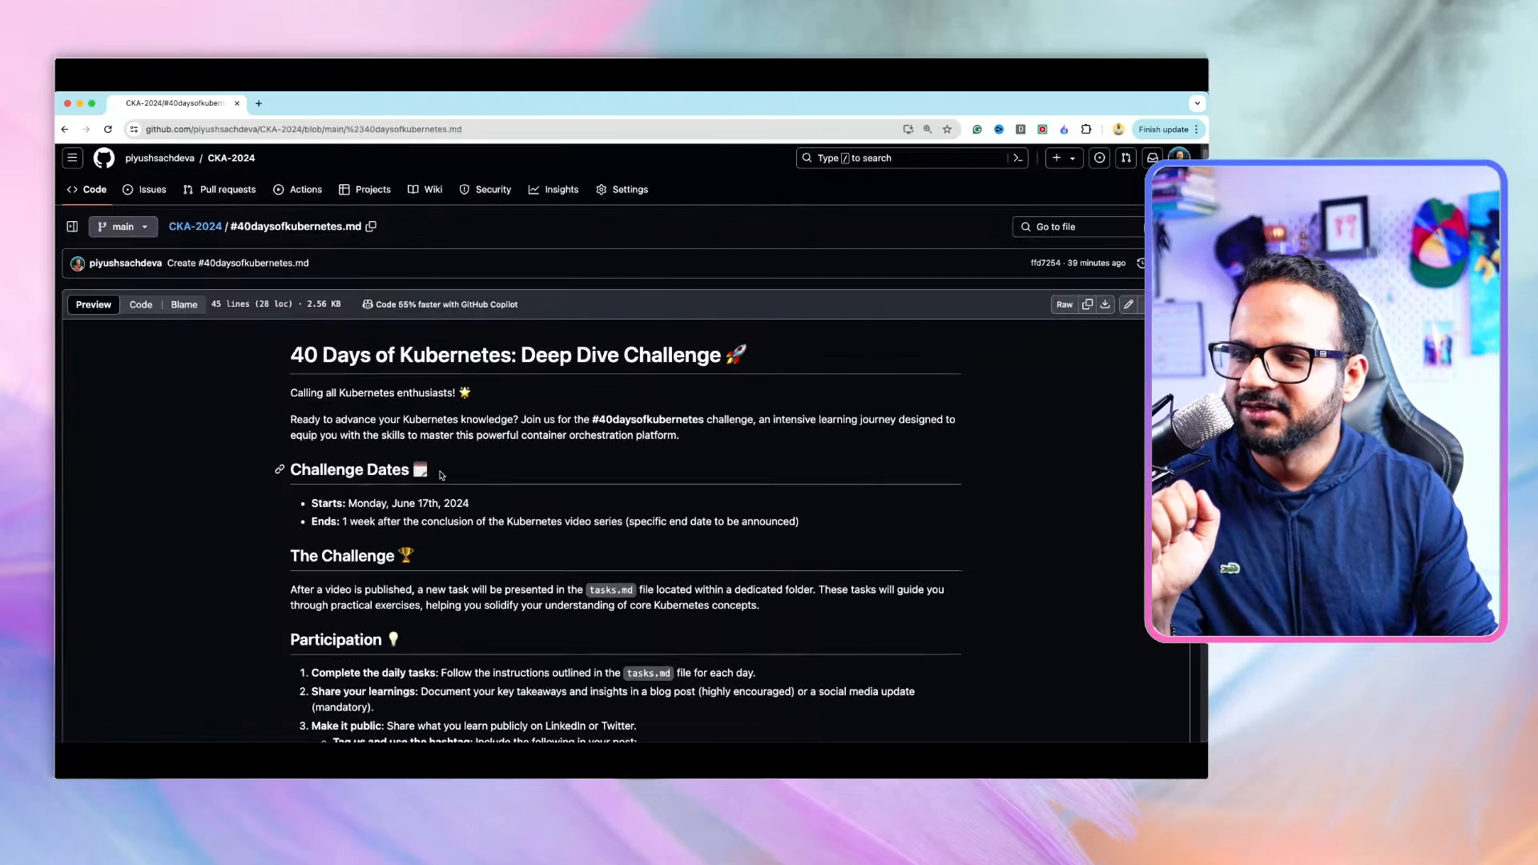
# Read down the challenge file through the Participation, Blog Post Focus and Prizes sections
pyautogui.scroll(-3)
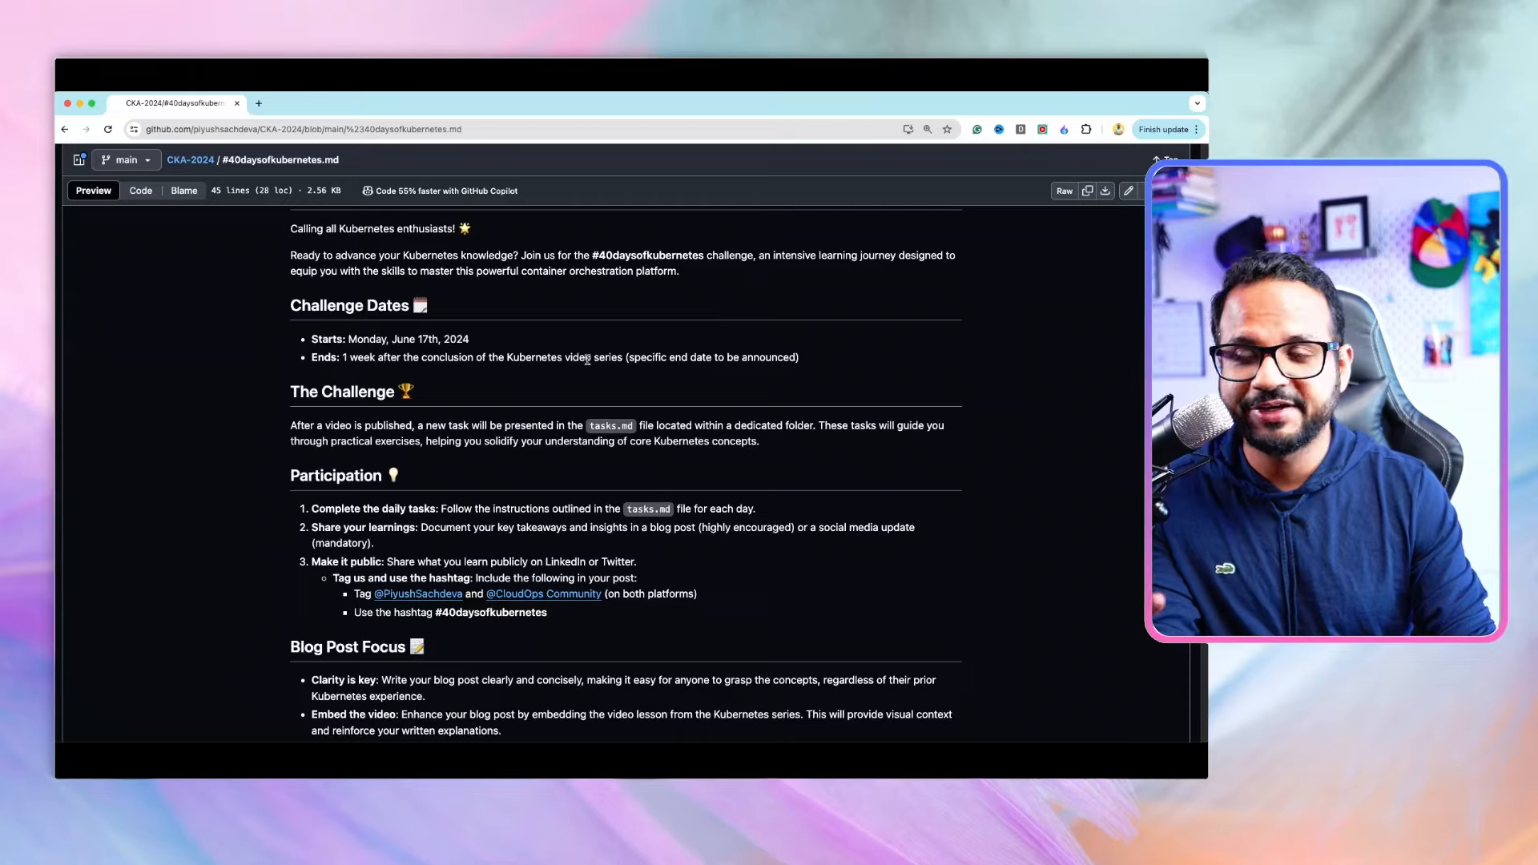
pyautogui.scroll(-3)
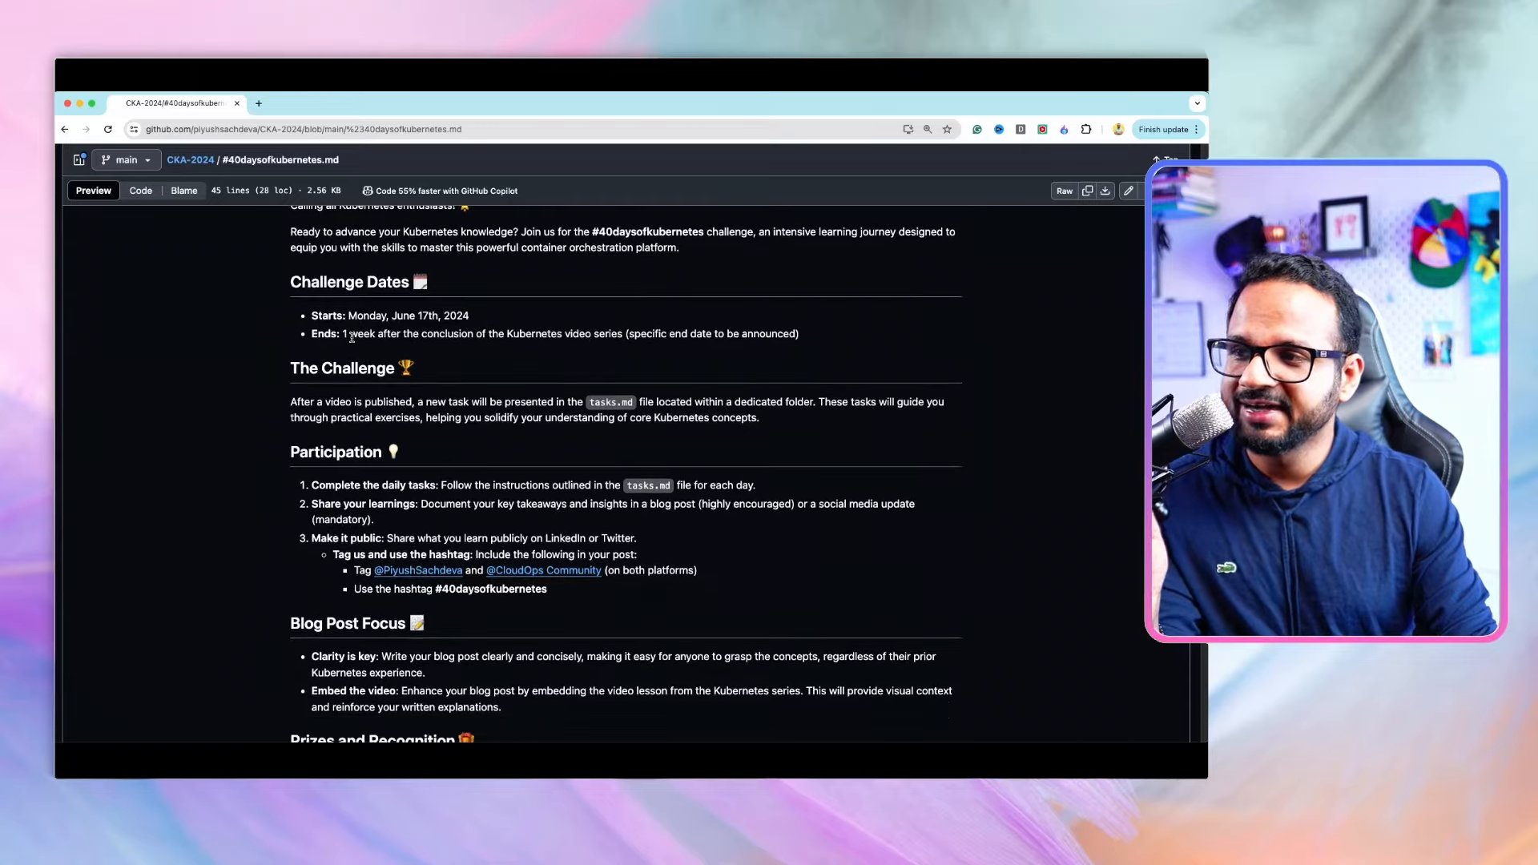
pyautogui.moveTo(661, 351)
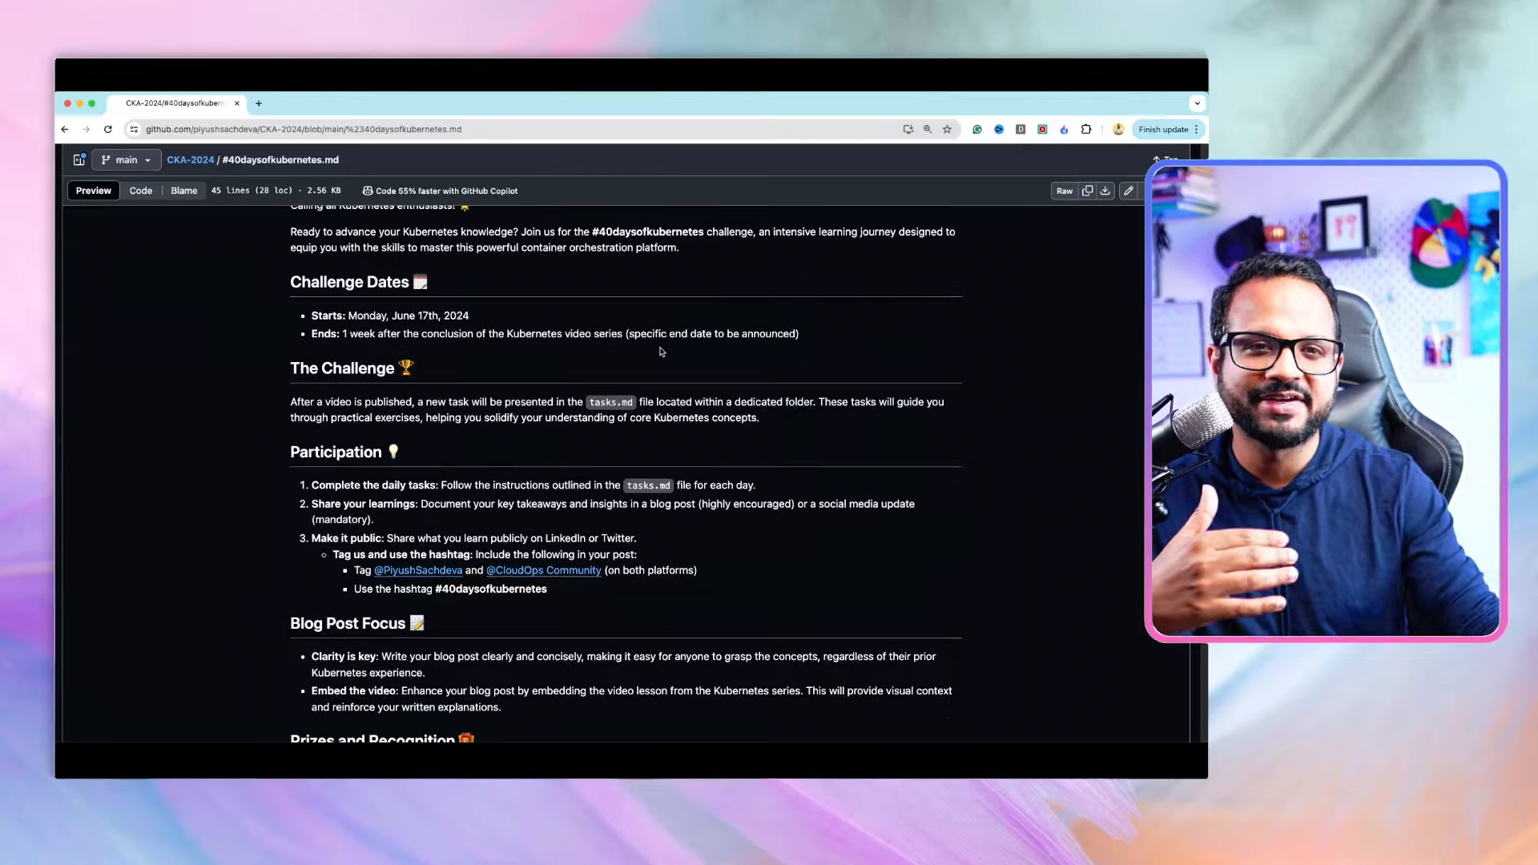
pyautogui.scroll(-3)
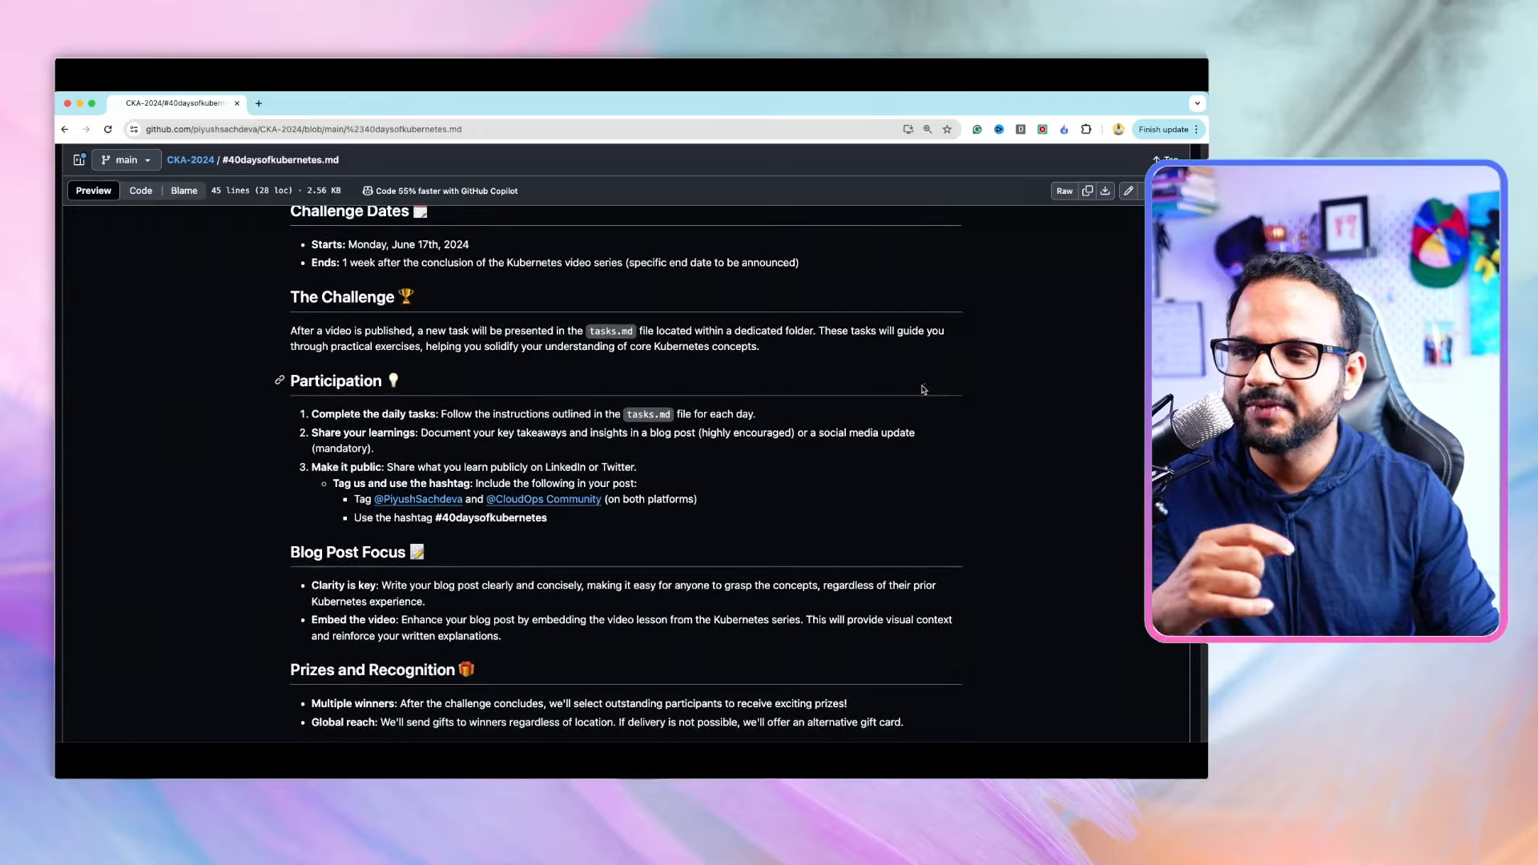
pyautogui.scroll(-3)
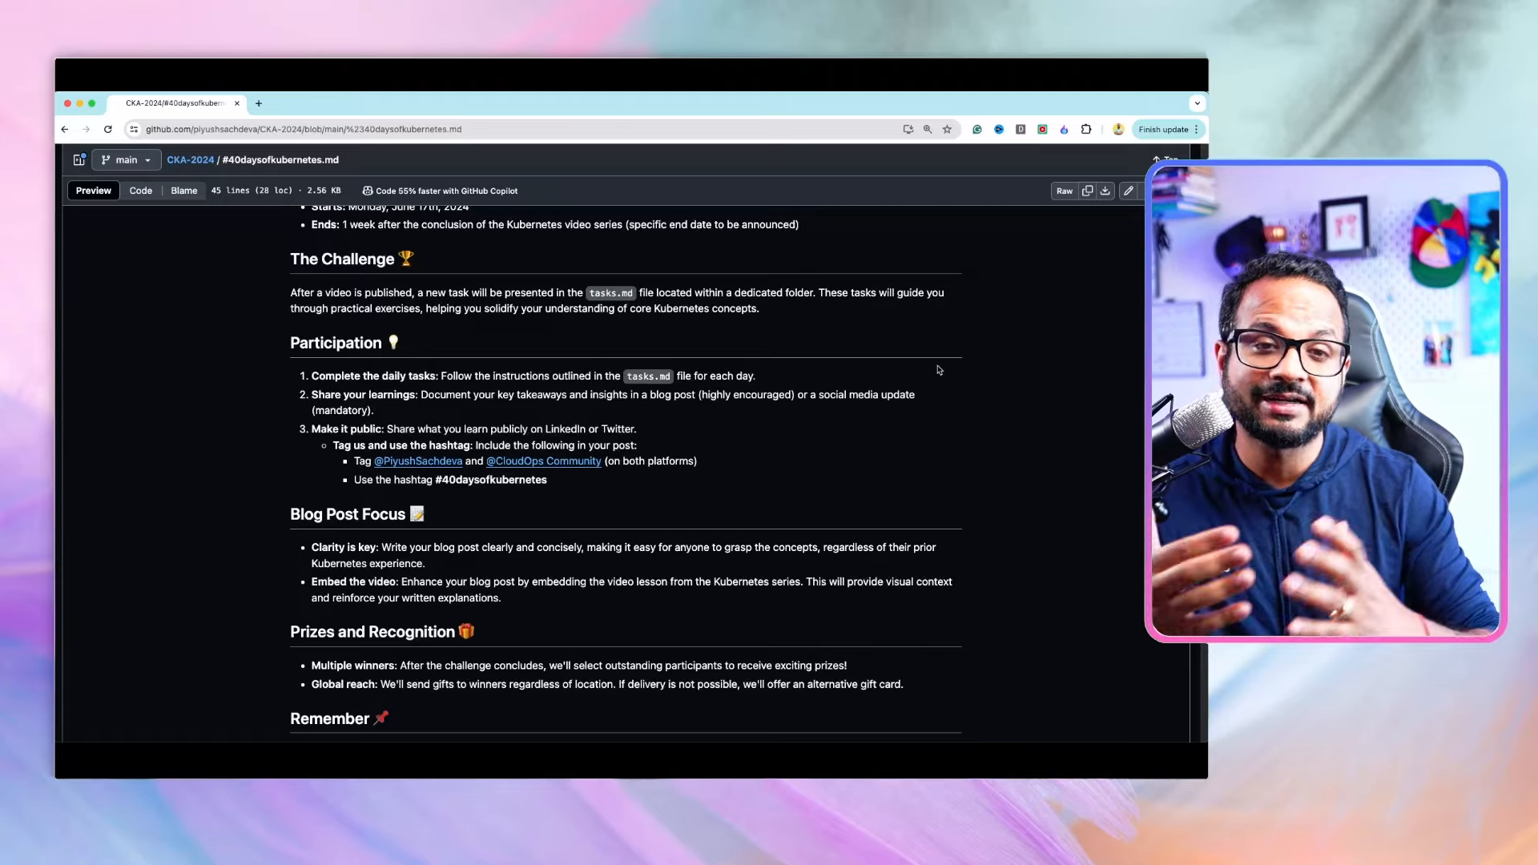
pyautogui.scroll(-3)
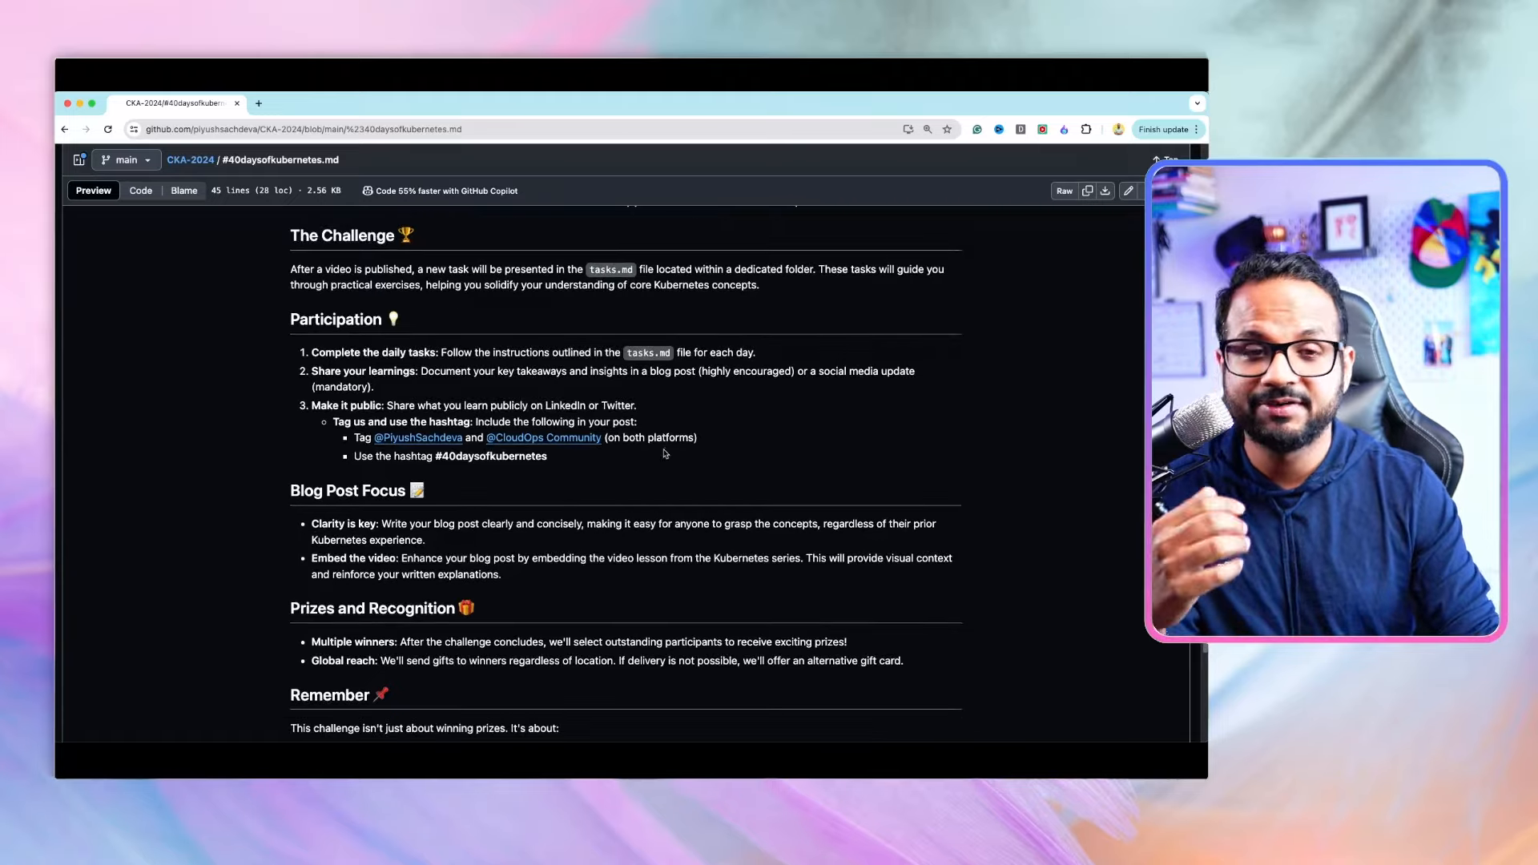
pyautogui.scroll(-3)
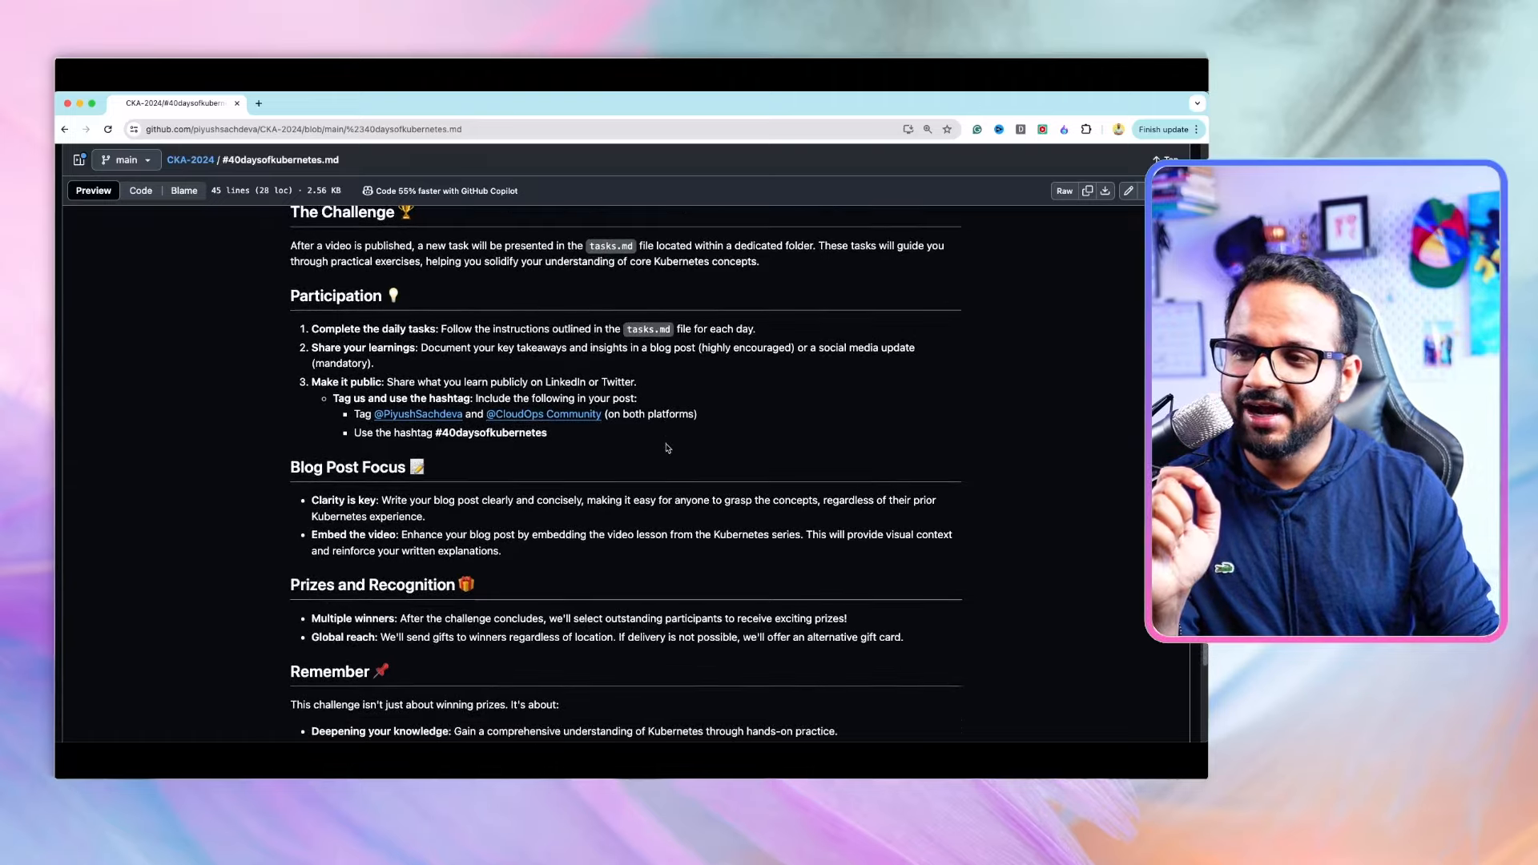
pyautogui.scroll(-3)
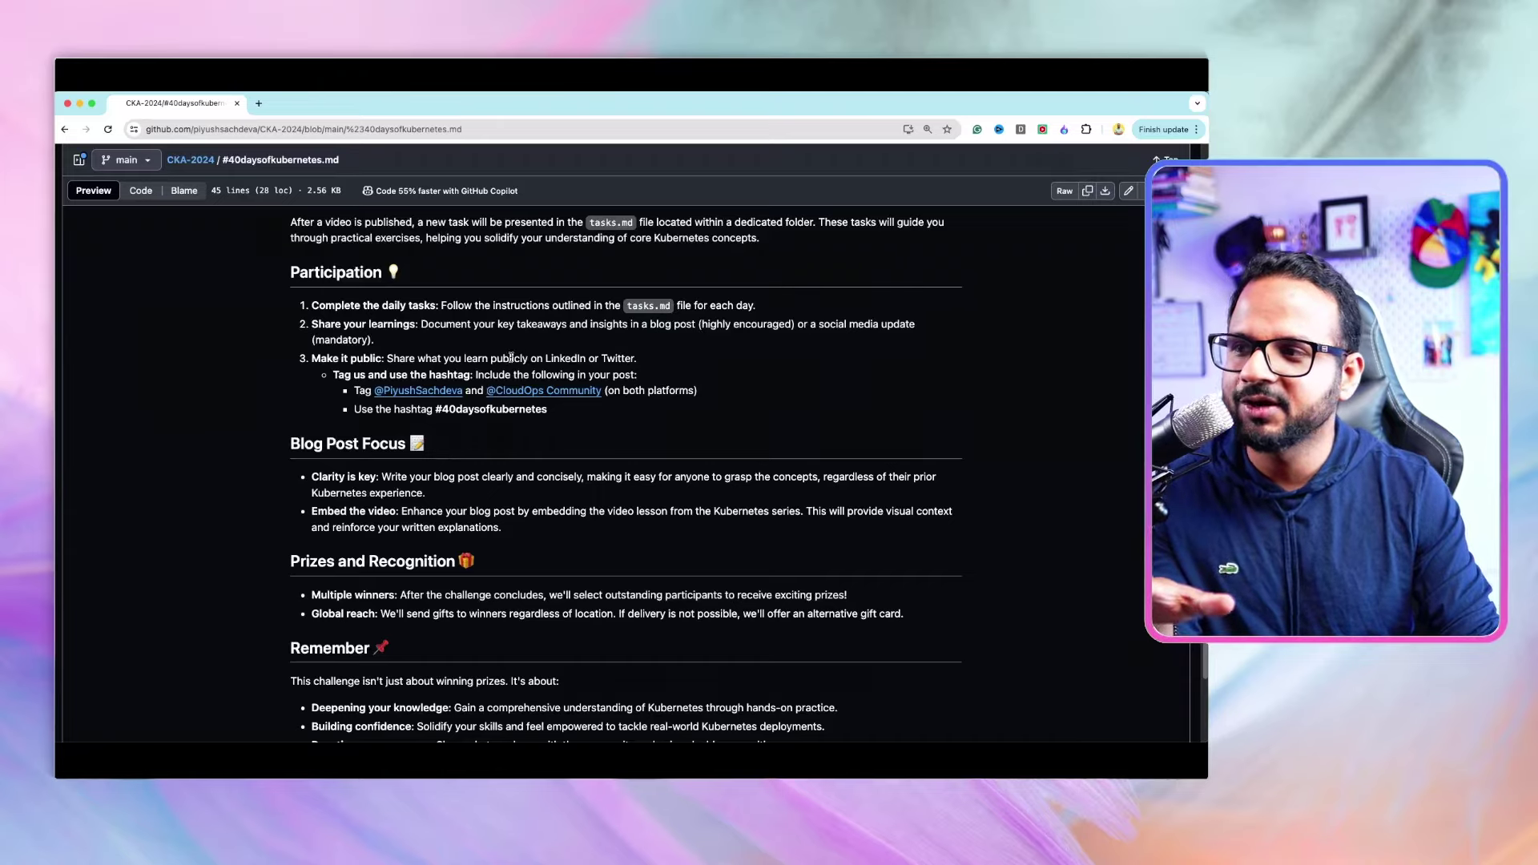
pyautogui.scroll(-3)
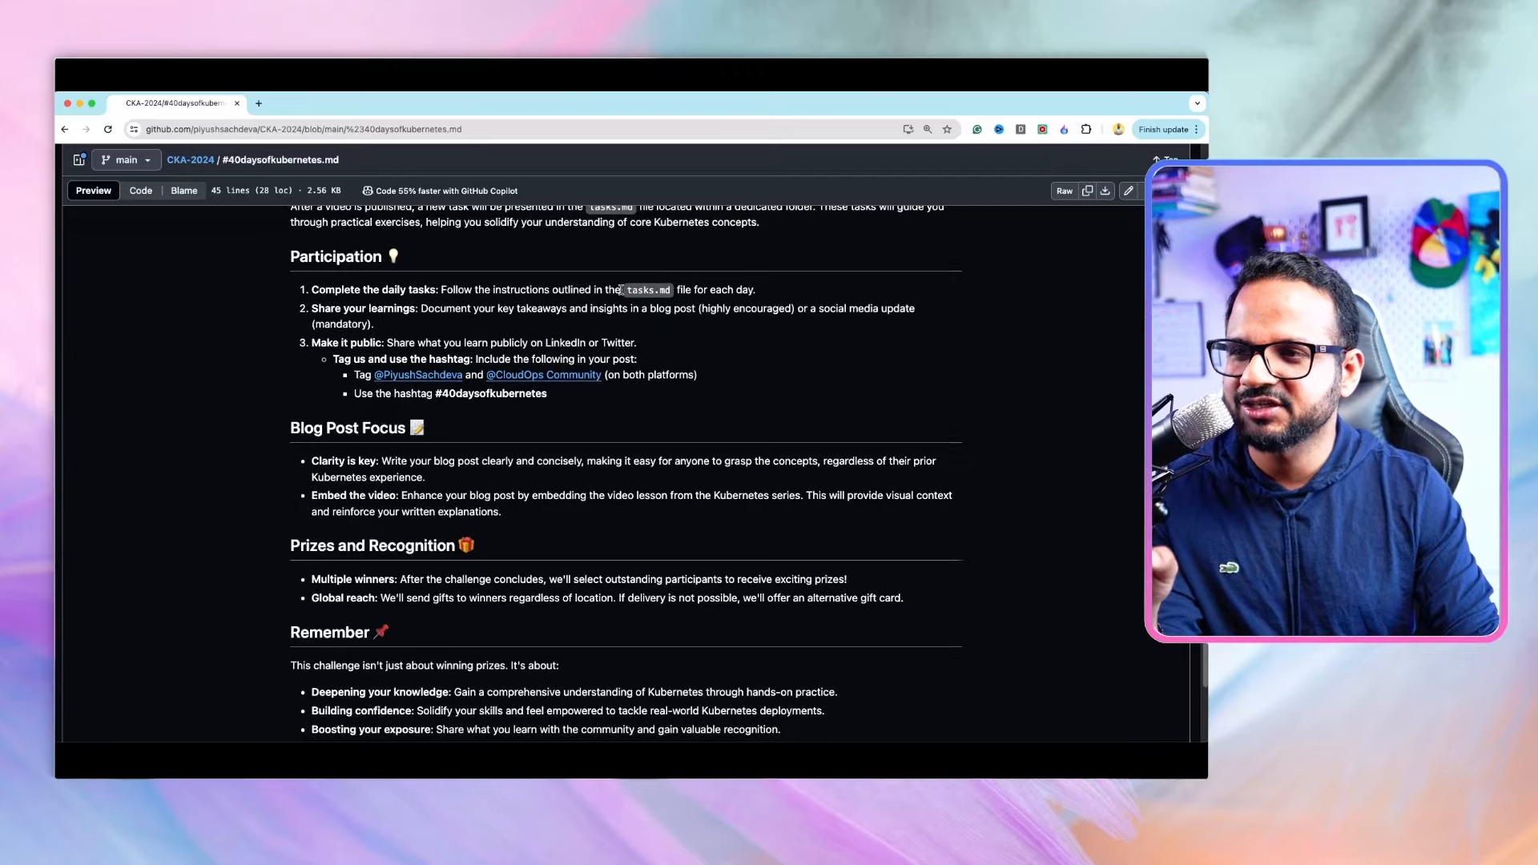
# Reach the end of the challenge file, showing the Remember section and closing line
pyautogui.scroll(-3)
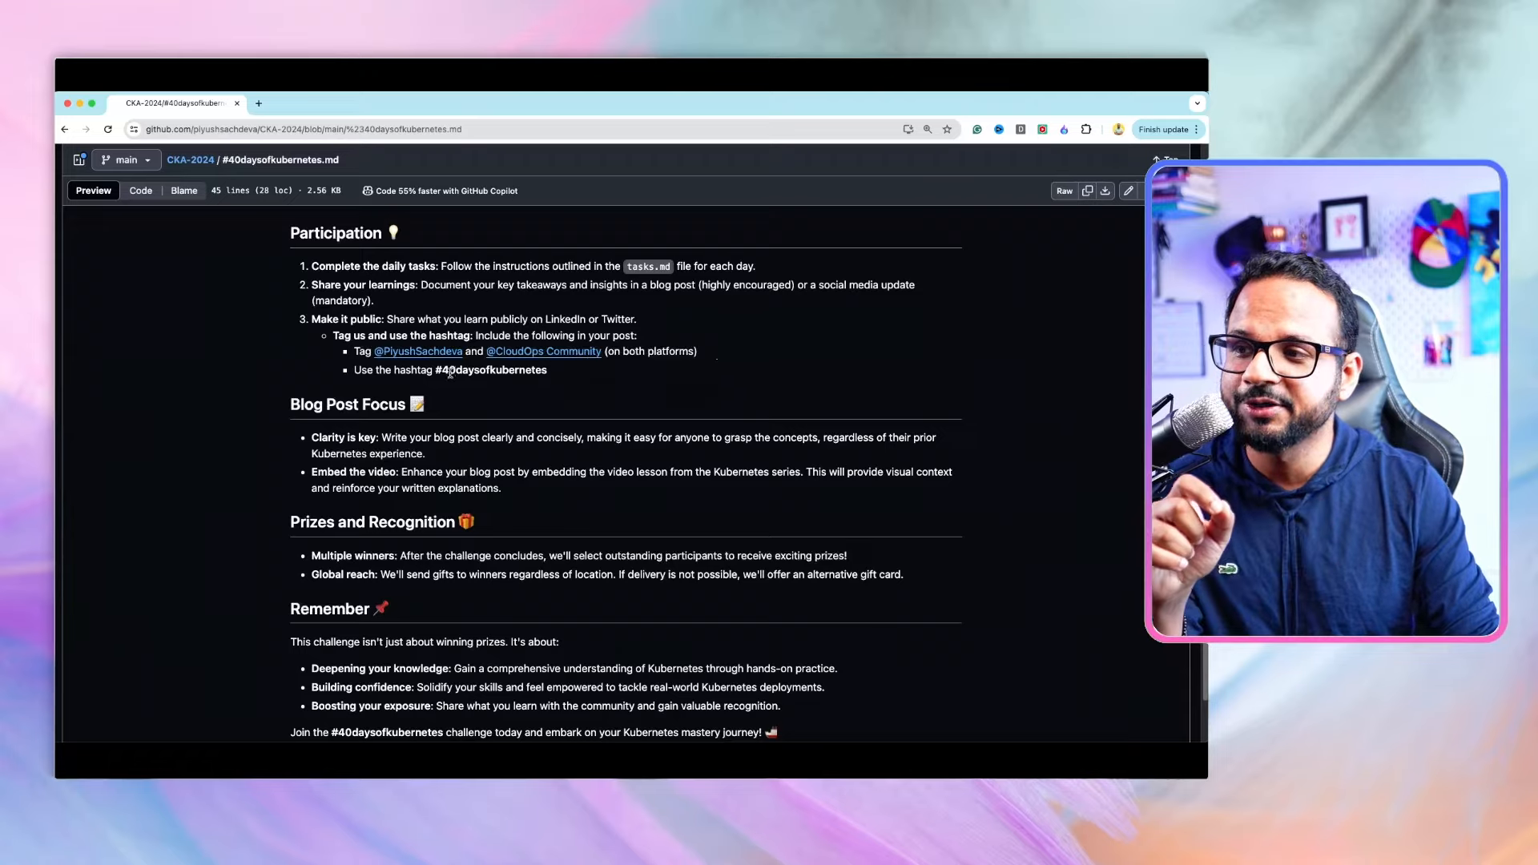
pyautogui.moveTo(574, 376)
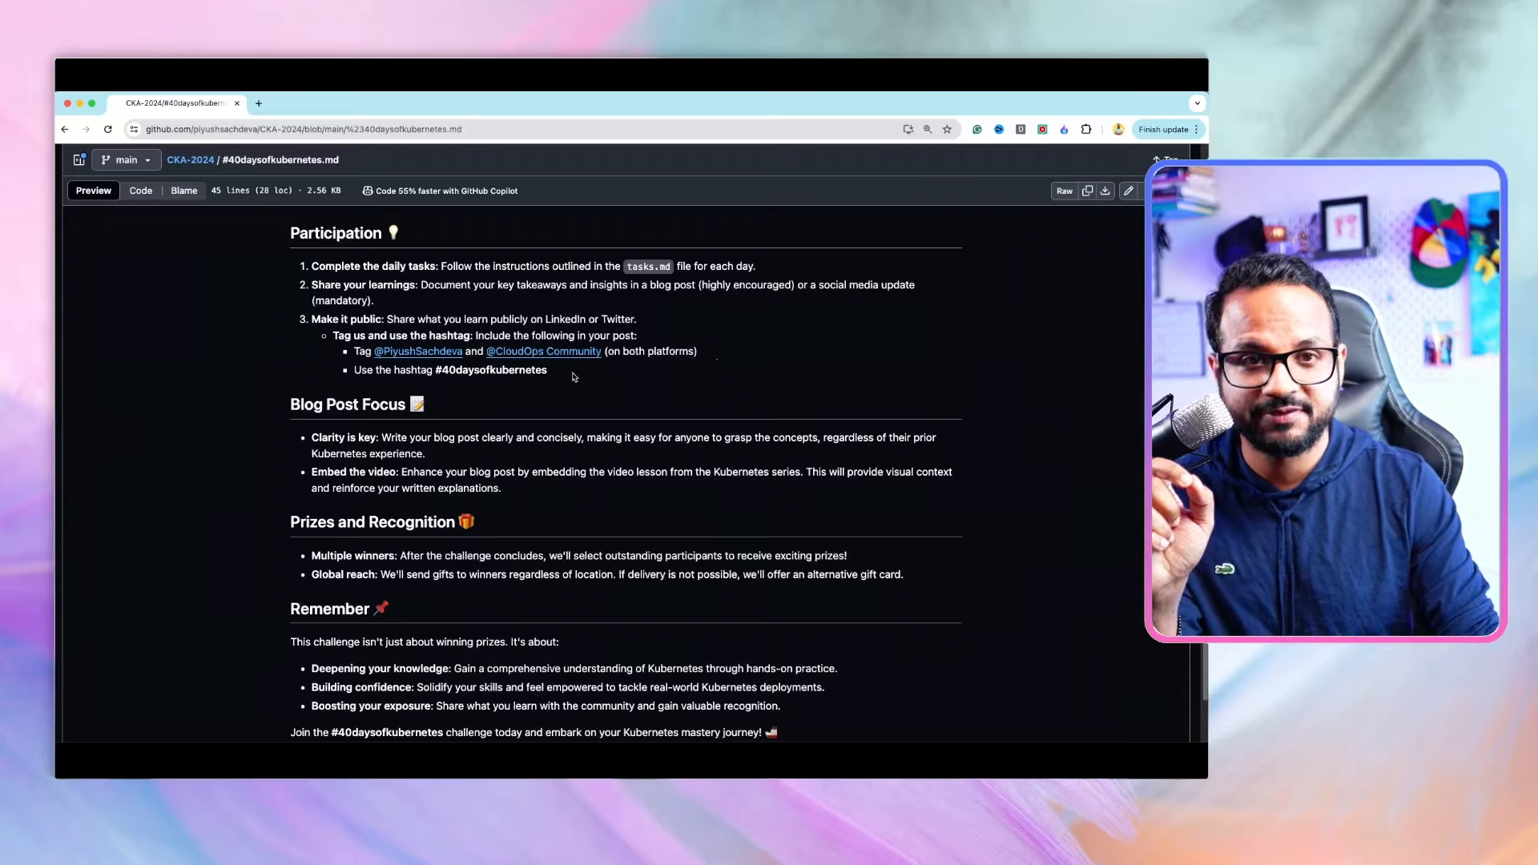
pyautogui.moveTo(583, 403)
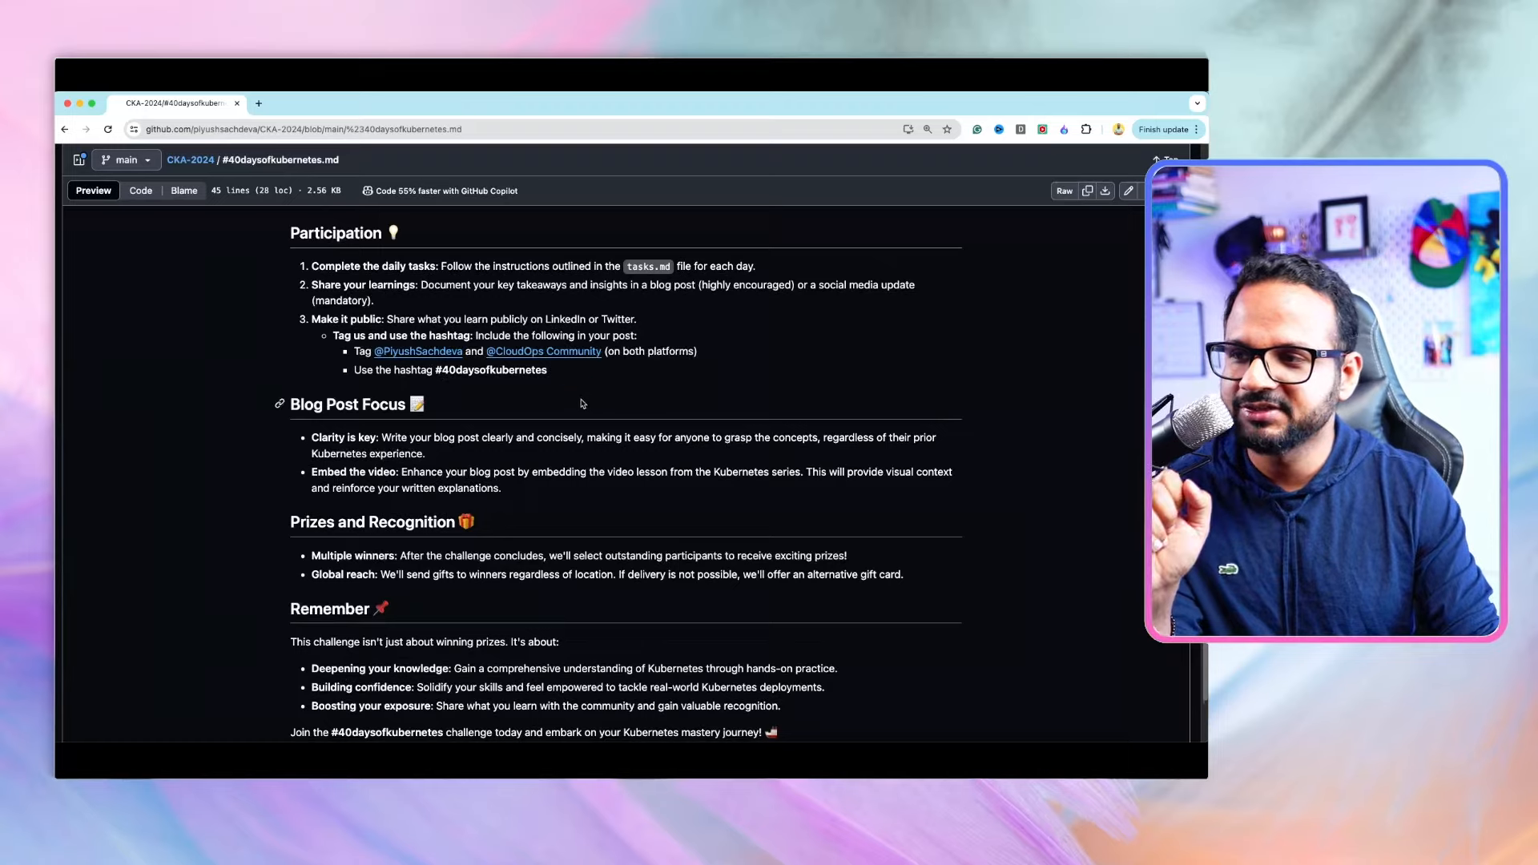
pyautogui.scroll(-3)
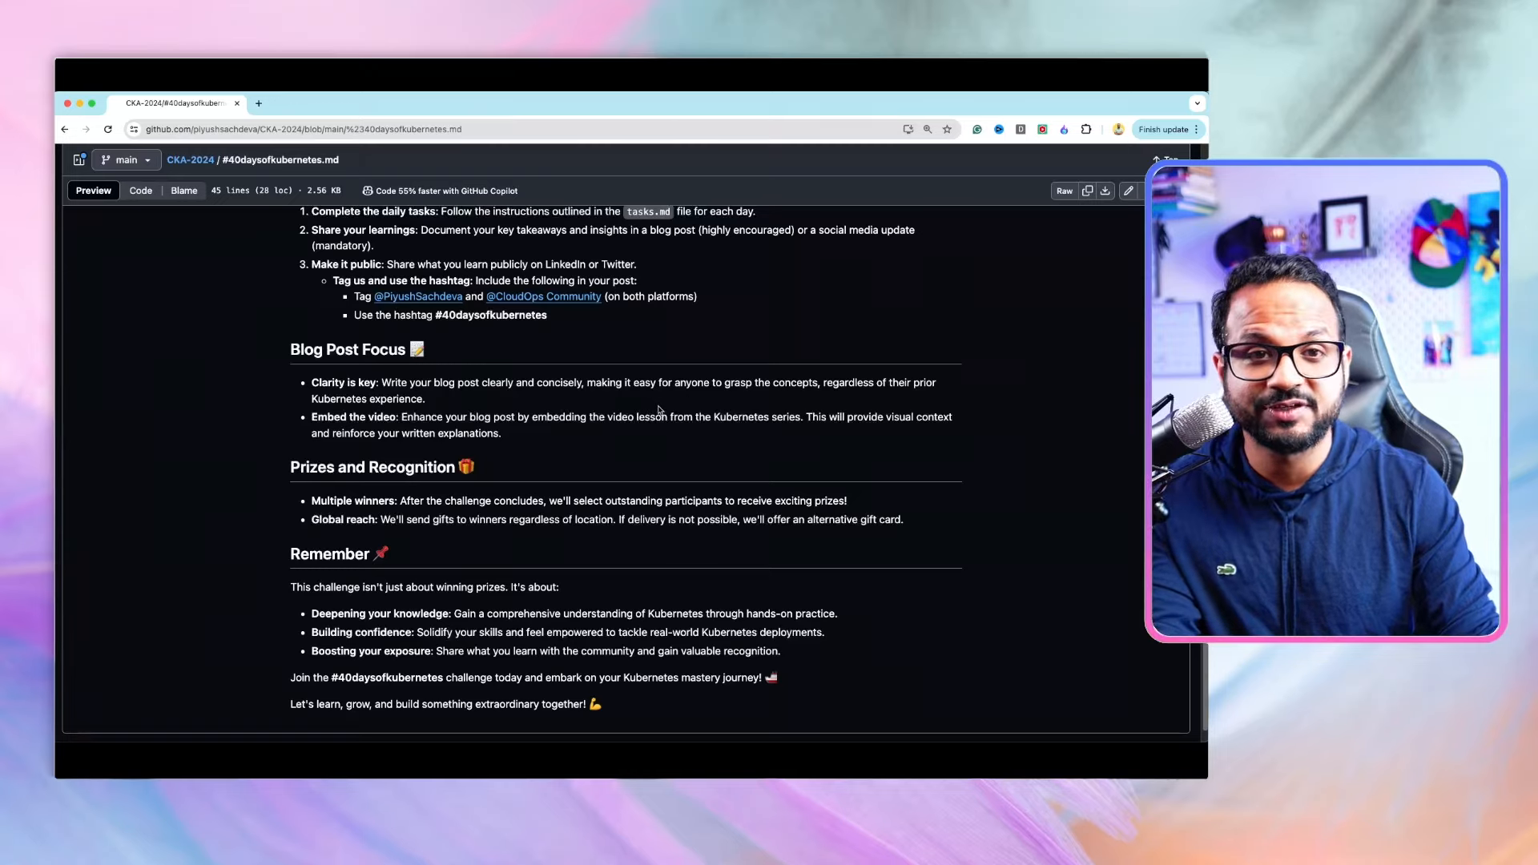
pyautogui.scroll(-3)
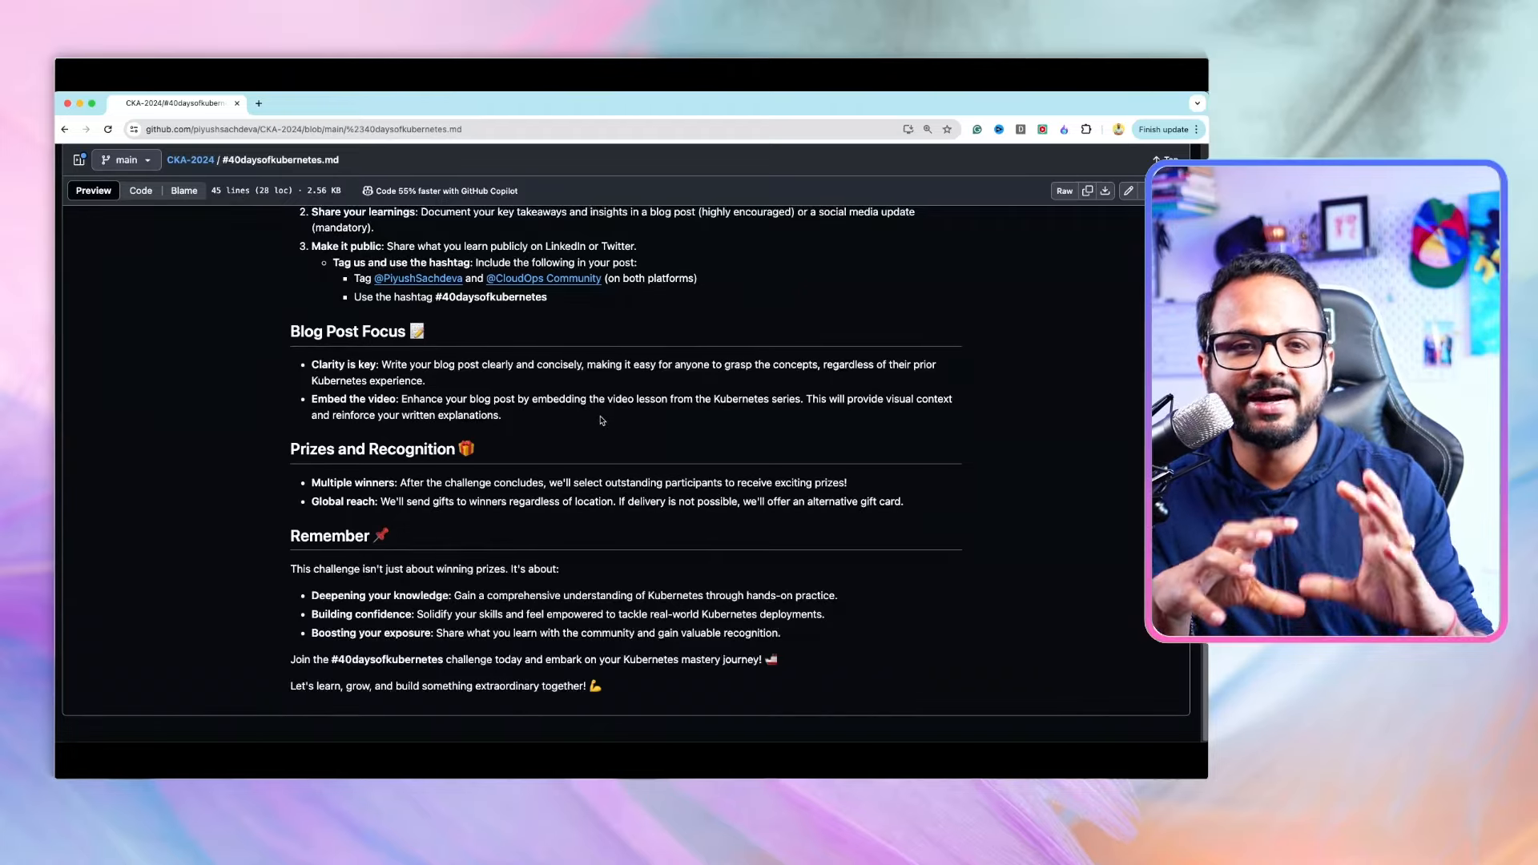
pyautogui.moveTo(609, 426)
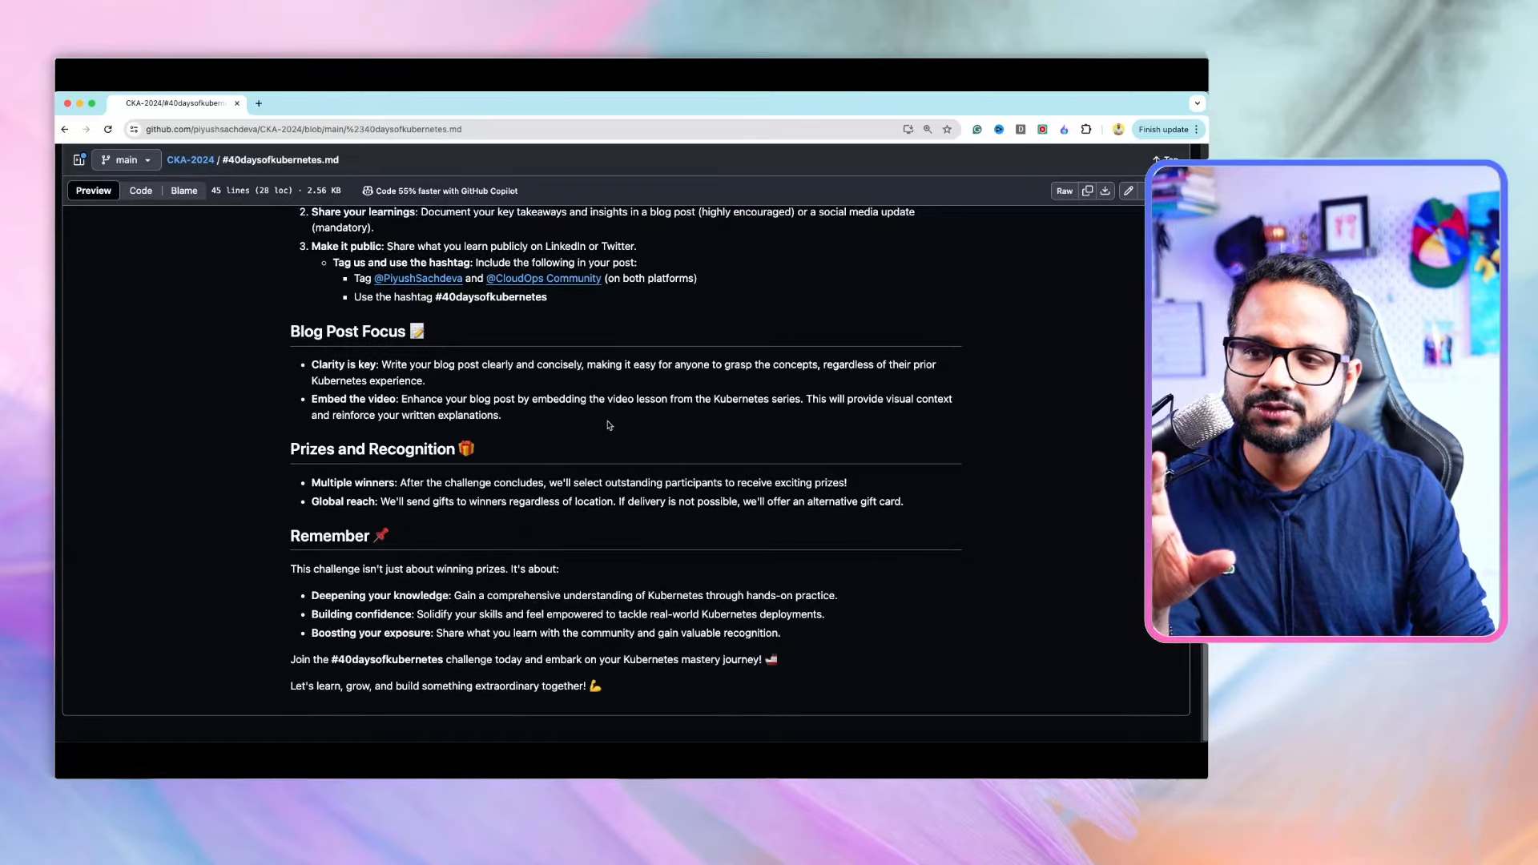
pyautogui.moveTo(677, 439)
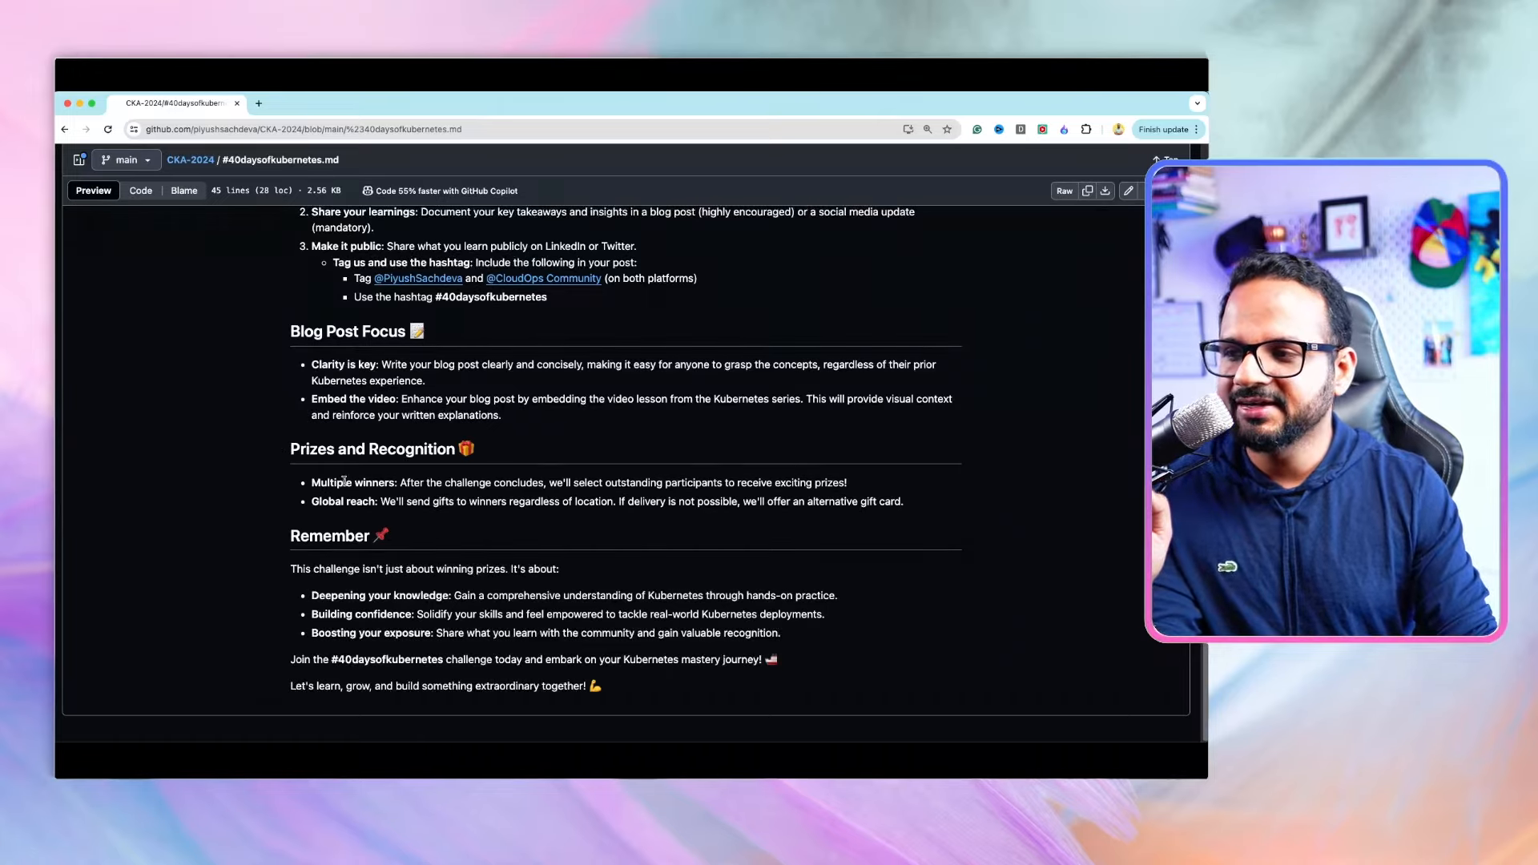
pyautogui.moveTo(310, 482); pyautogui.dragTo(522, 483)
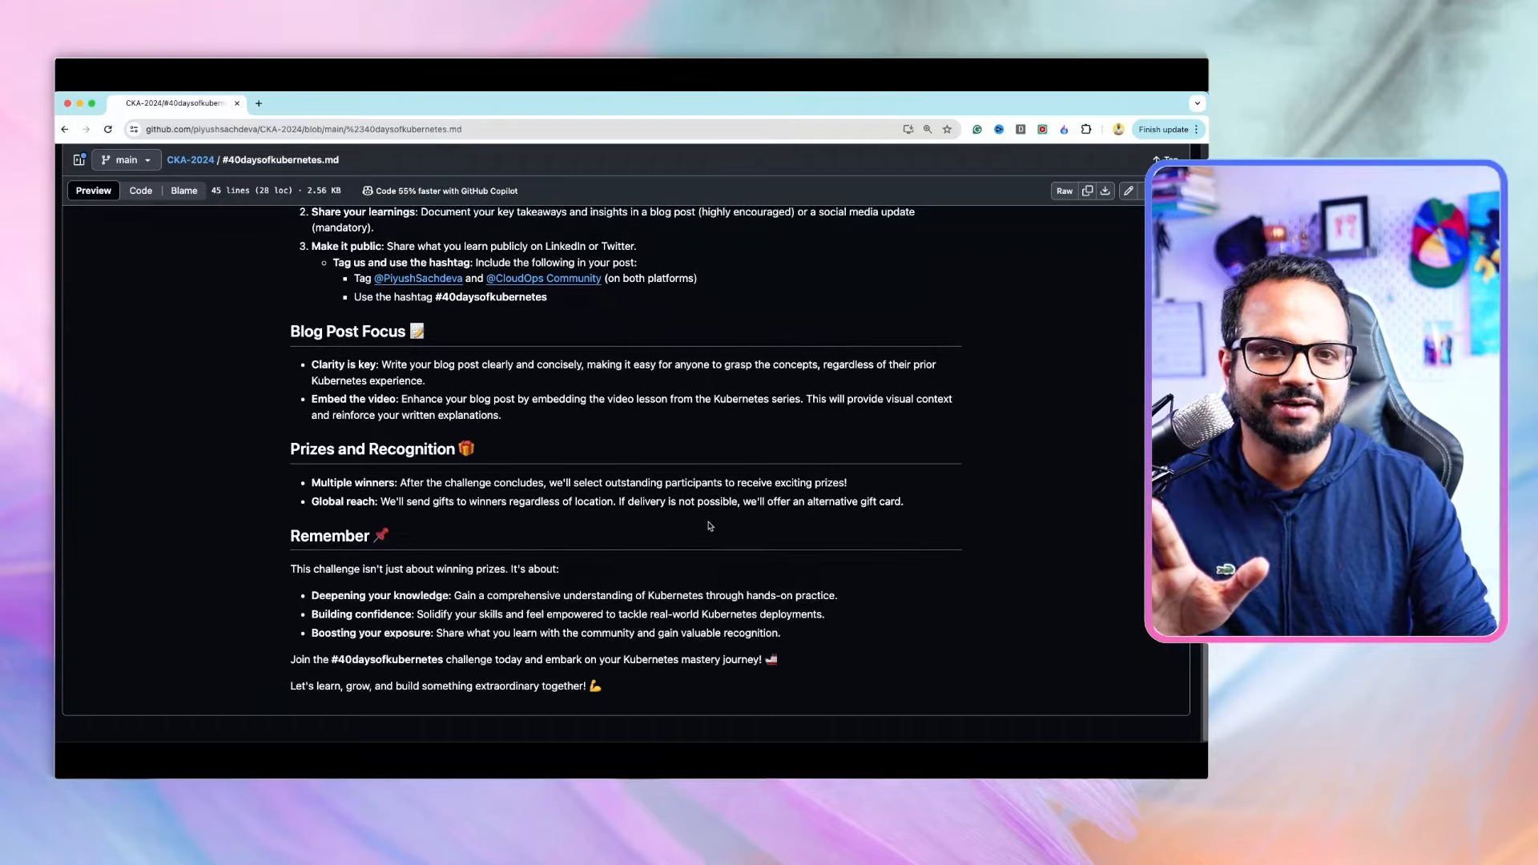
pyautogui.moveTo(665, 538)
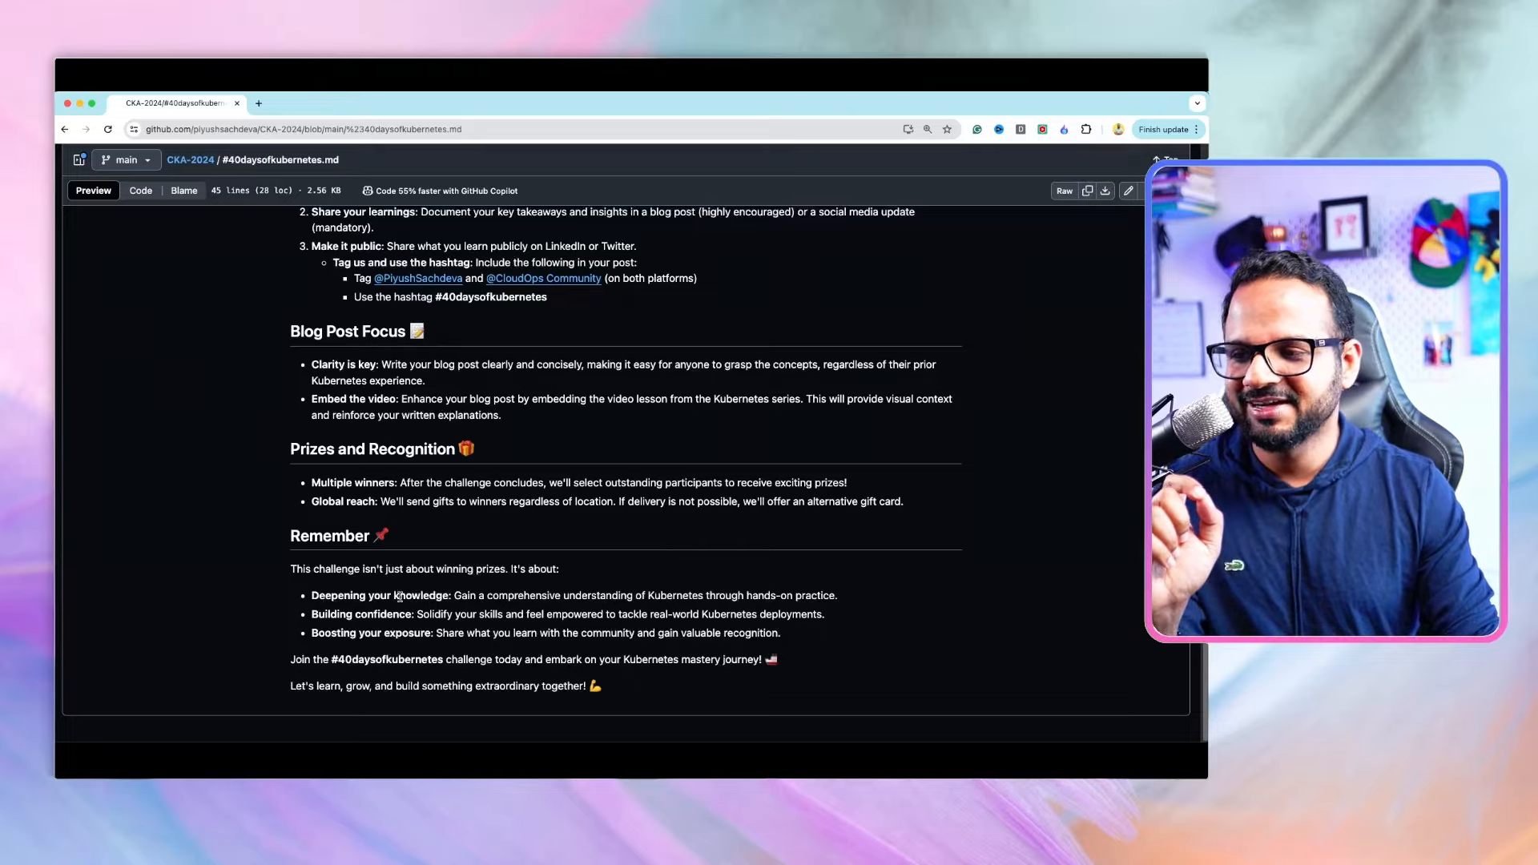
pyautogui.scroll(-3)
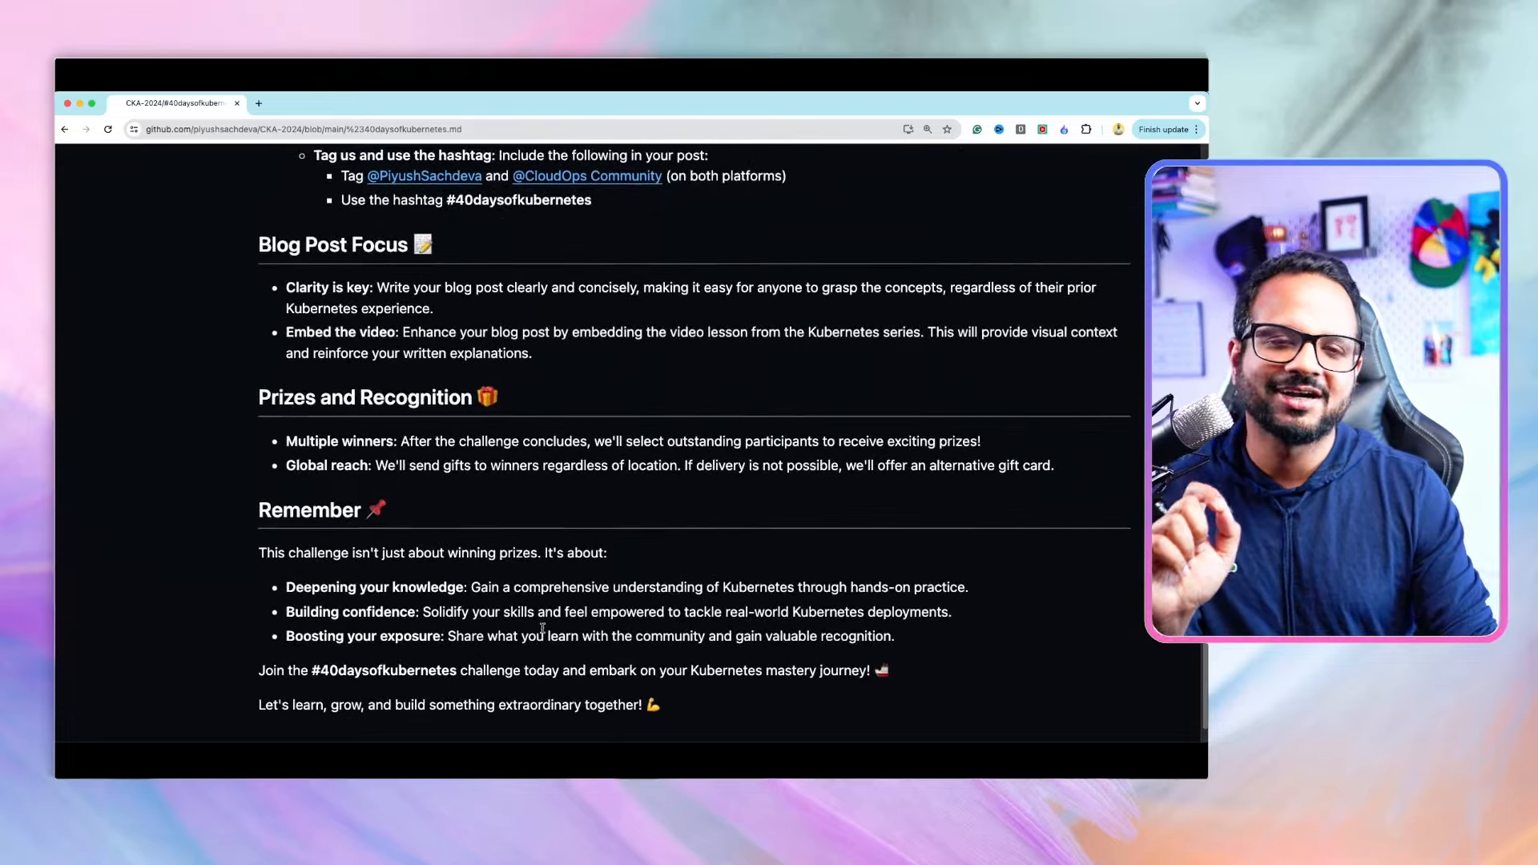
pyautogui.scroll(-3)
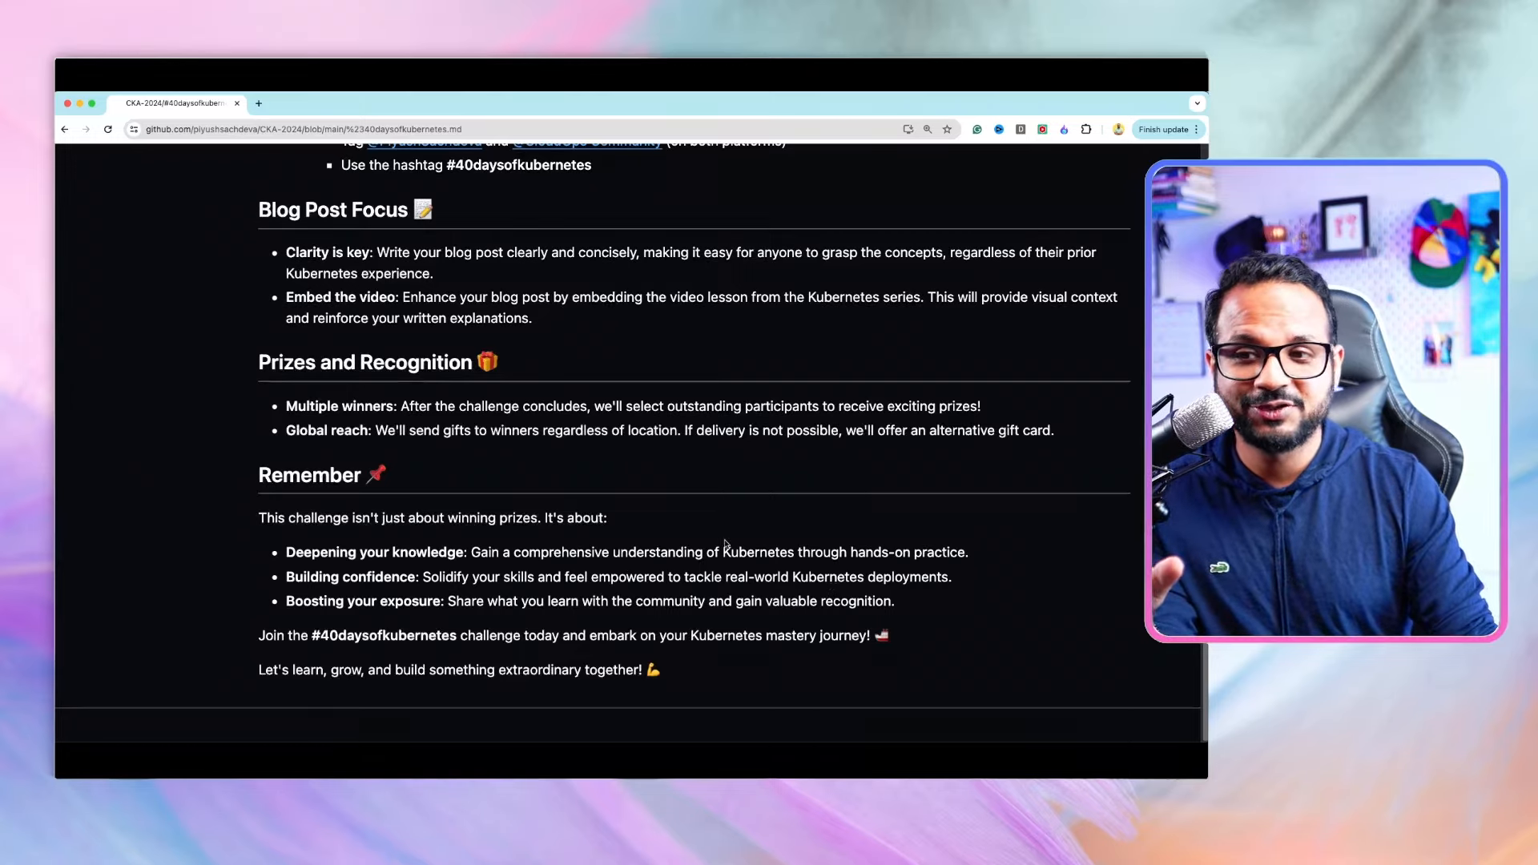
pyautogui.moveTo(776, 423)
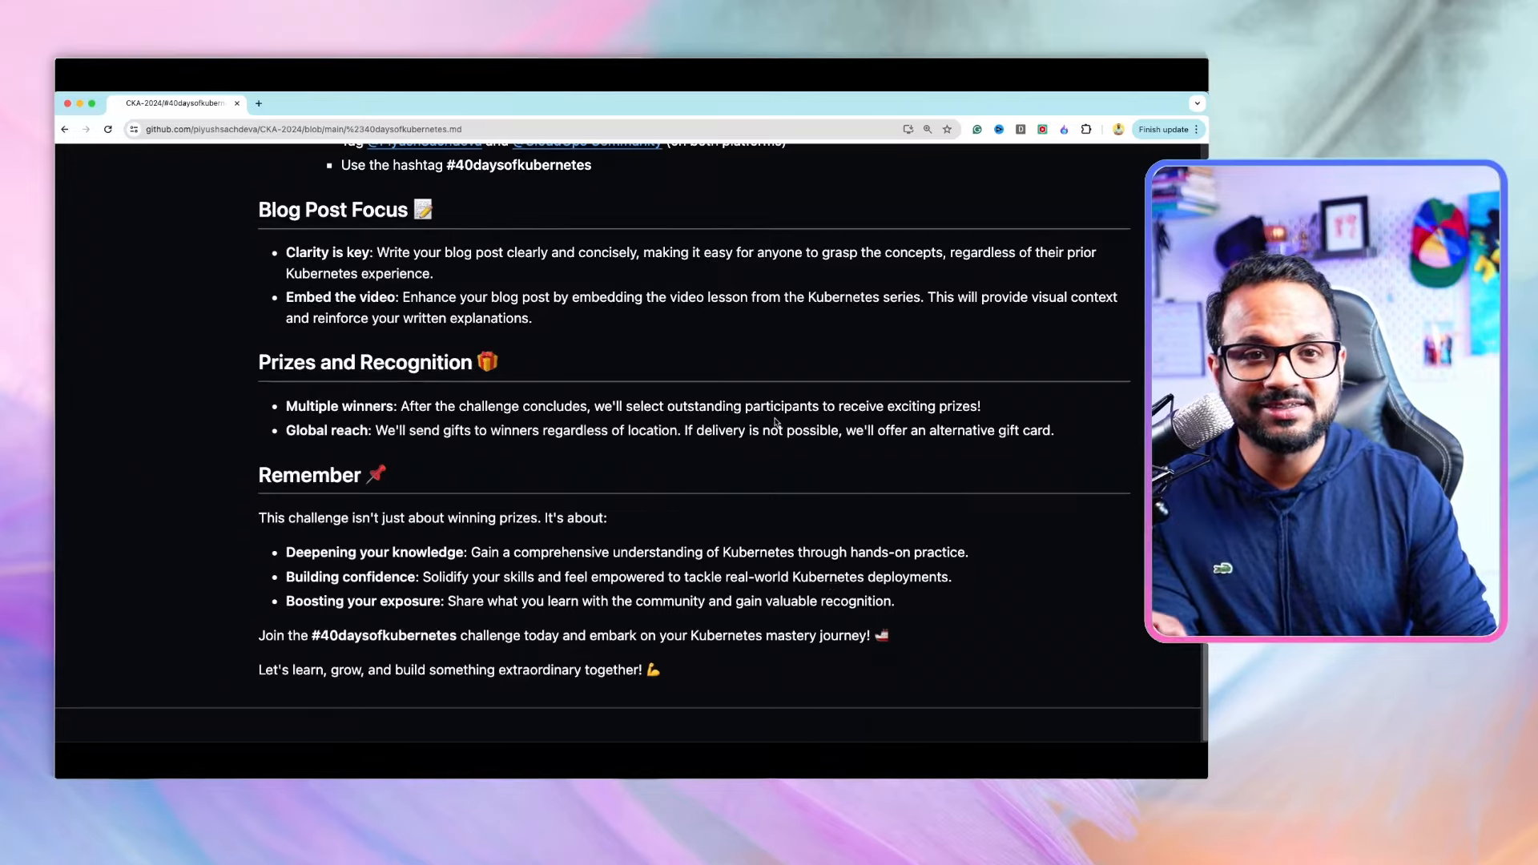
pyautogui.moveTo(750, 429)
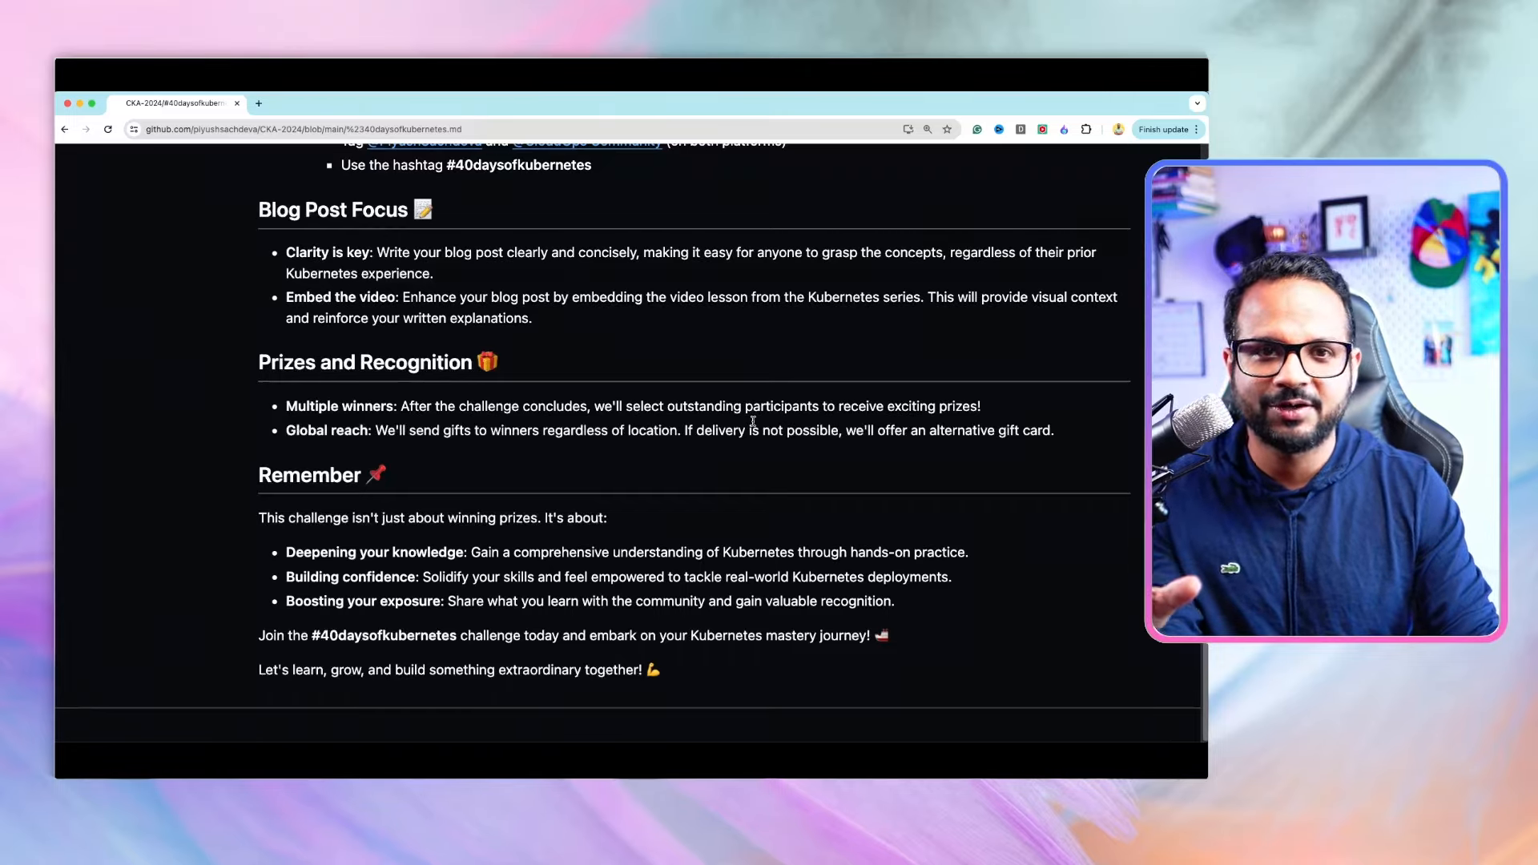
pyautogui.moveTo(721, 451)
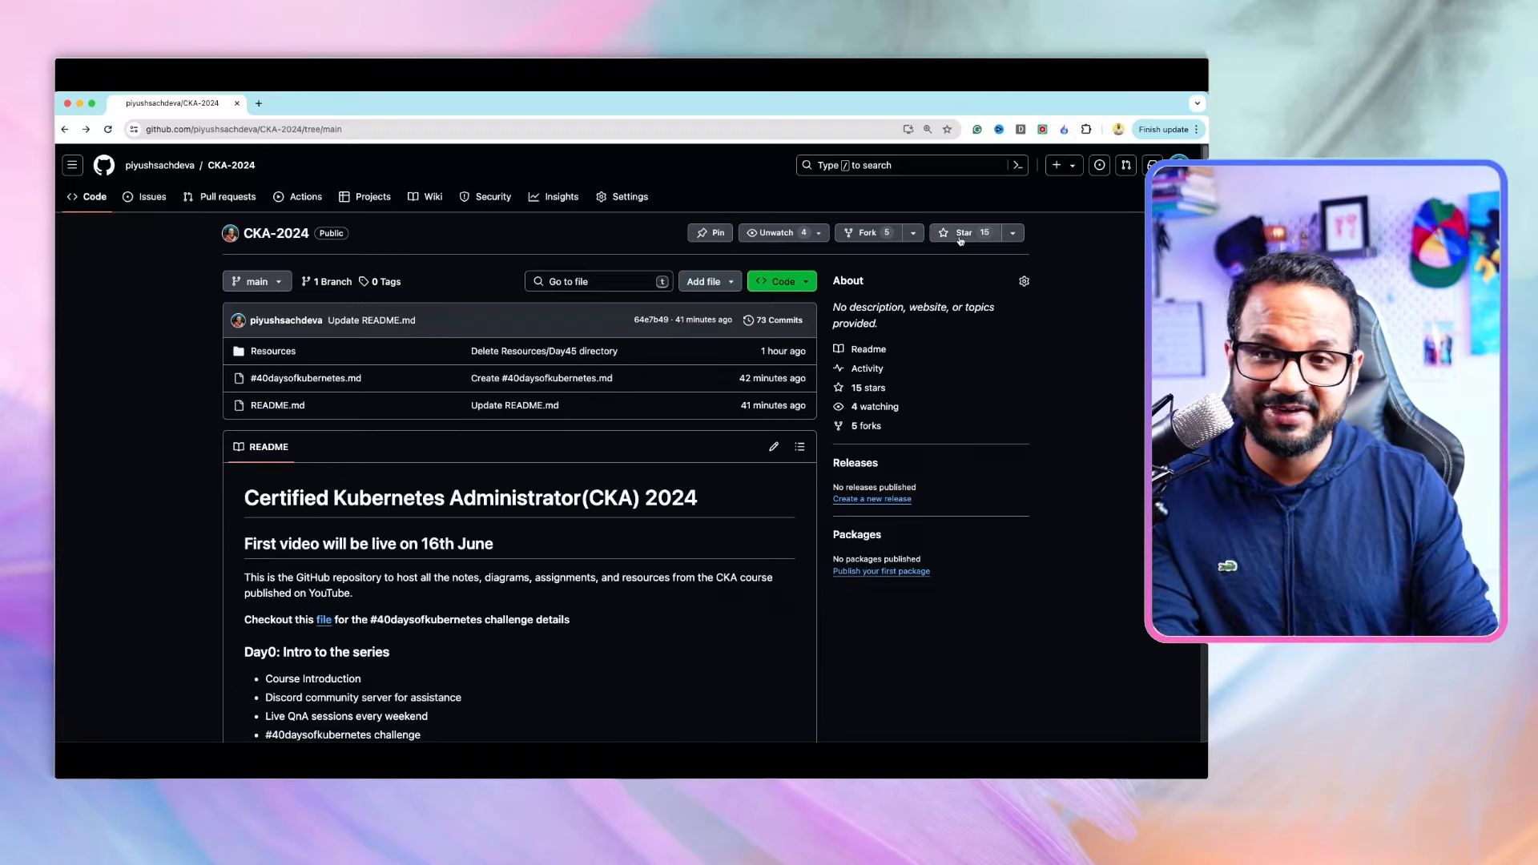
pyautogui.moveTo(564, 609)
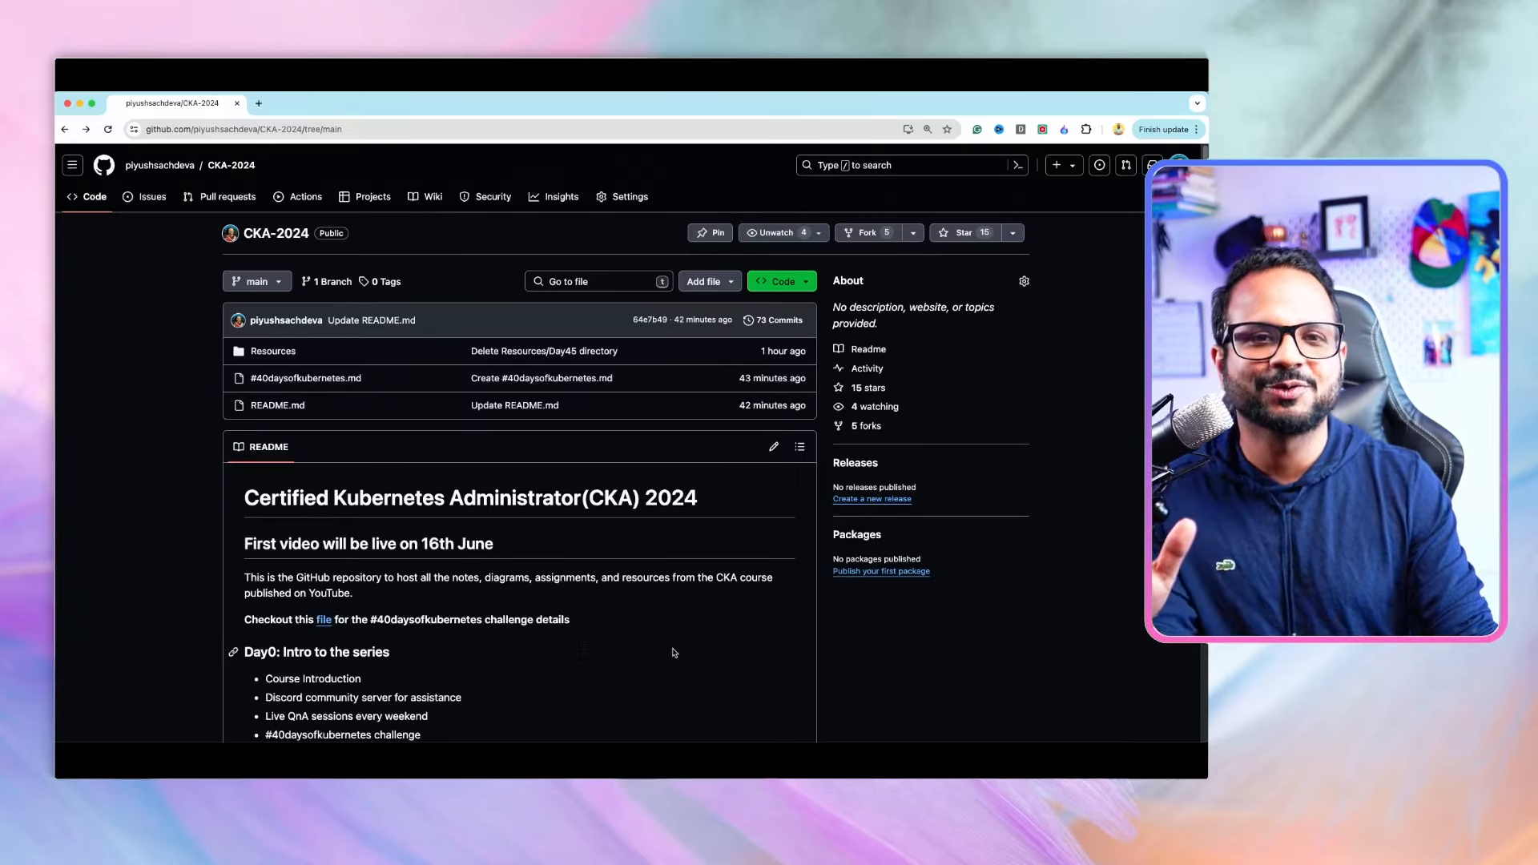
pyautogui.moveTo(667, 657)
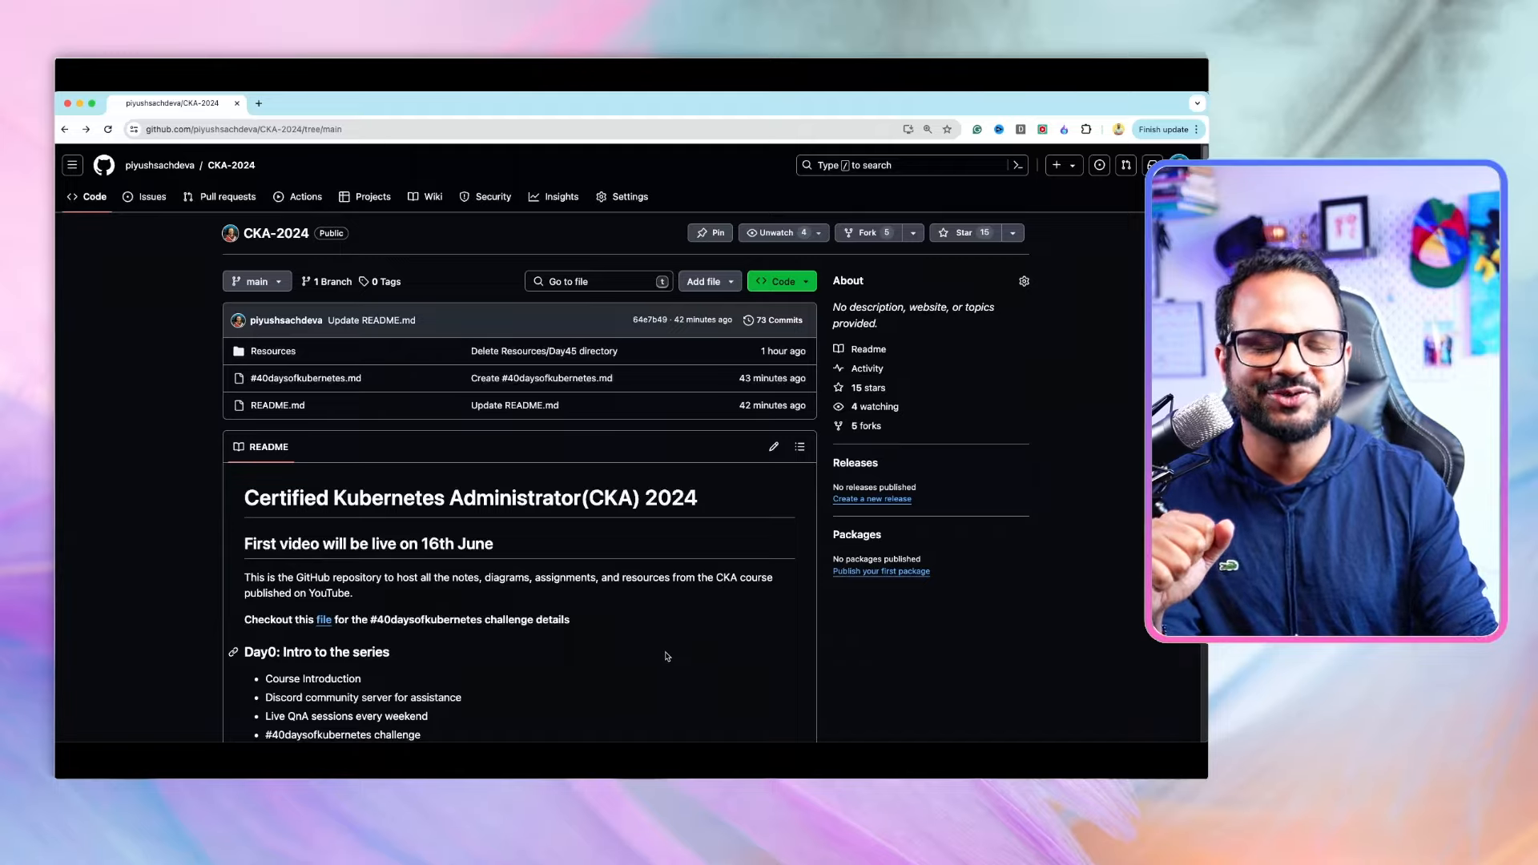